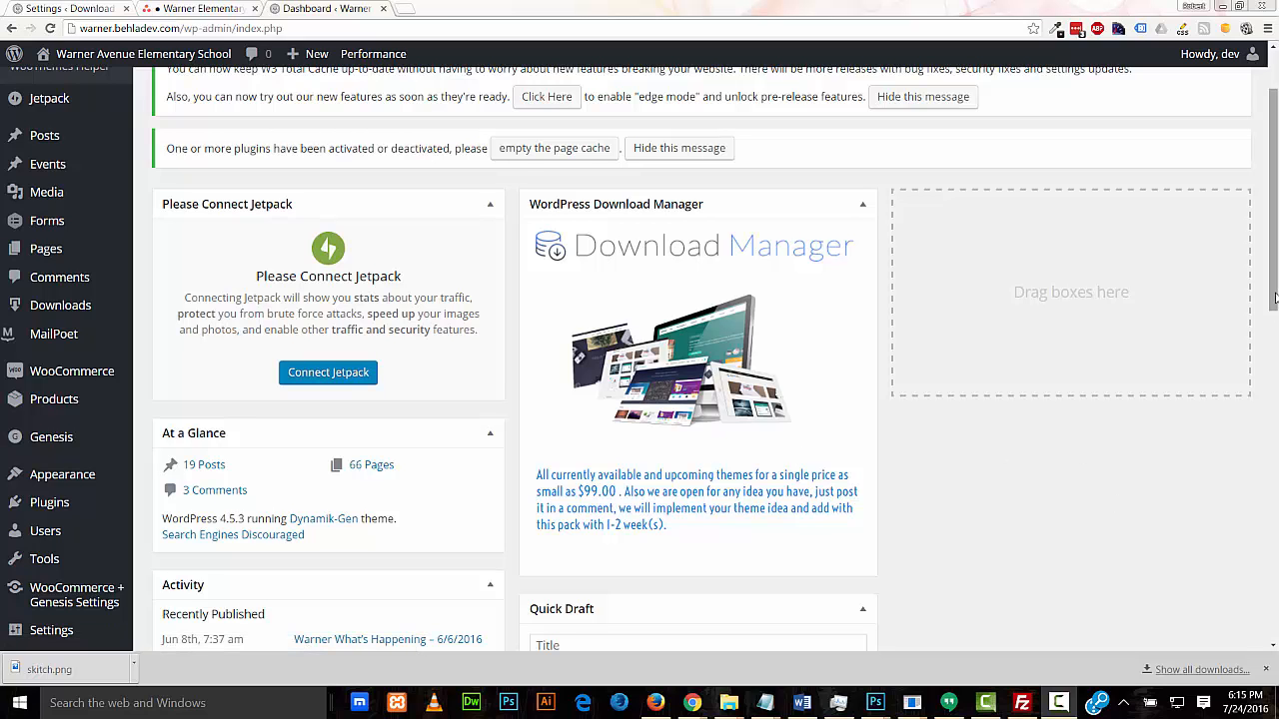
# Scroll the admin dashboard to reach the Downloads menu's Add New option
pyautogui.scroll(-3)
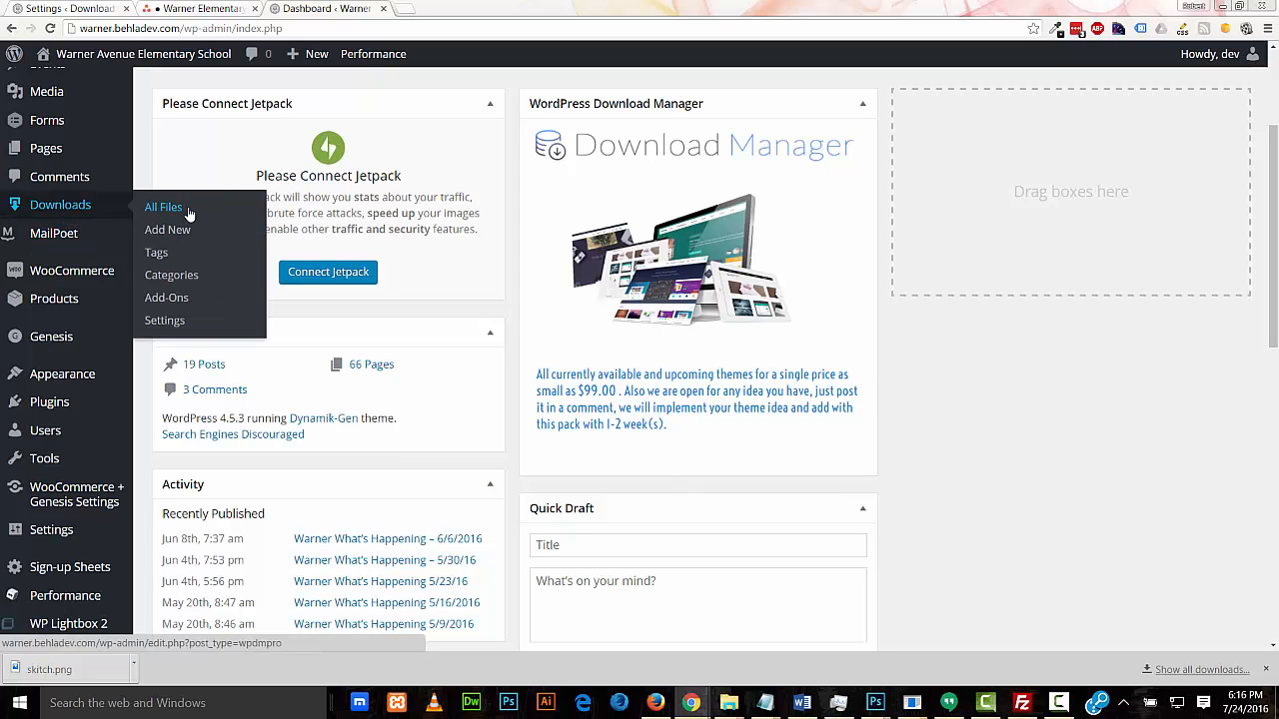
pyautogui.moveTo(195, 211)
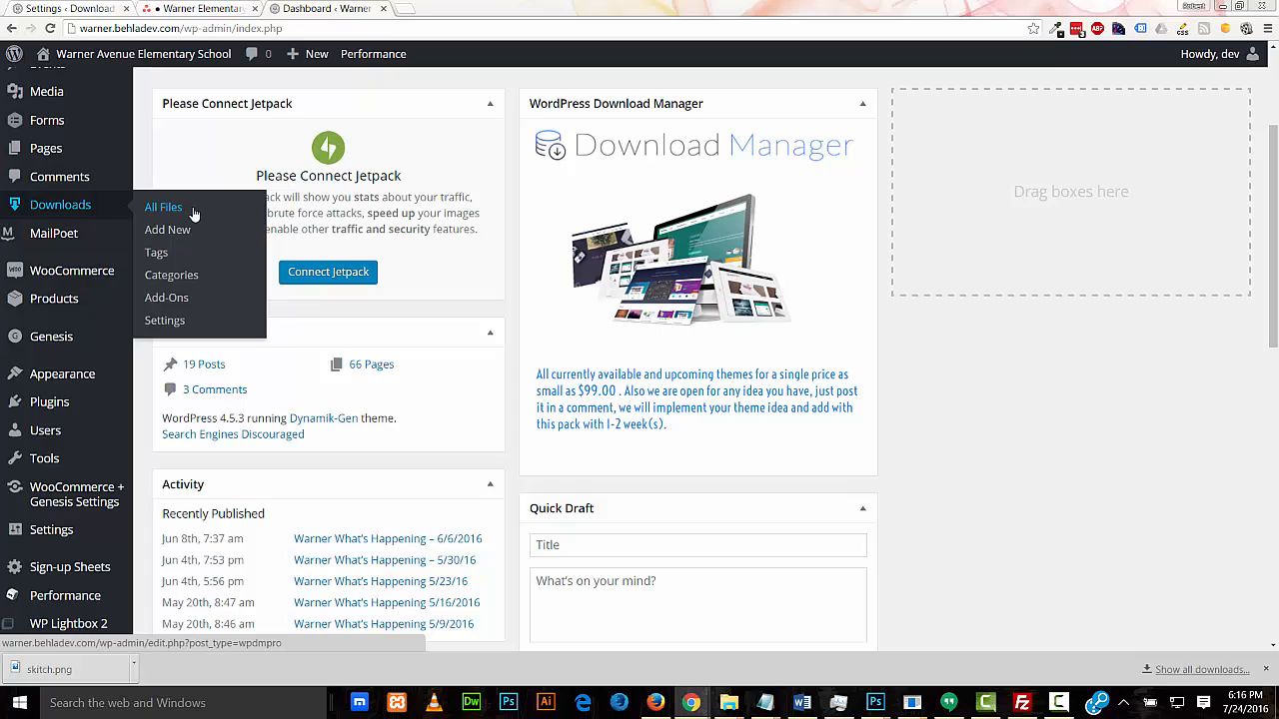
pyautogui.moveTo(168, 230)
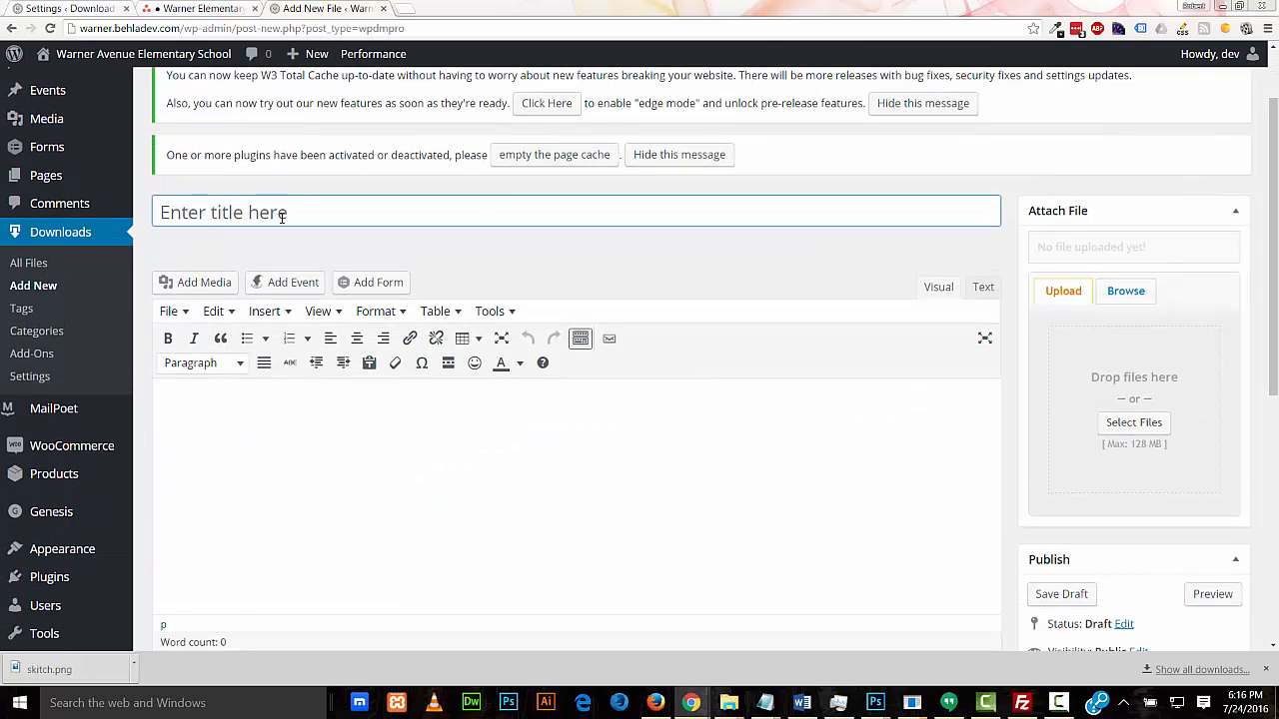
# Title the new download 'test doc 4' with body text 'File description'
pyautogui.write('test doc 4')
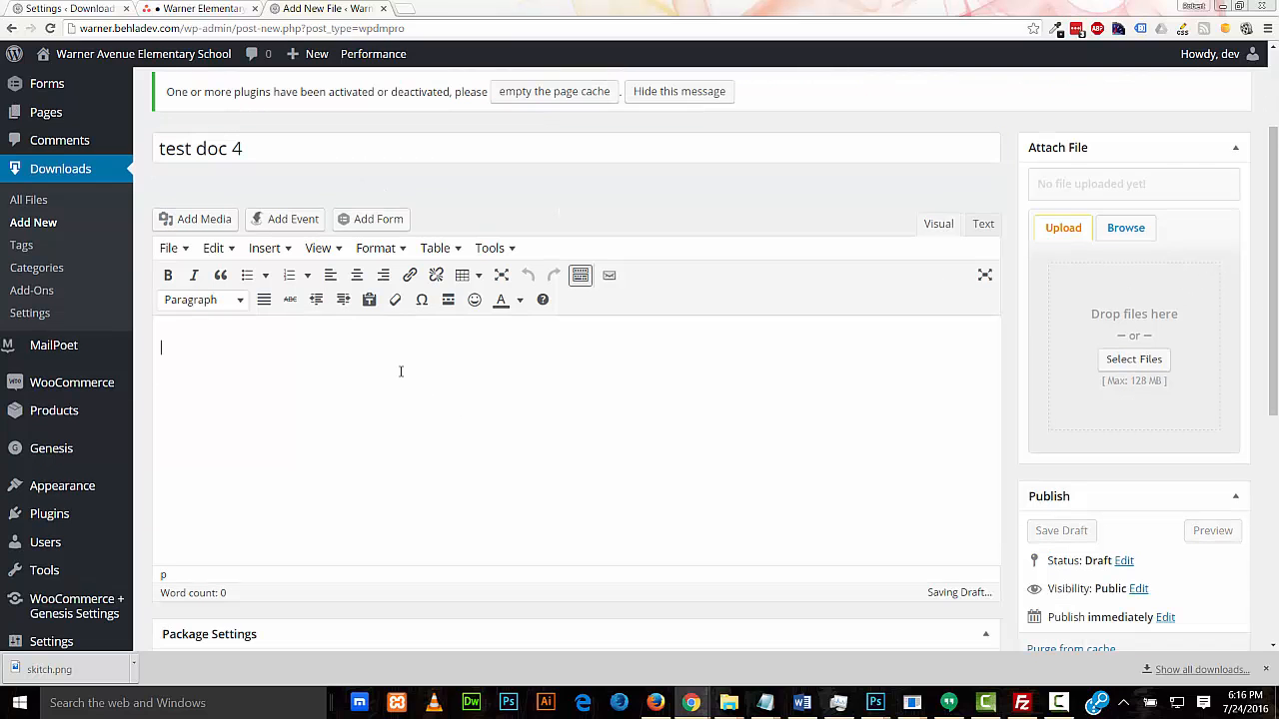
pyautogui.write('F')
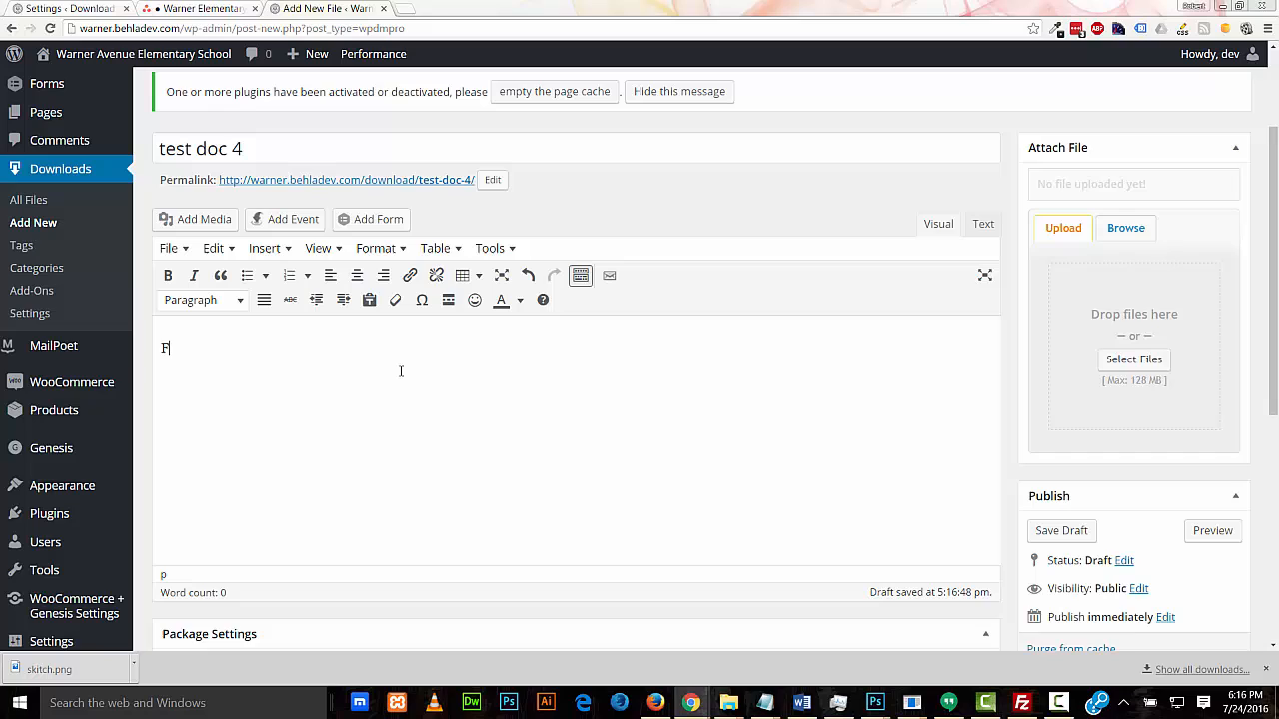
pyautogui.write('ile description')
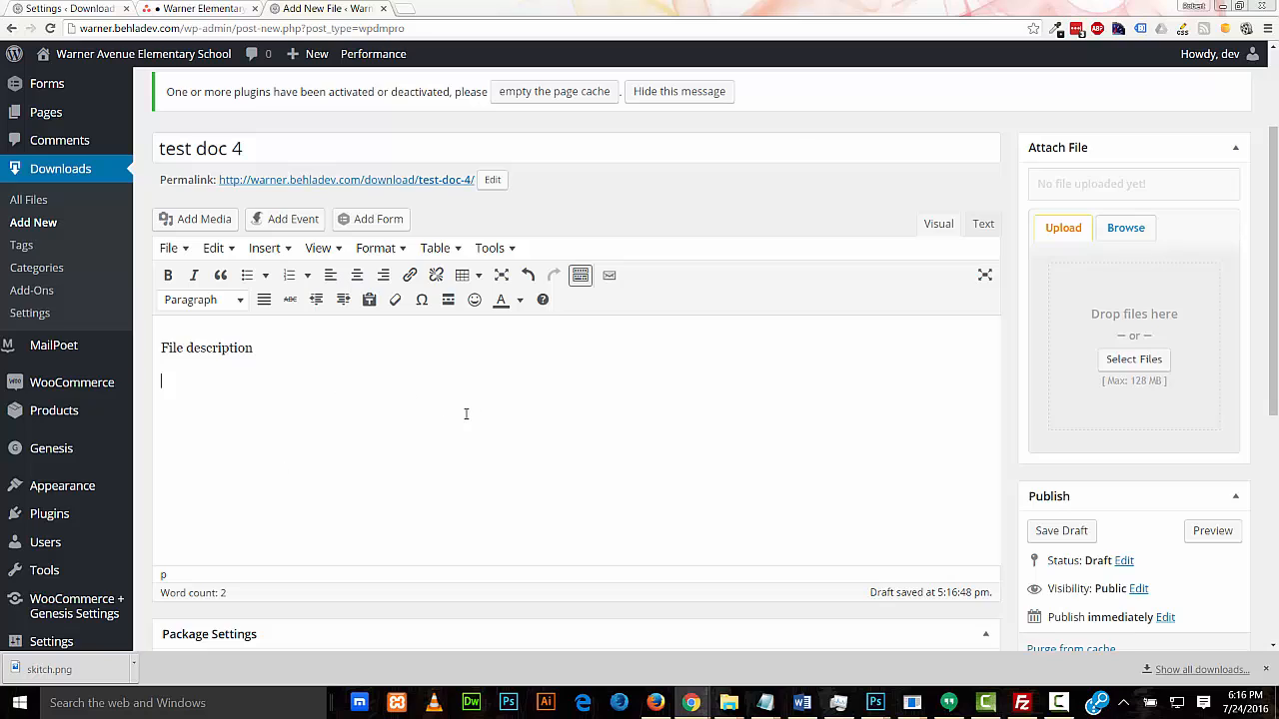
pyautogui.moveTo(474, 442)
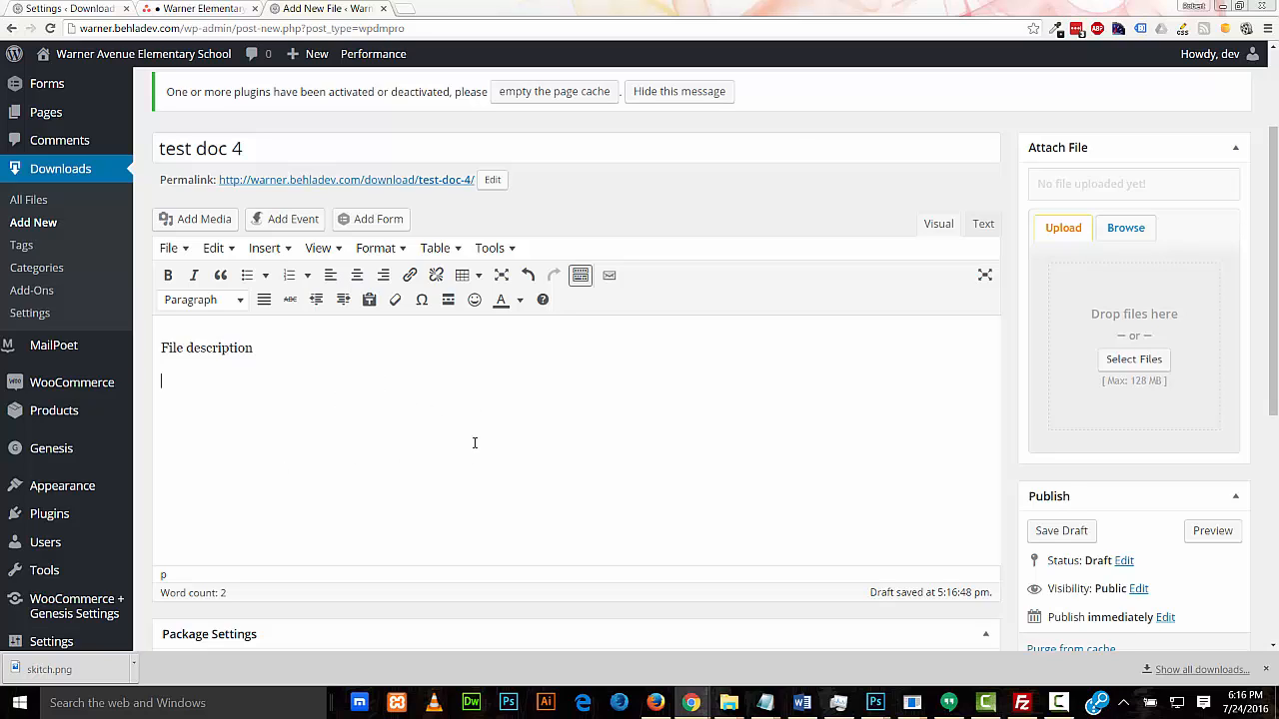
pyautogui.moveTo(597, 214)
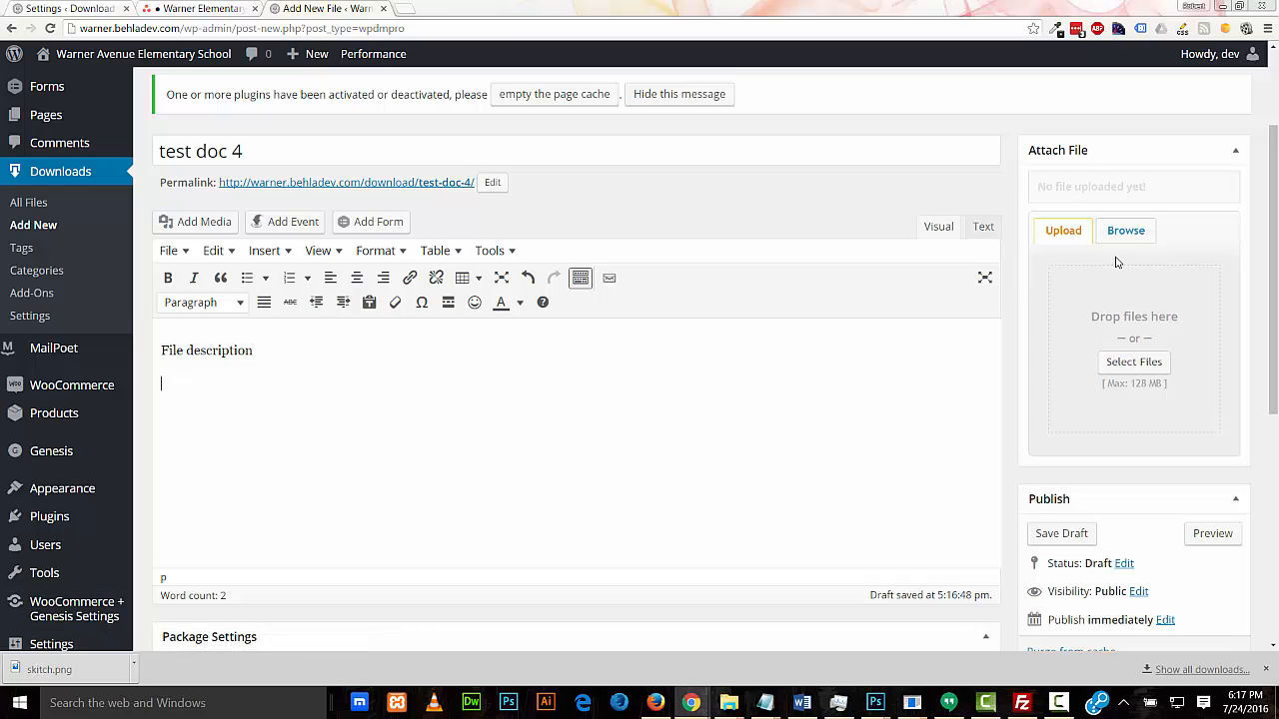
pyautogui.moveTo(1064, 336)
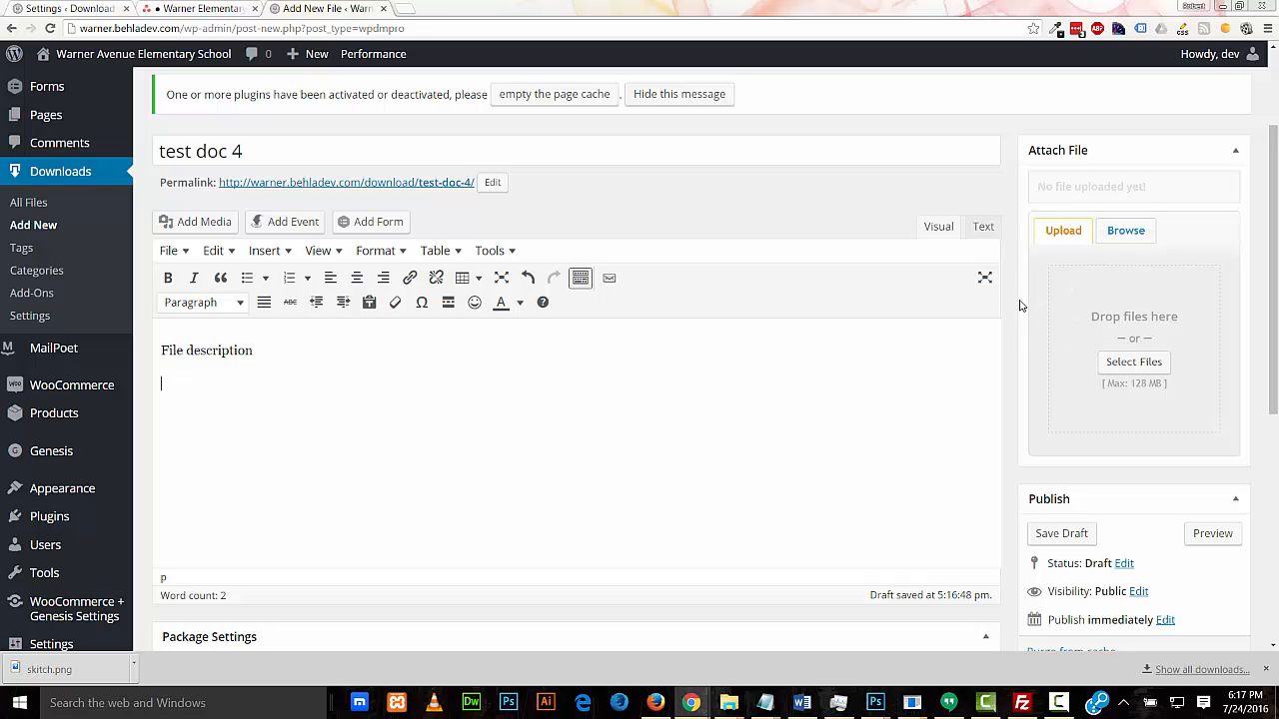
pyautogui.click(1124, 231)
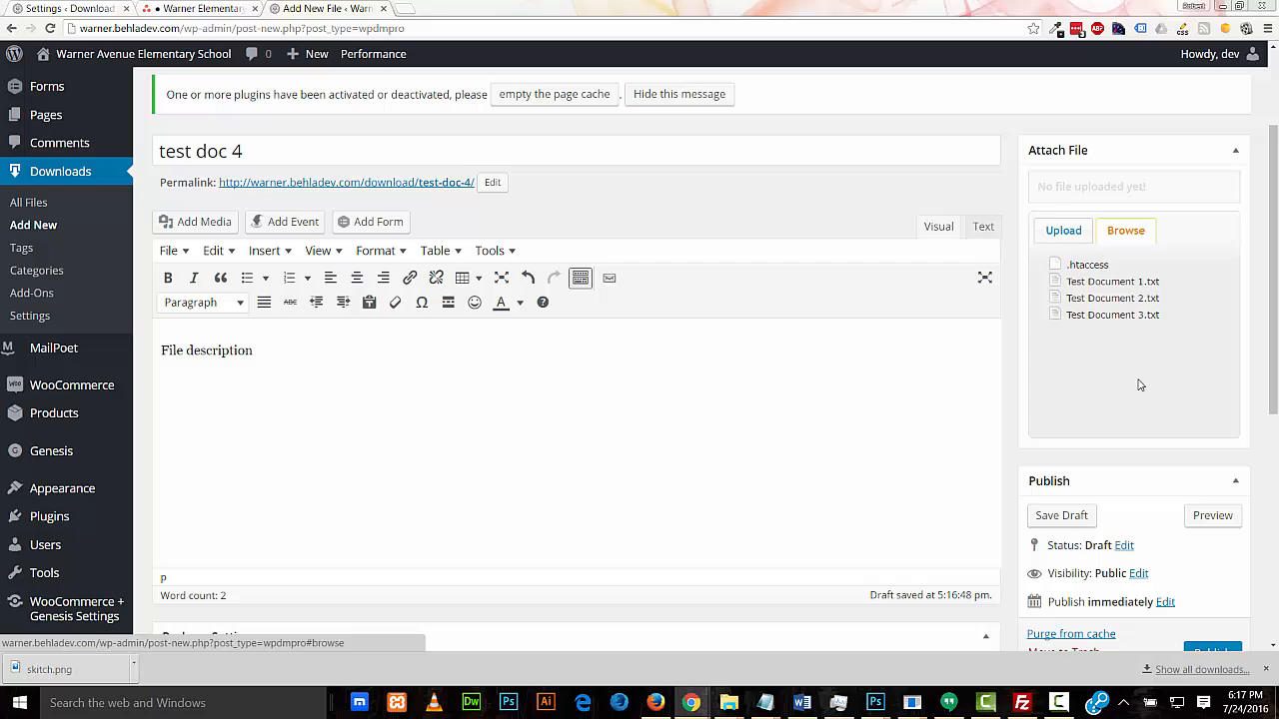
pyautogui.moveTo(1120, 350)
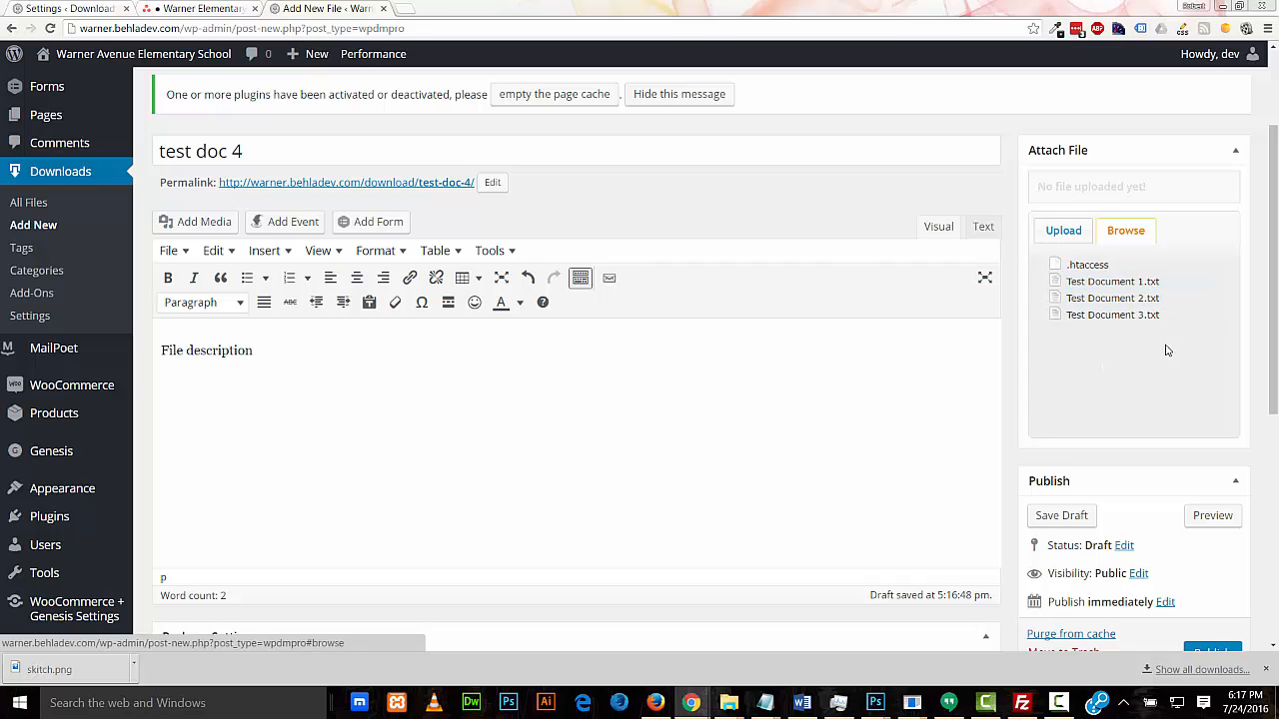
pyautogui.click(1063, 230)
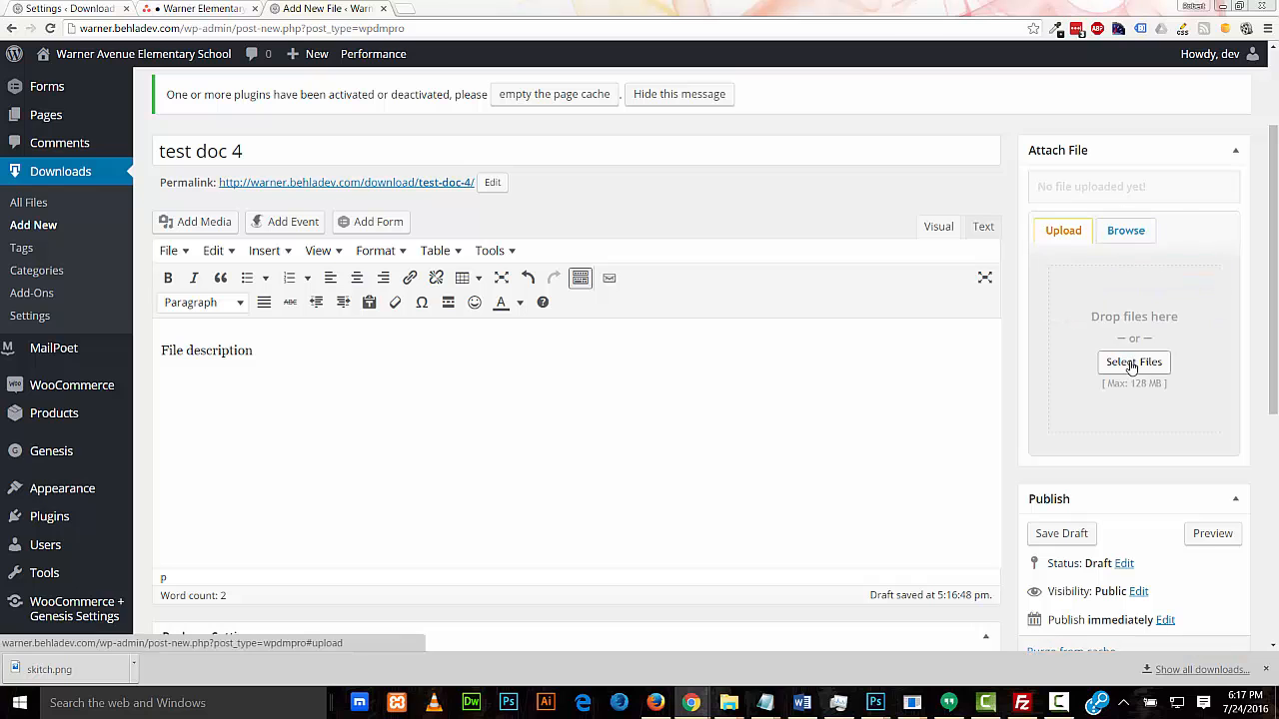
pyautogui.scroll(-3)
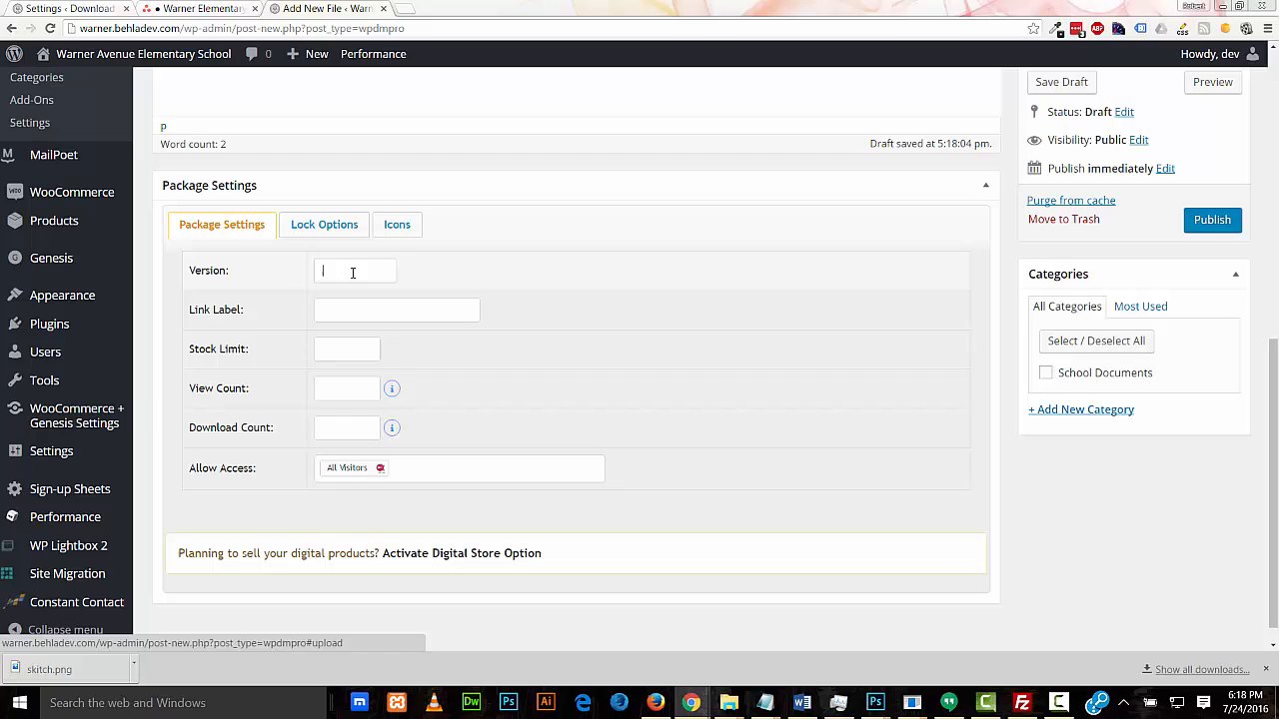
# Enter version 2 in Package Settings and move on to the Link Label field
pyautogui.click(354, 270)
pyautogui.write('1')
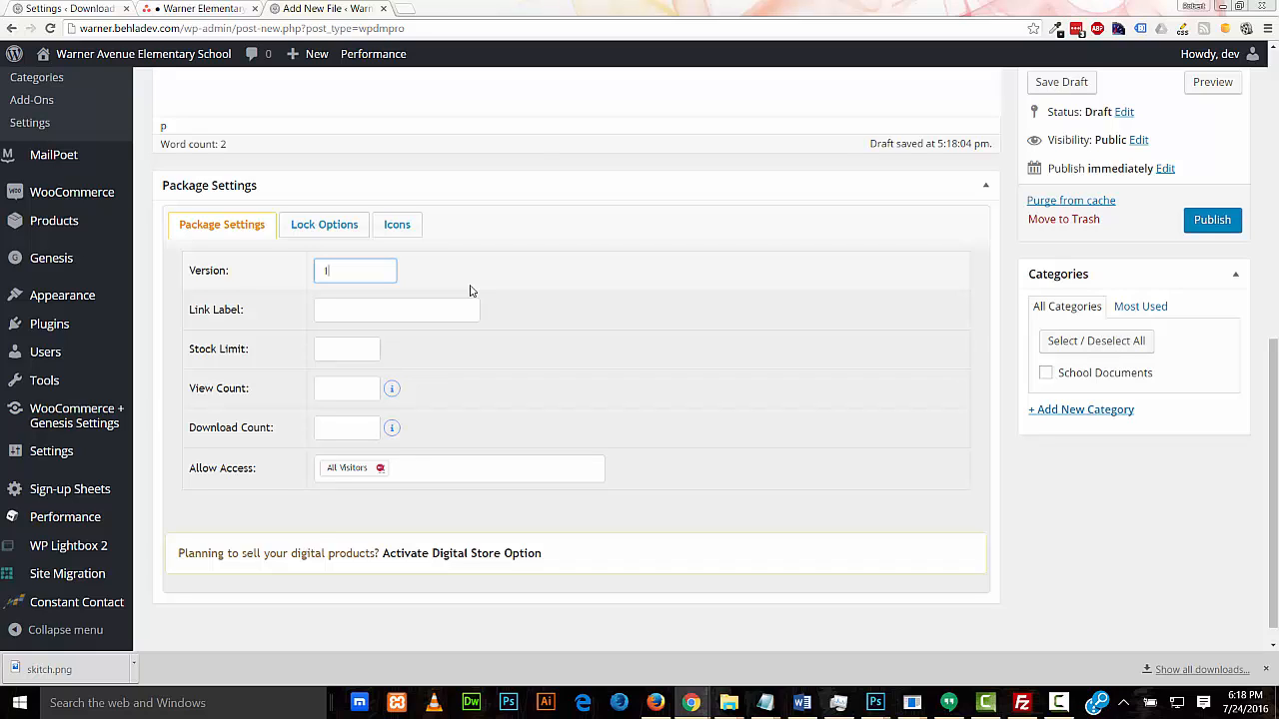
pyautogui.write('.2')
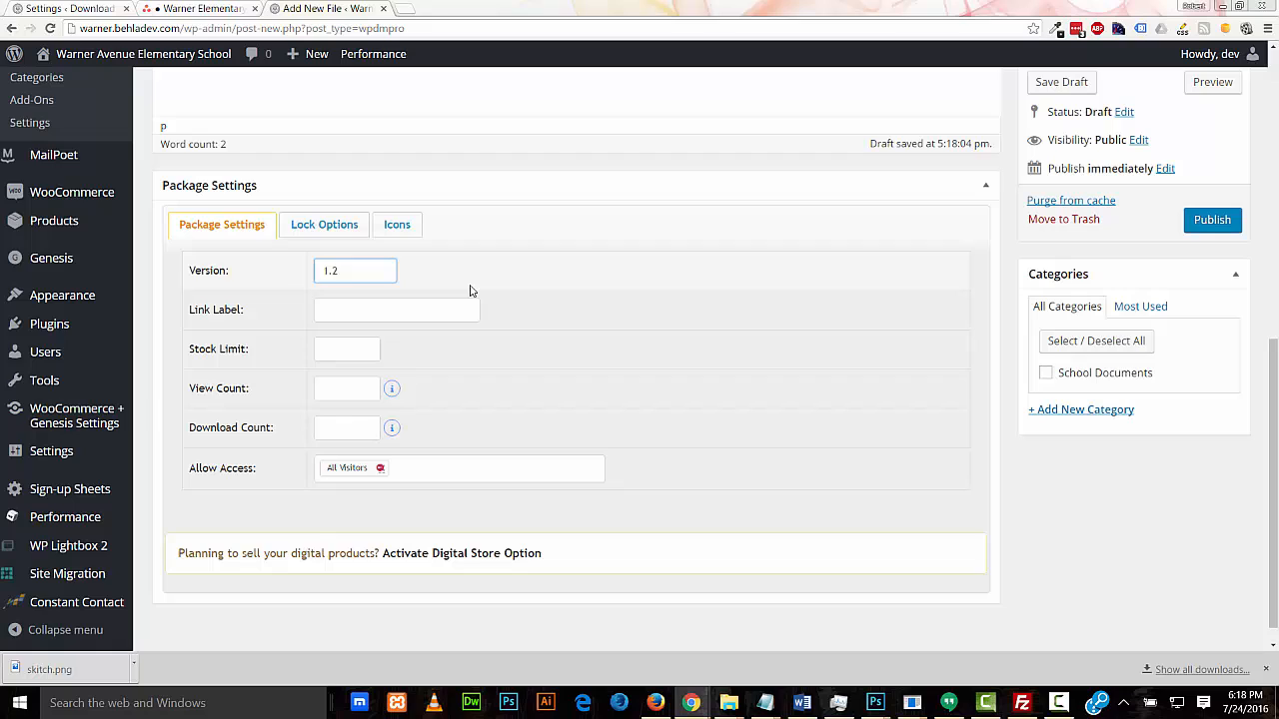
pyautogui.write('2')
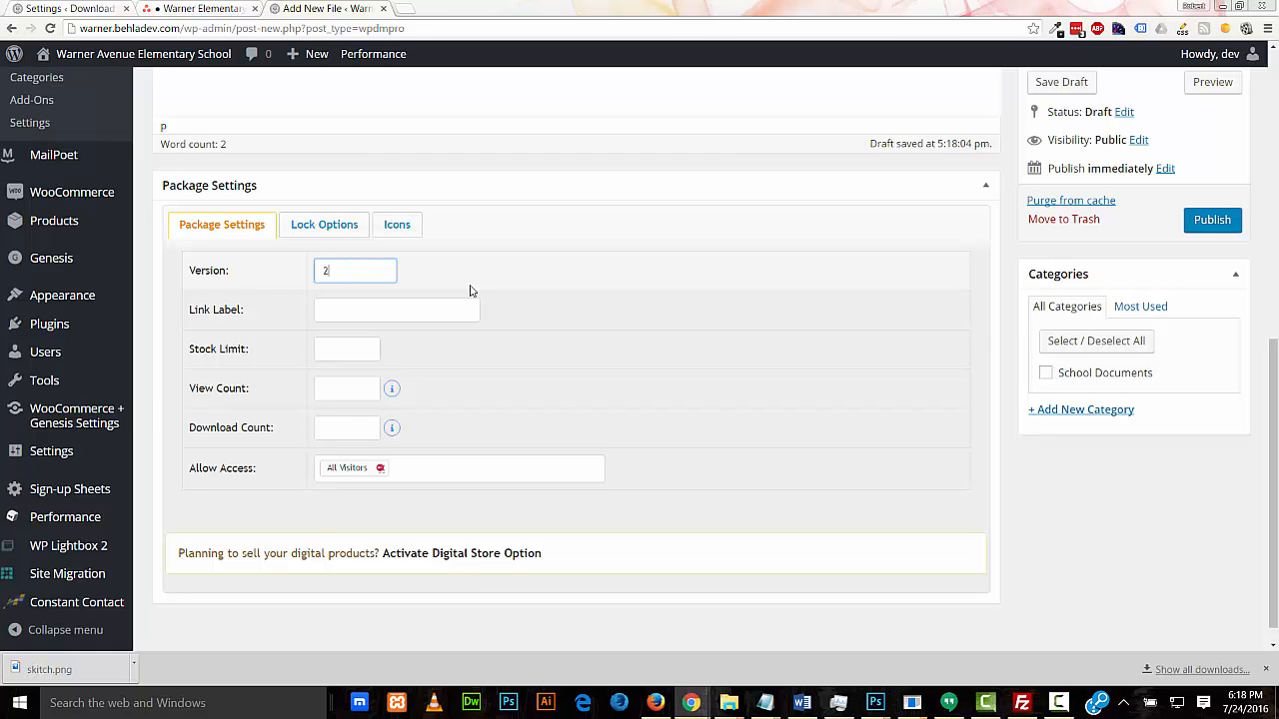
pyautogui.click(396, 310)
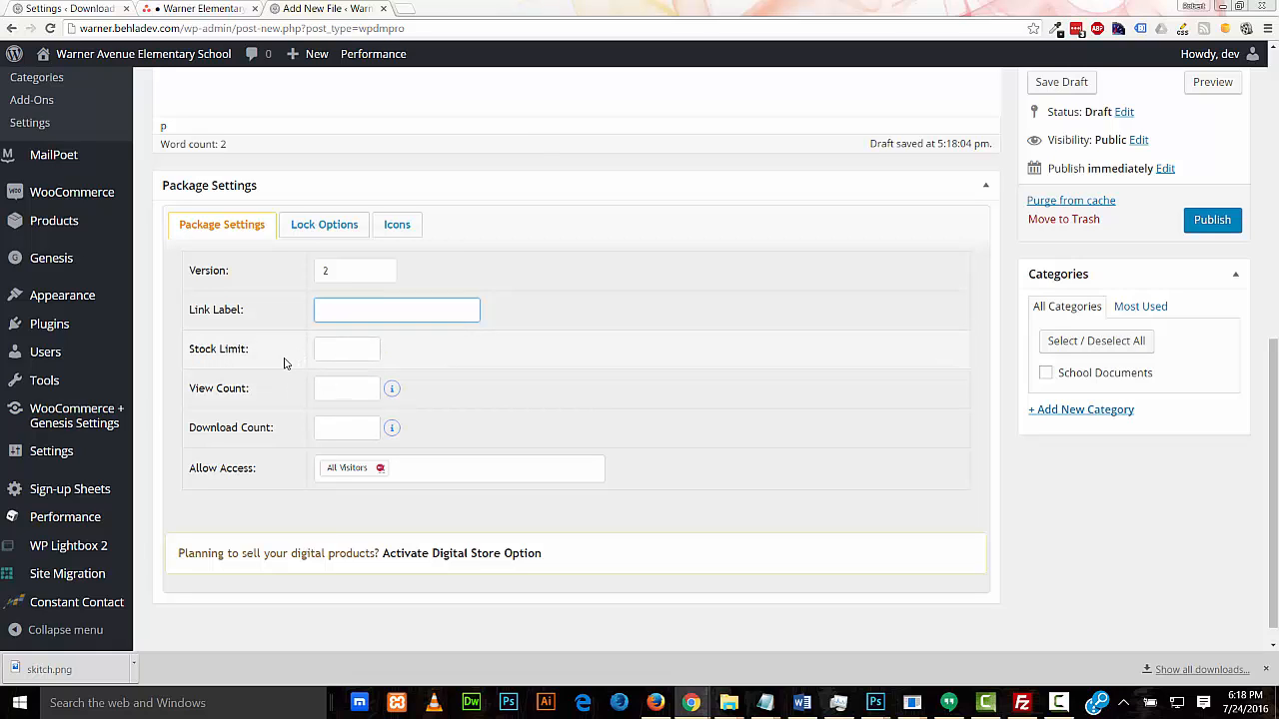
pyautogui.click(396, 310)
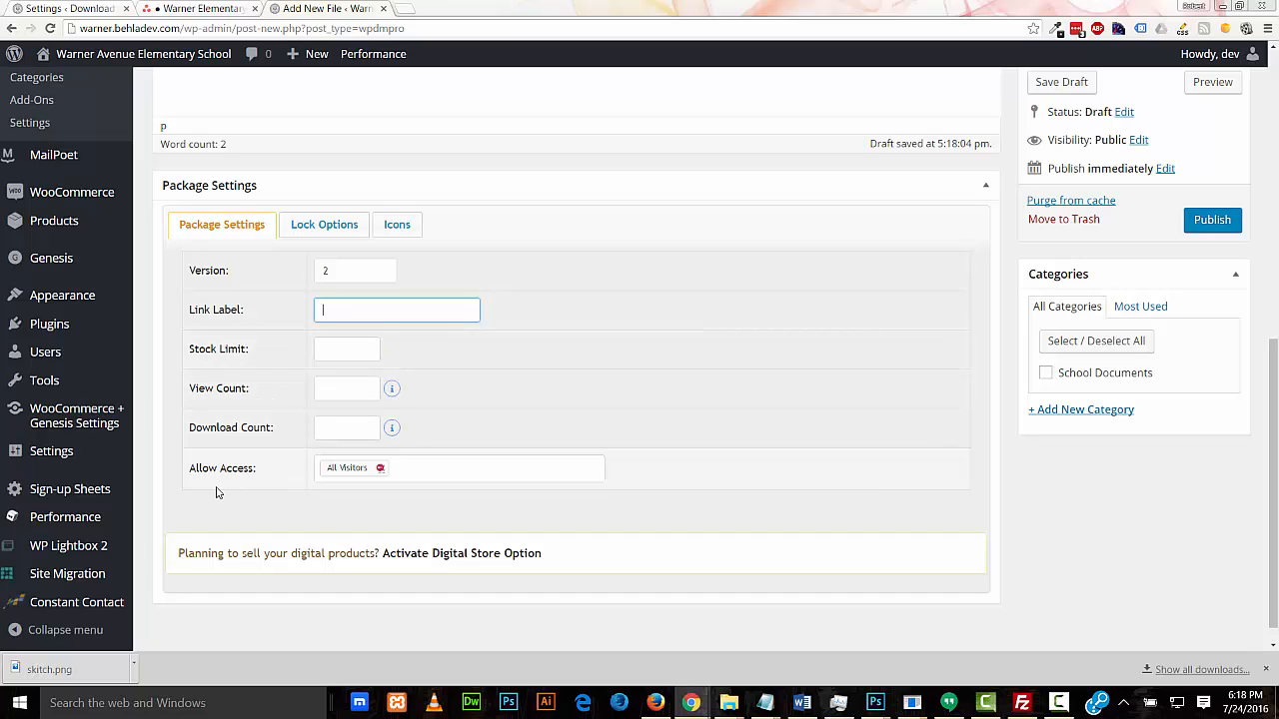
pyautogui.moveTo(255, 495)
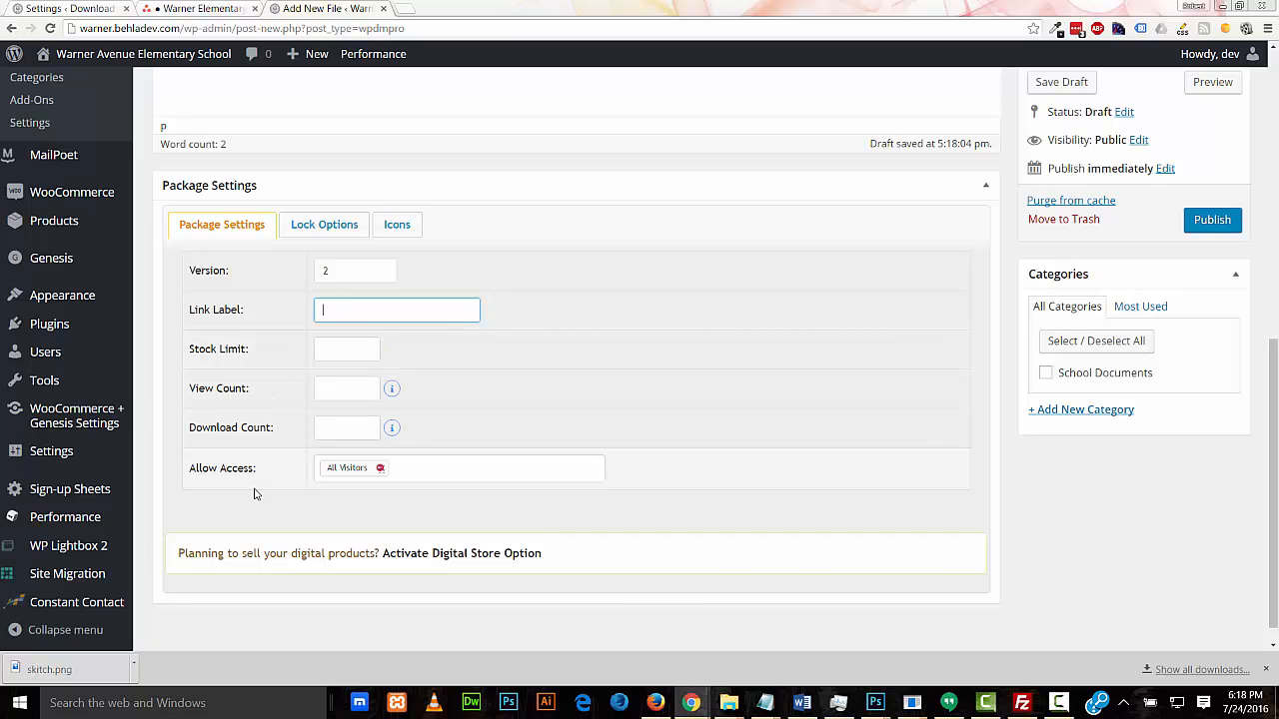
pyautogui.scroll(-3)
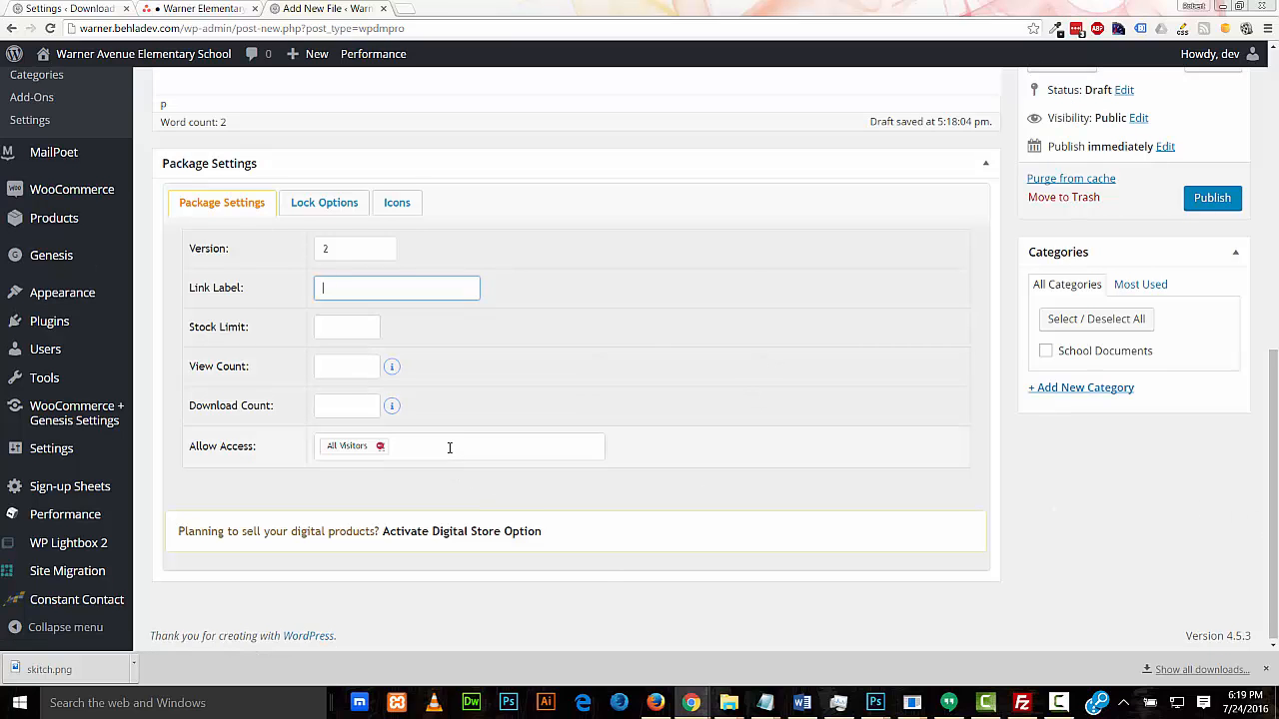
pyautogui.click(459, 446)
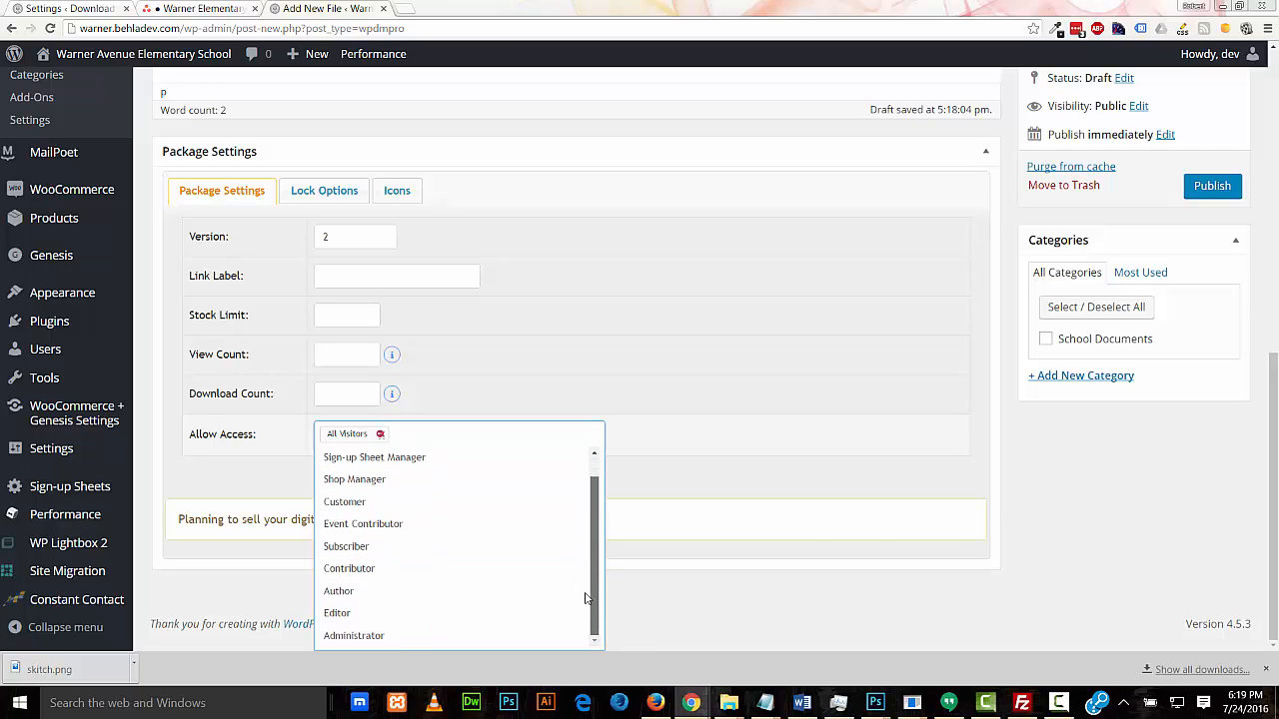
pyautogui.moveTo(397, 613)
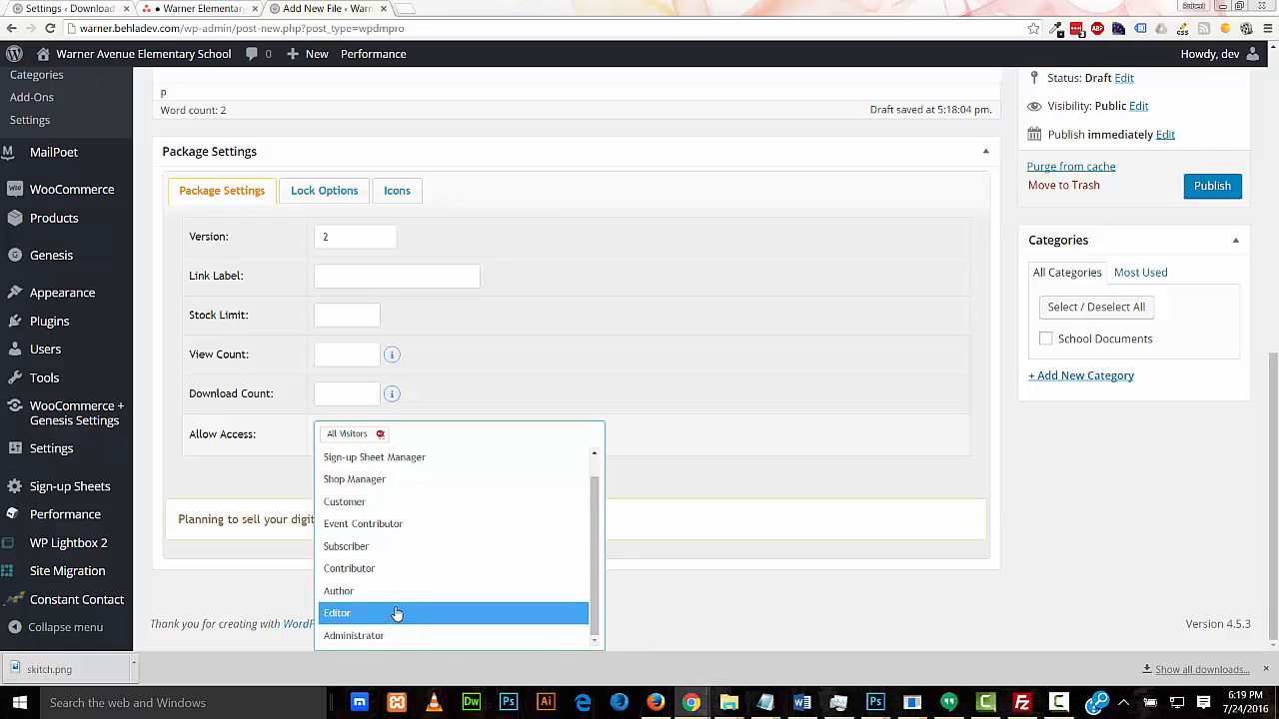
pyautogui.moveTo(429, 546)
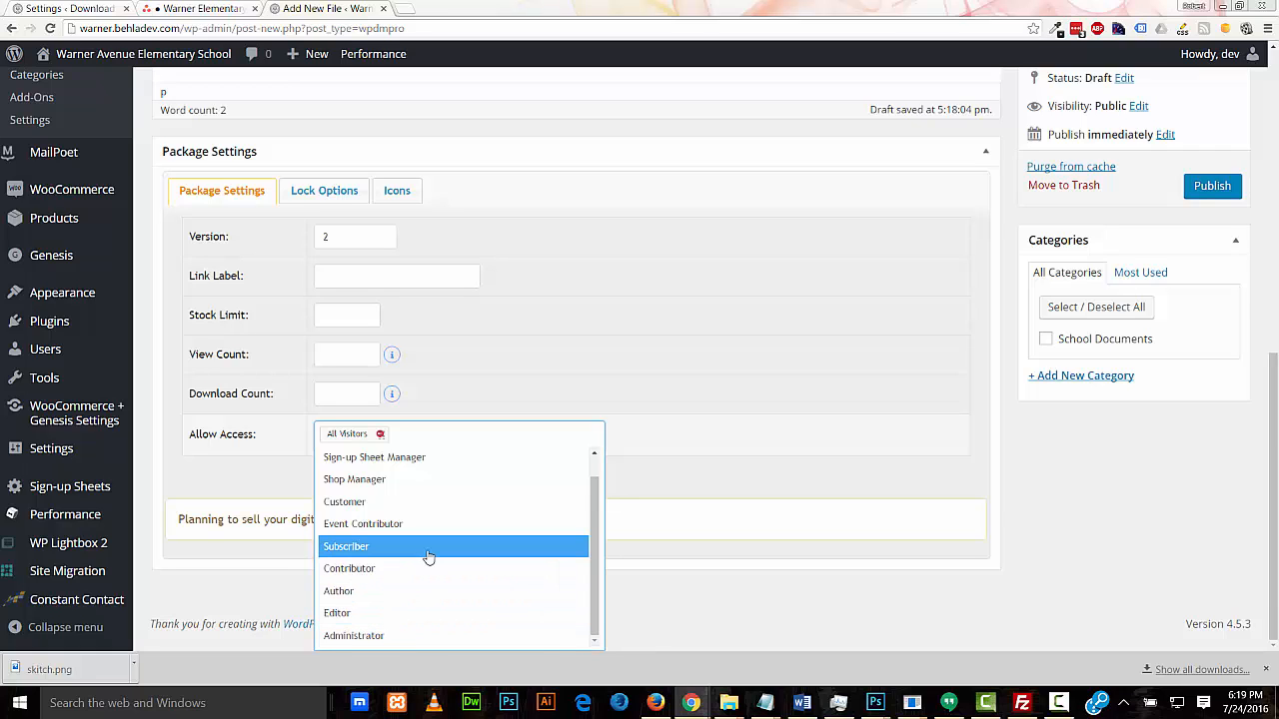
pyautogui.moveTo(454, 502)
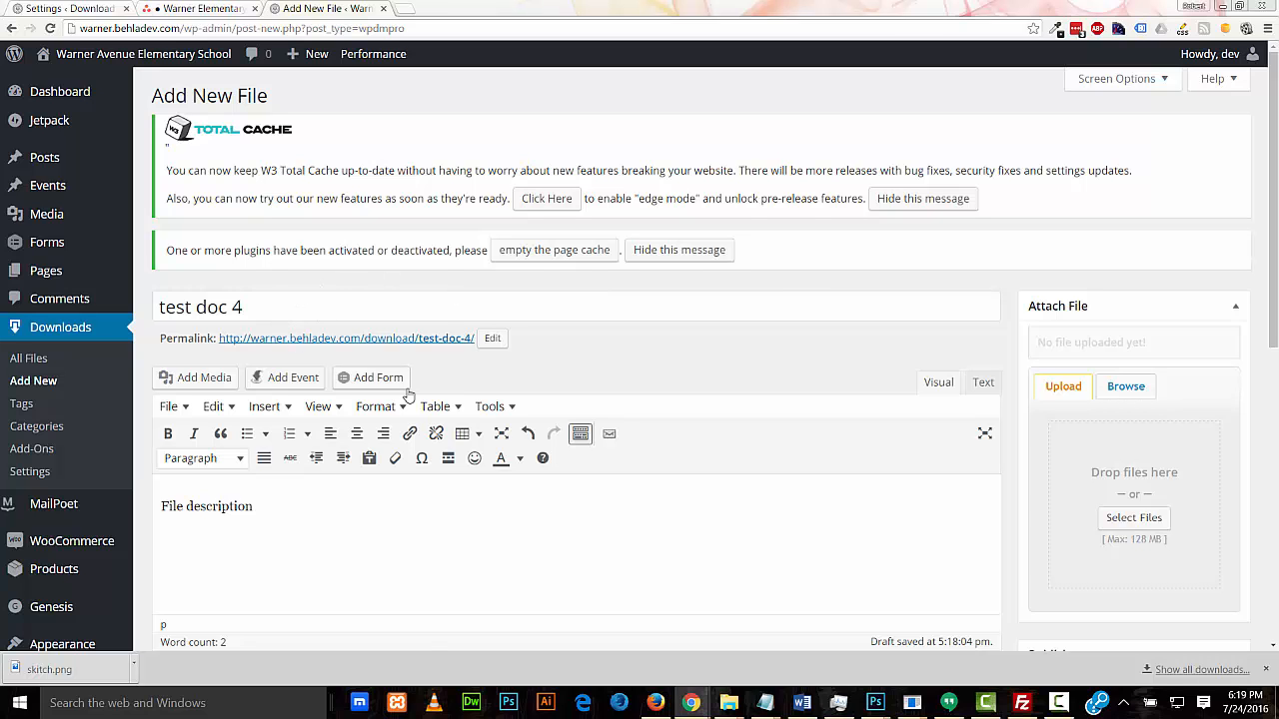
pyautogui.scroll(-3)
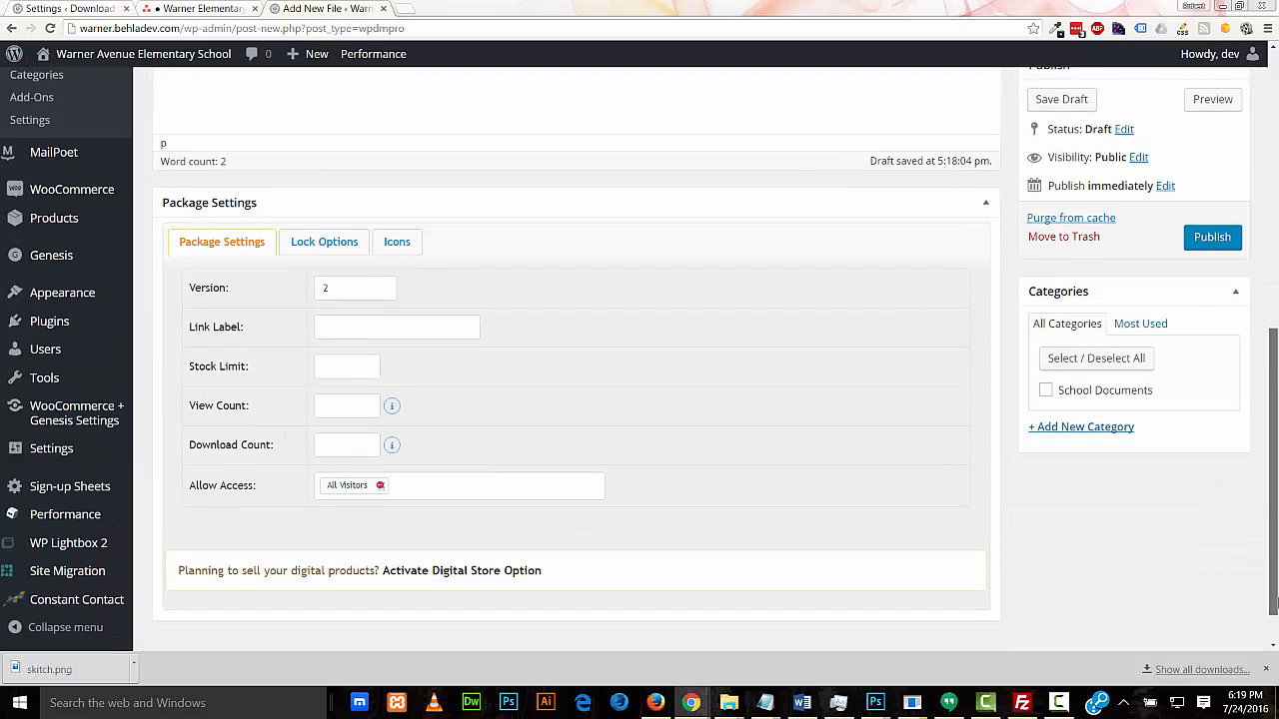
pyautogui.scroll(-3)
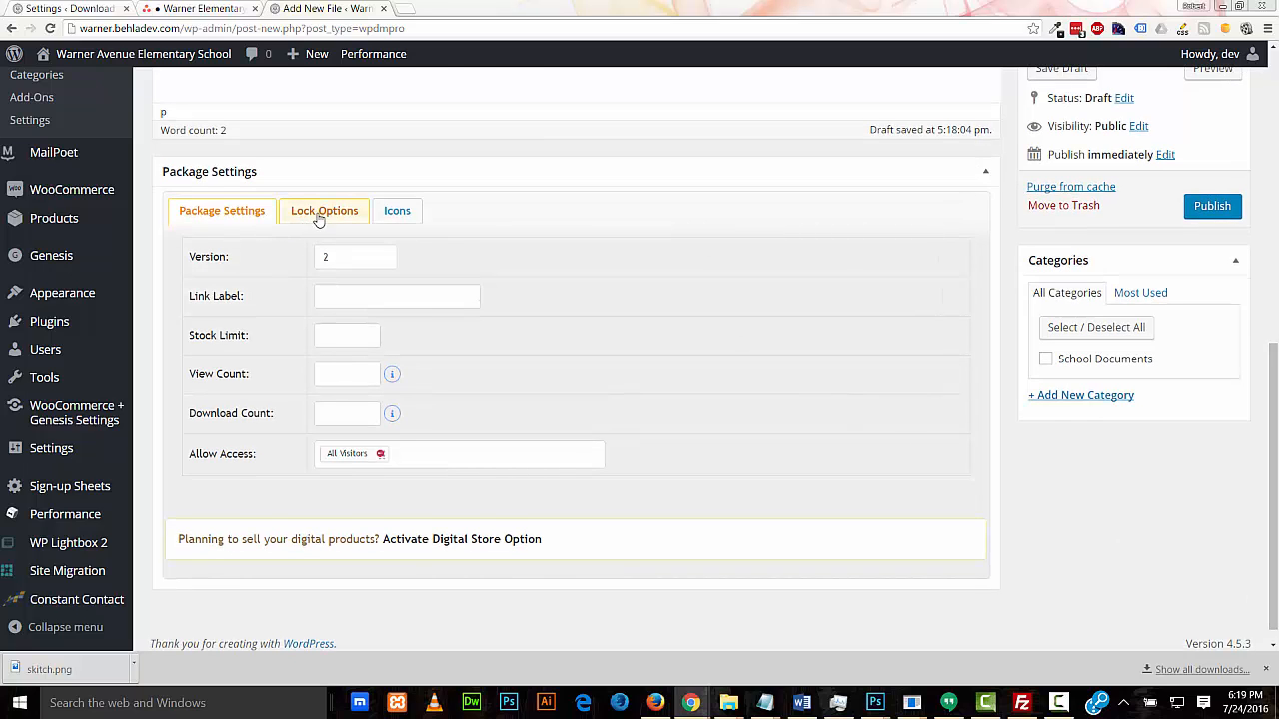
pyautogui.click(324, 210)
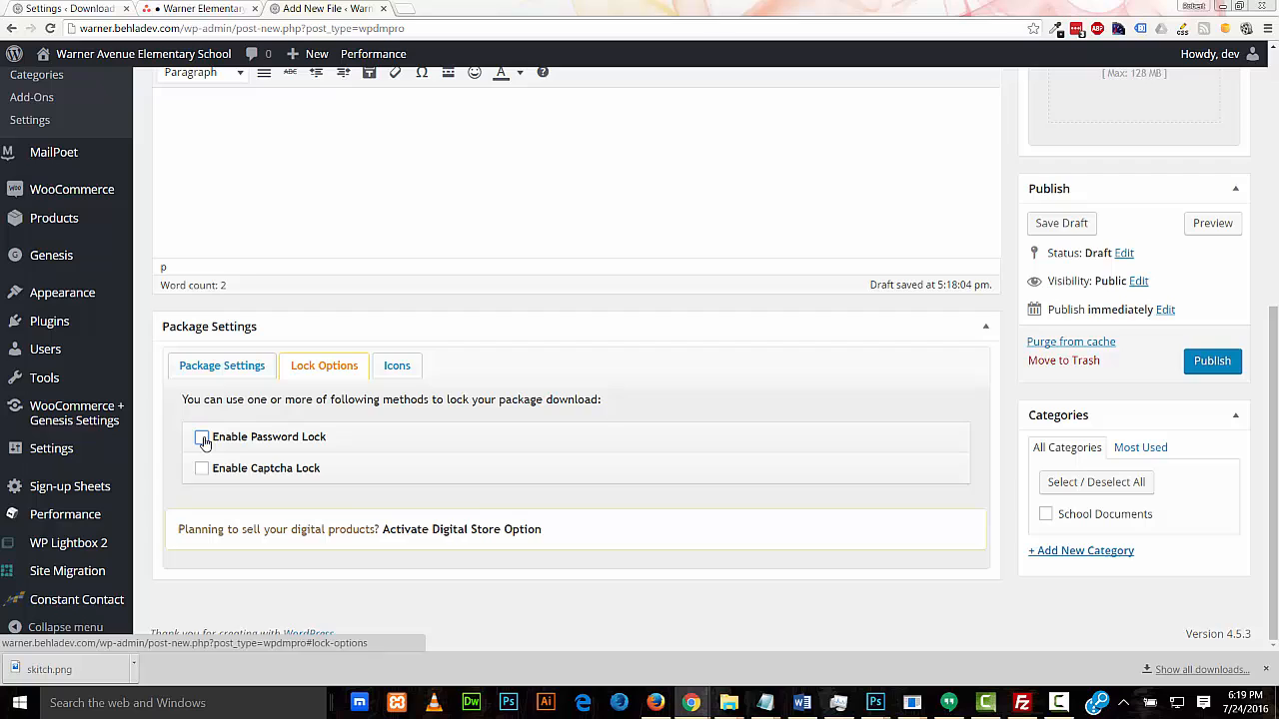
pyautogui.click(202, 437)
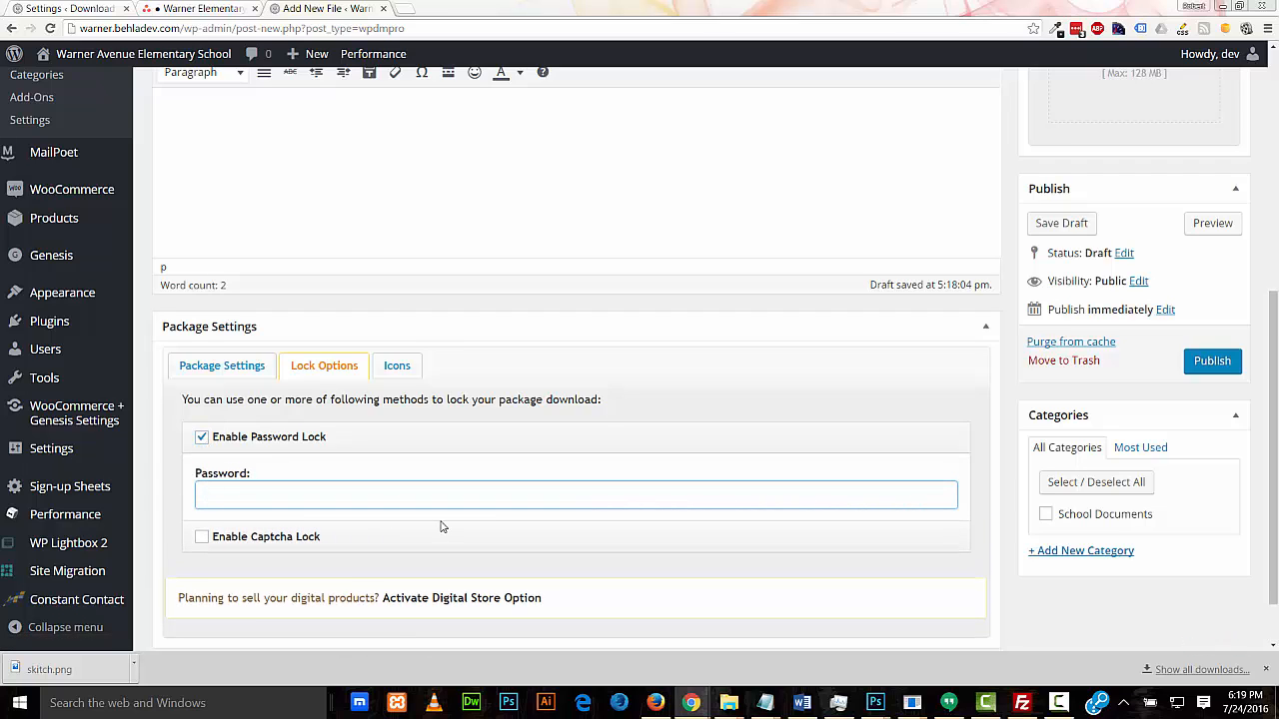
pyautogui.write('123')
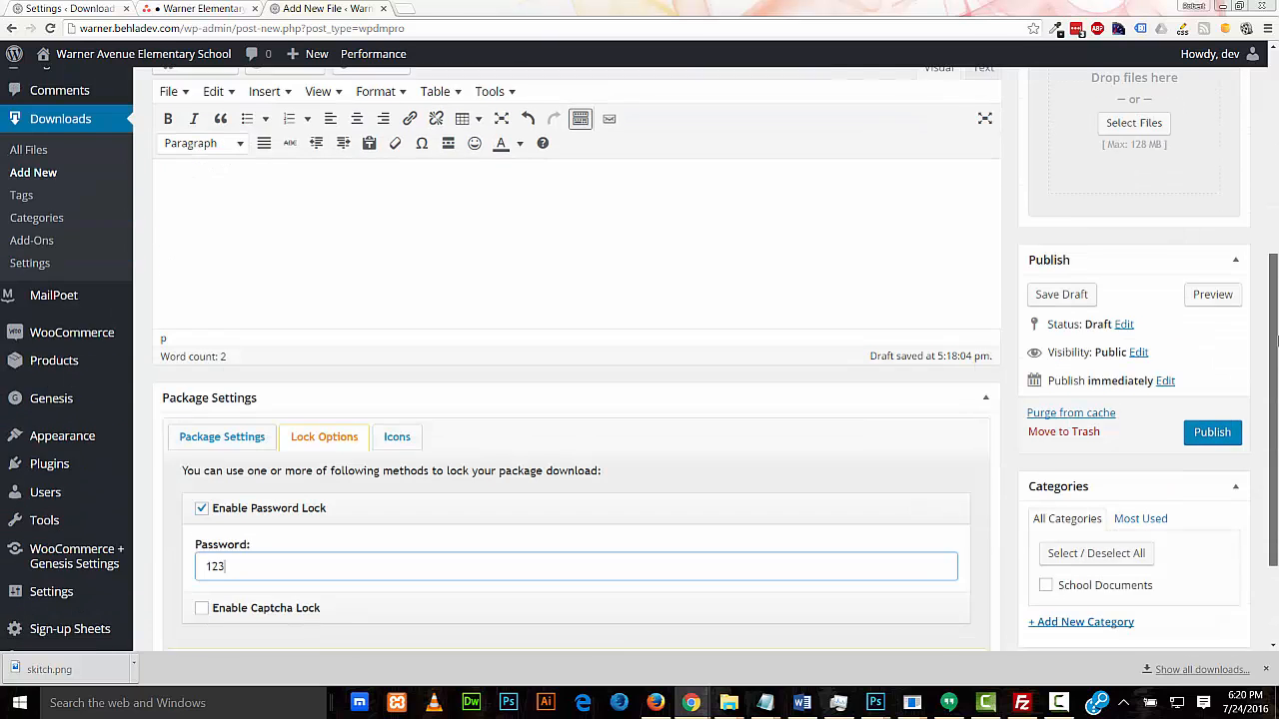
# Tick and untick the captcha lock, leaving it off, then show the icon choices
pyautogui.scroll(-3)
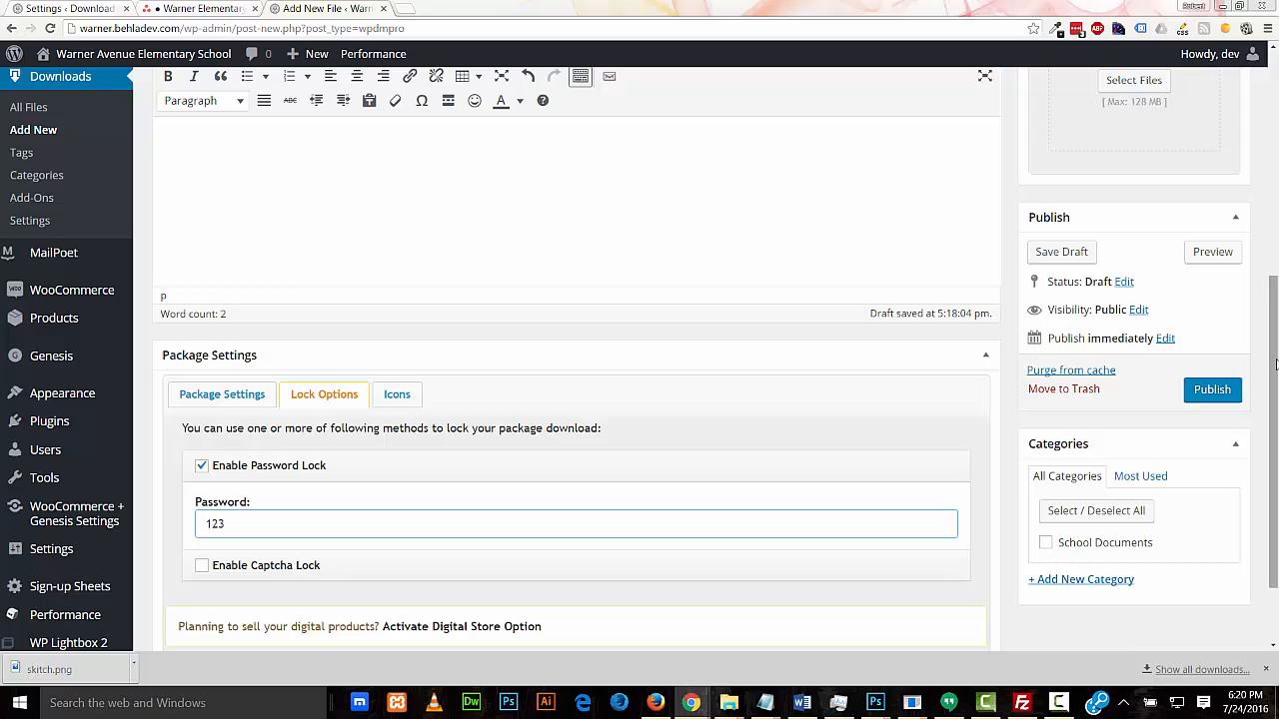
pyautogui.scroll(-3)
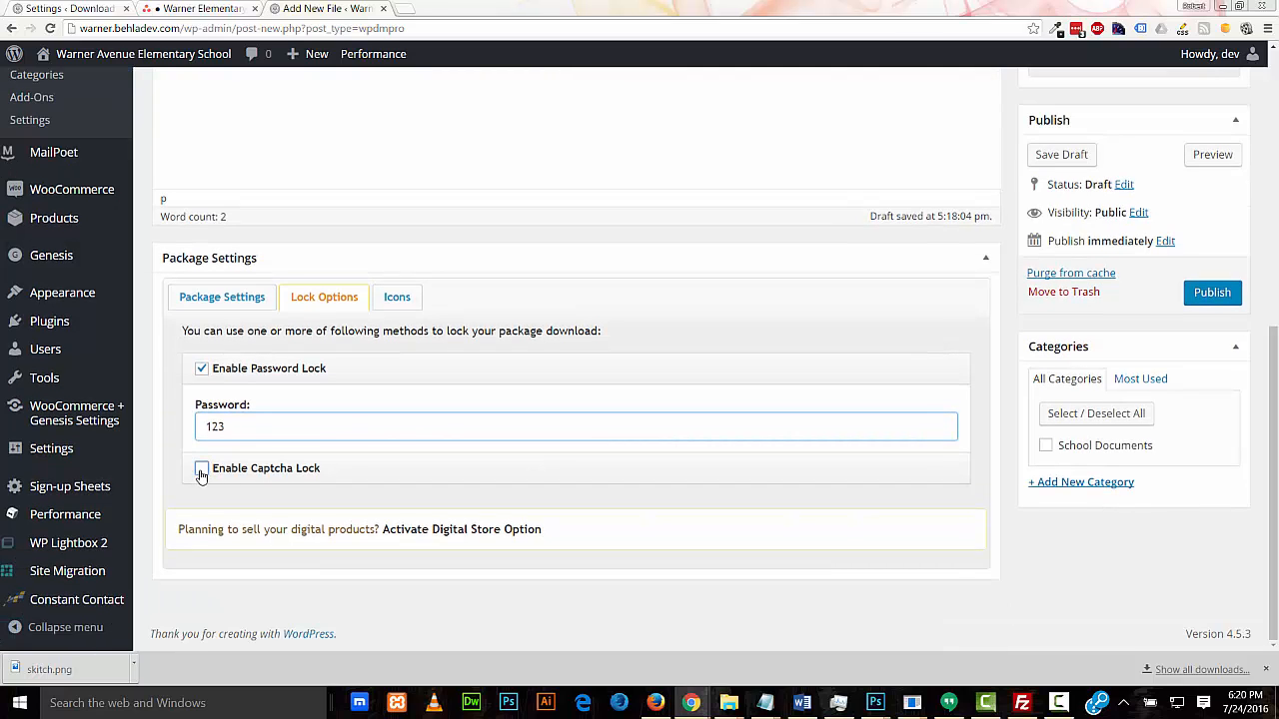
pyautogui.click(201, 468)
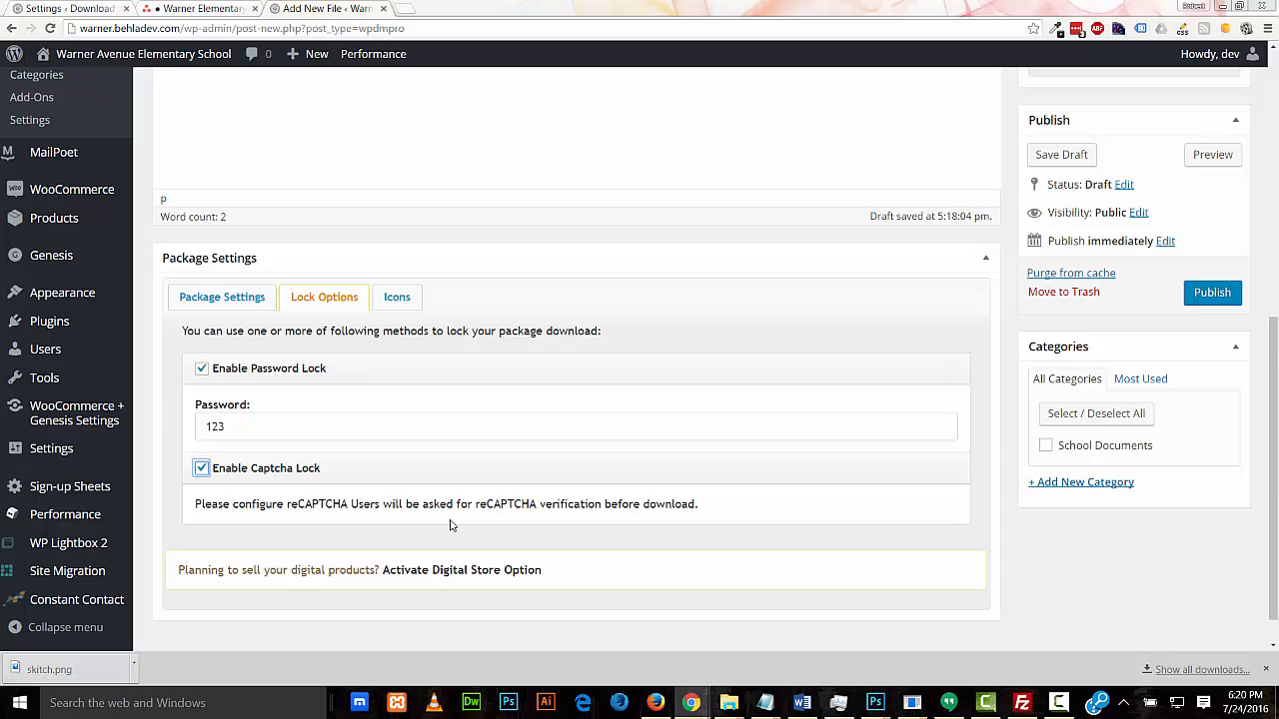
pyautogui.moveTo(446, 521)
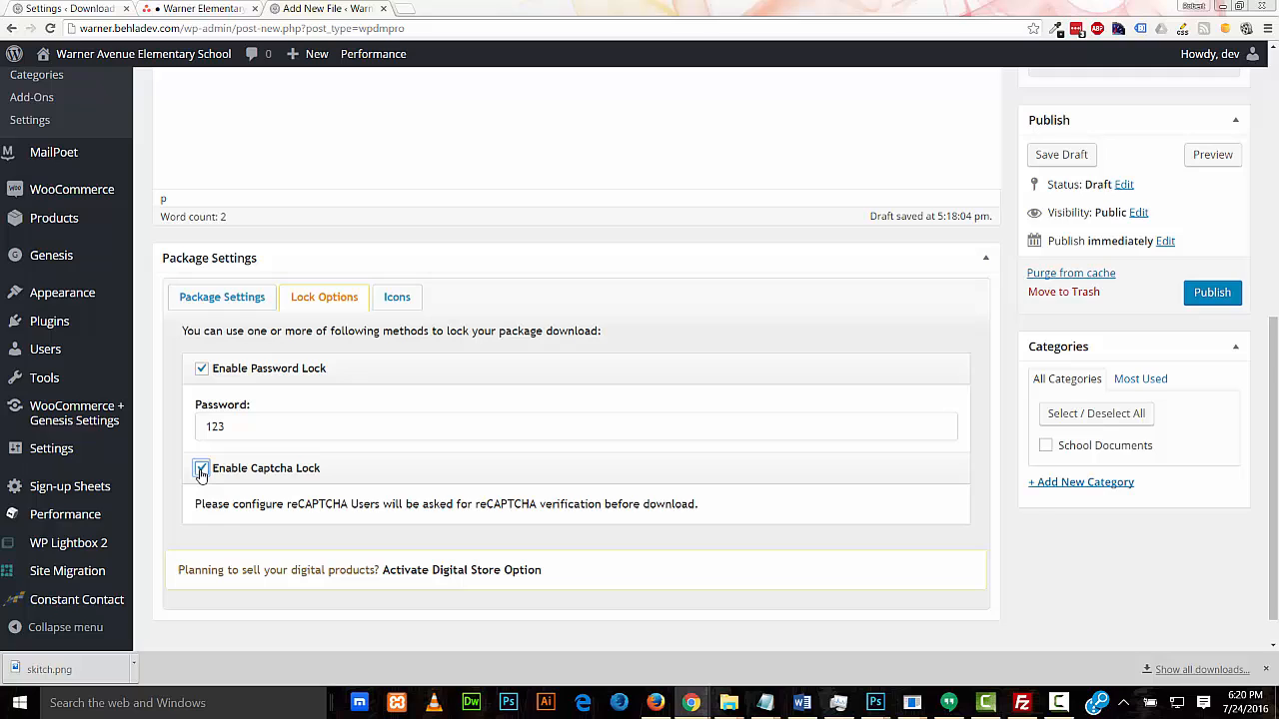
pyautogui.click(201, 467)
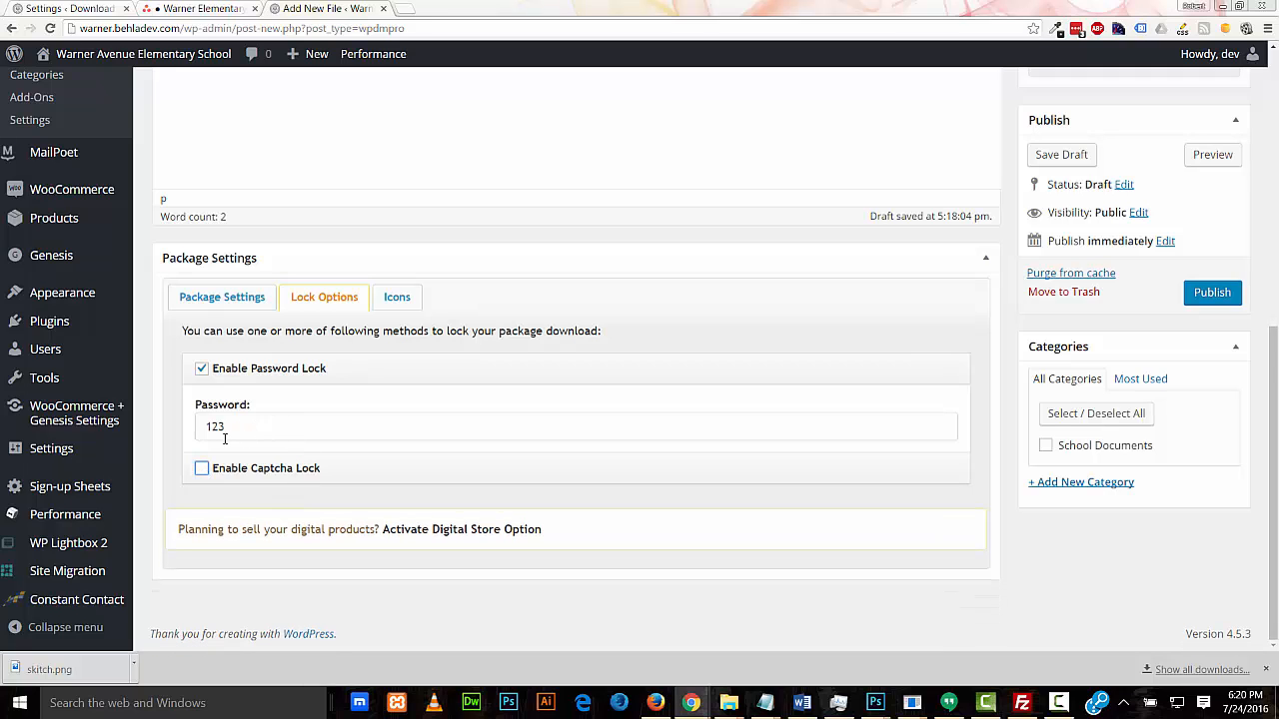
pyautogui.click(396, 297)
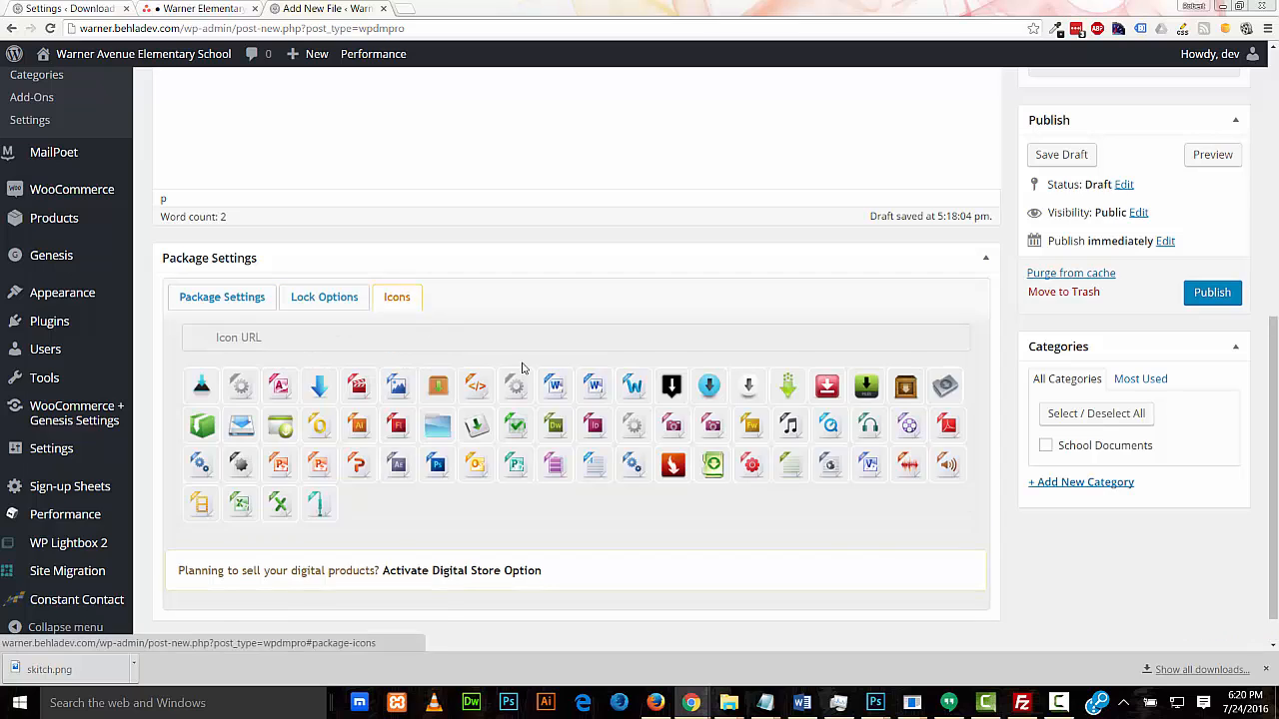
# Scroll through the package icon grid
pyautogui.scroll(-3)
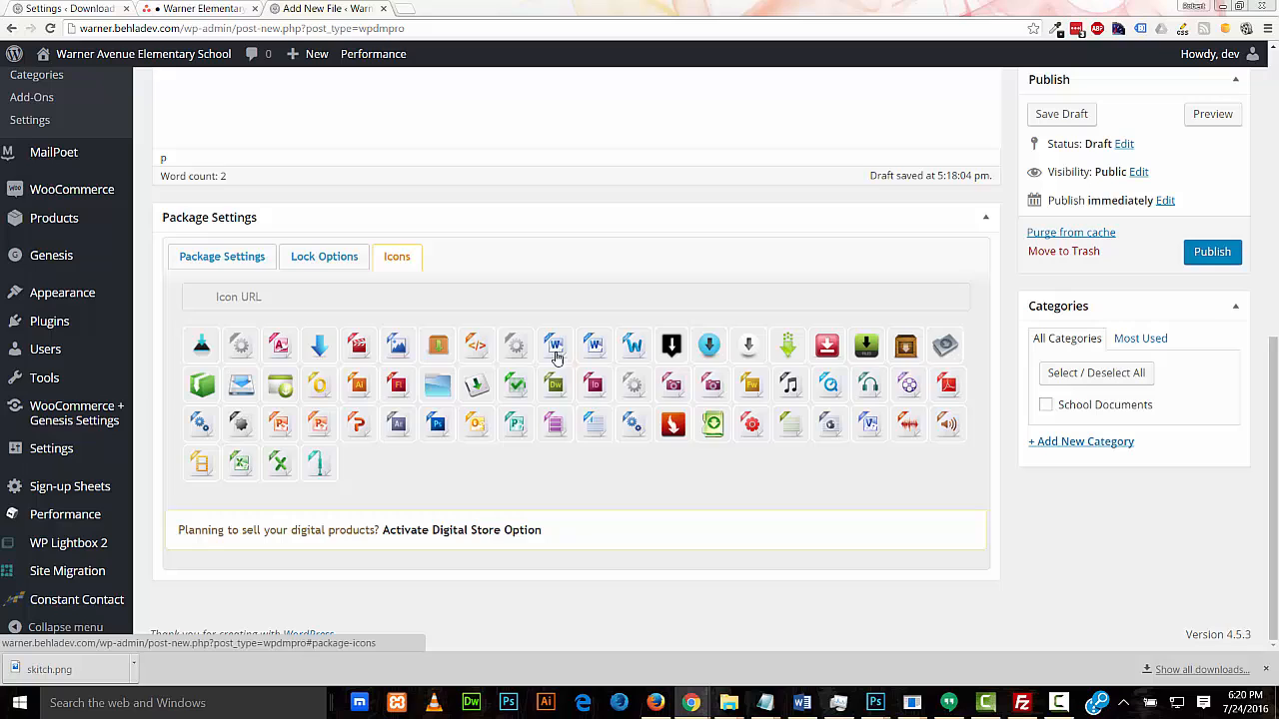
pyautogui.moveTo(556, 355)
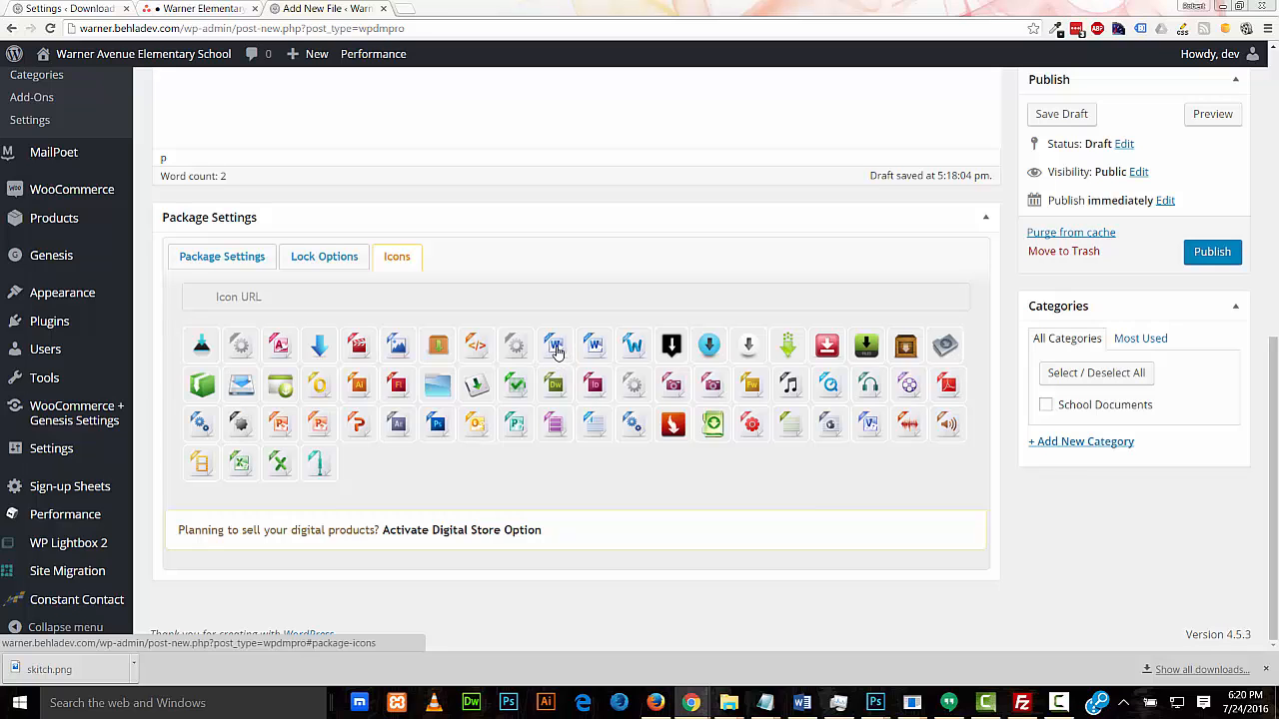
pyautogui.moveTo(556, 354)
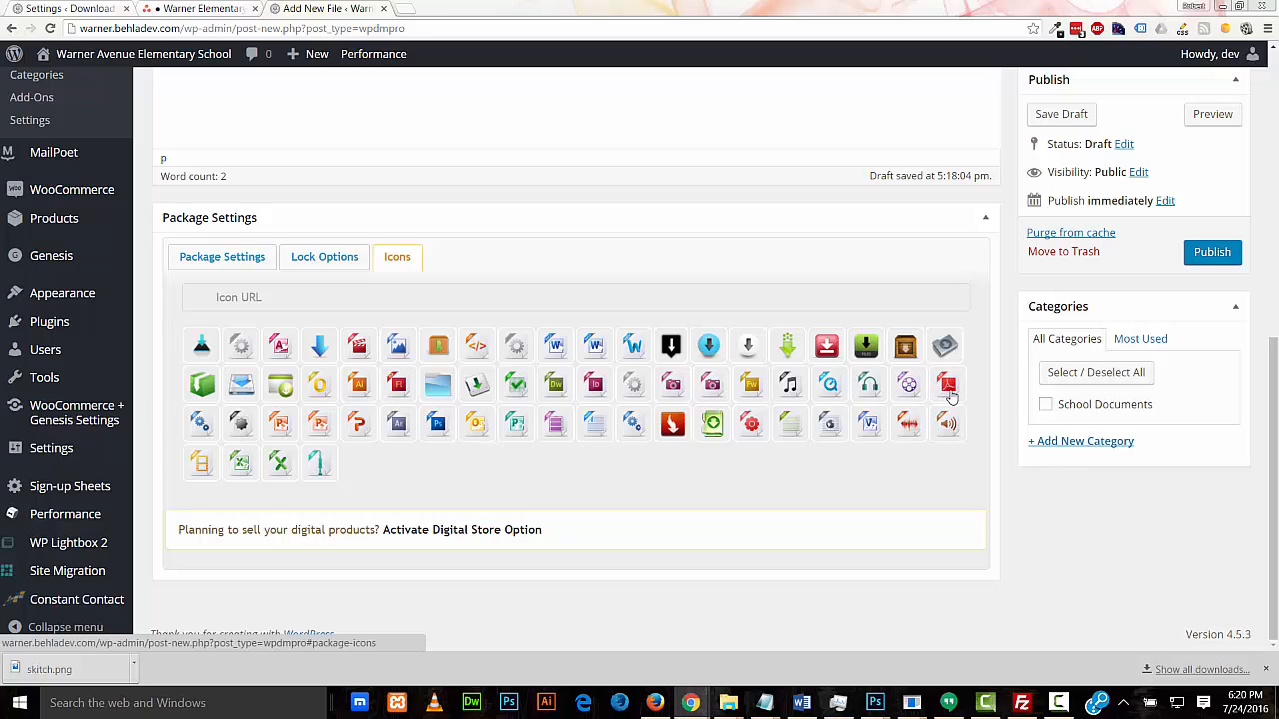
pyautogui.moveTo(943, 397)
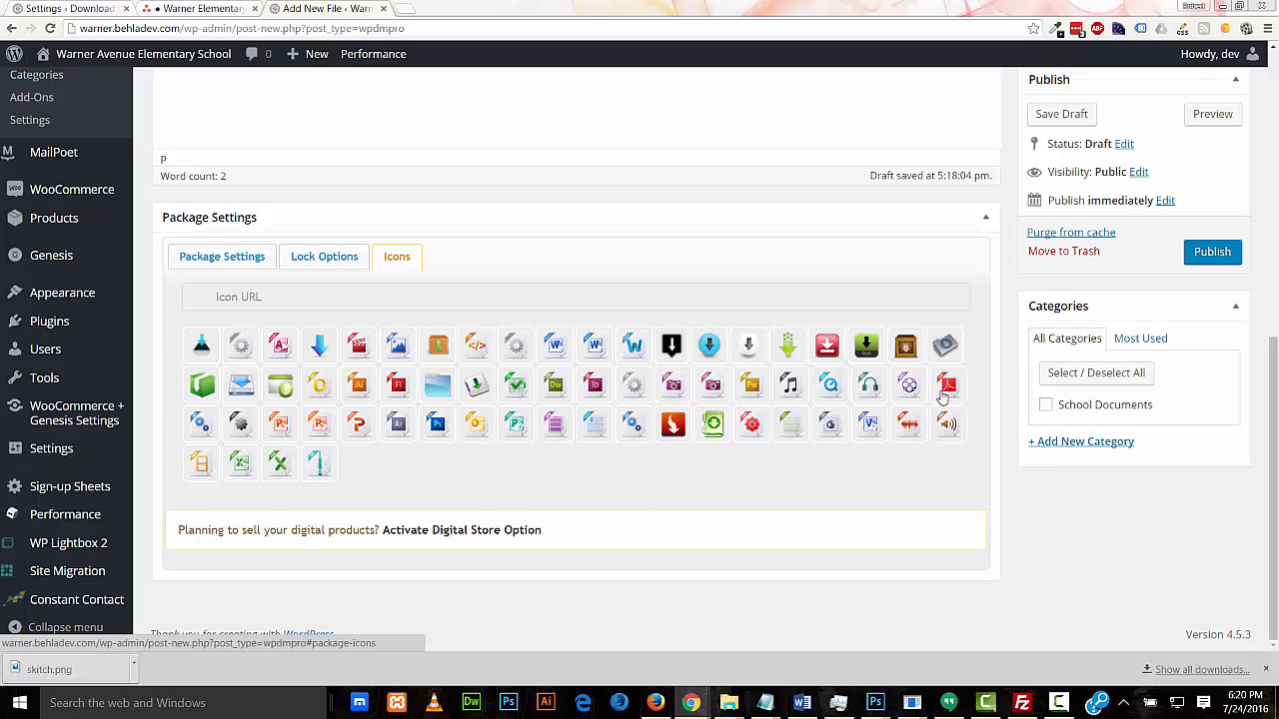
pyautogui.moveTo(283, 431)
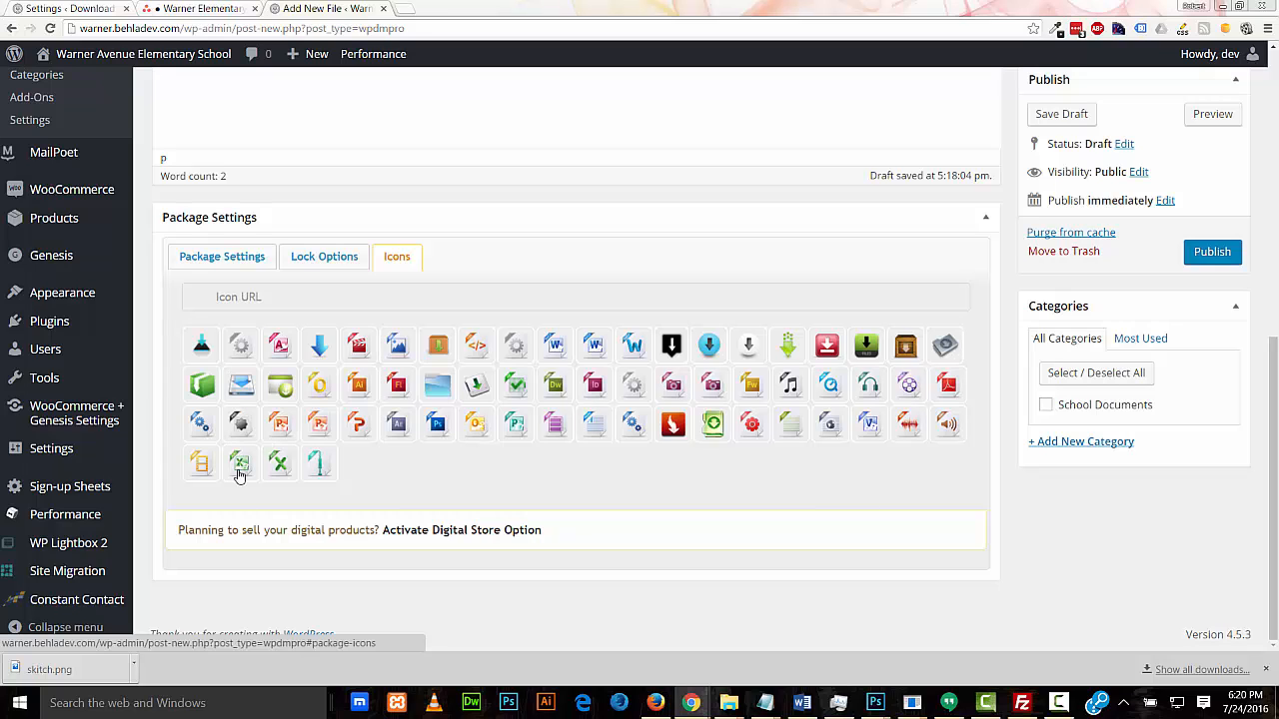
pyautogui.moveTo(240, 478)
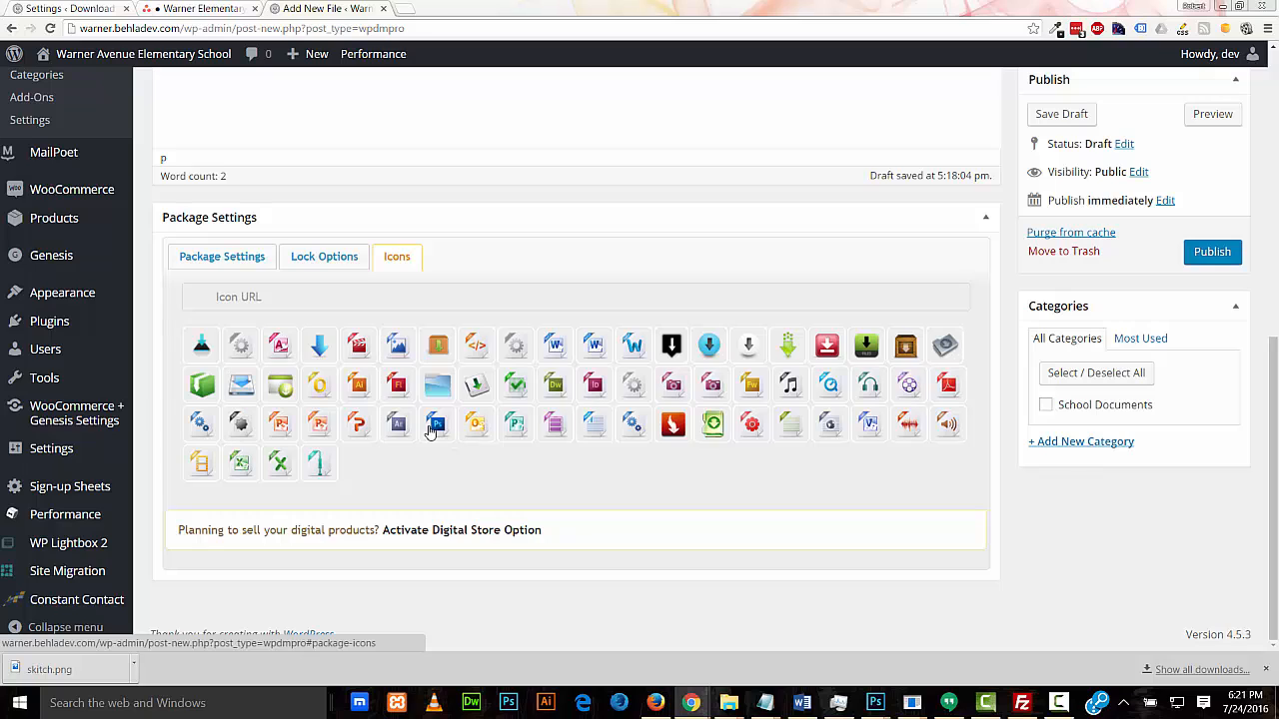
pyautogui.moveTo(447, 444)
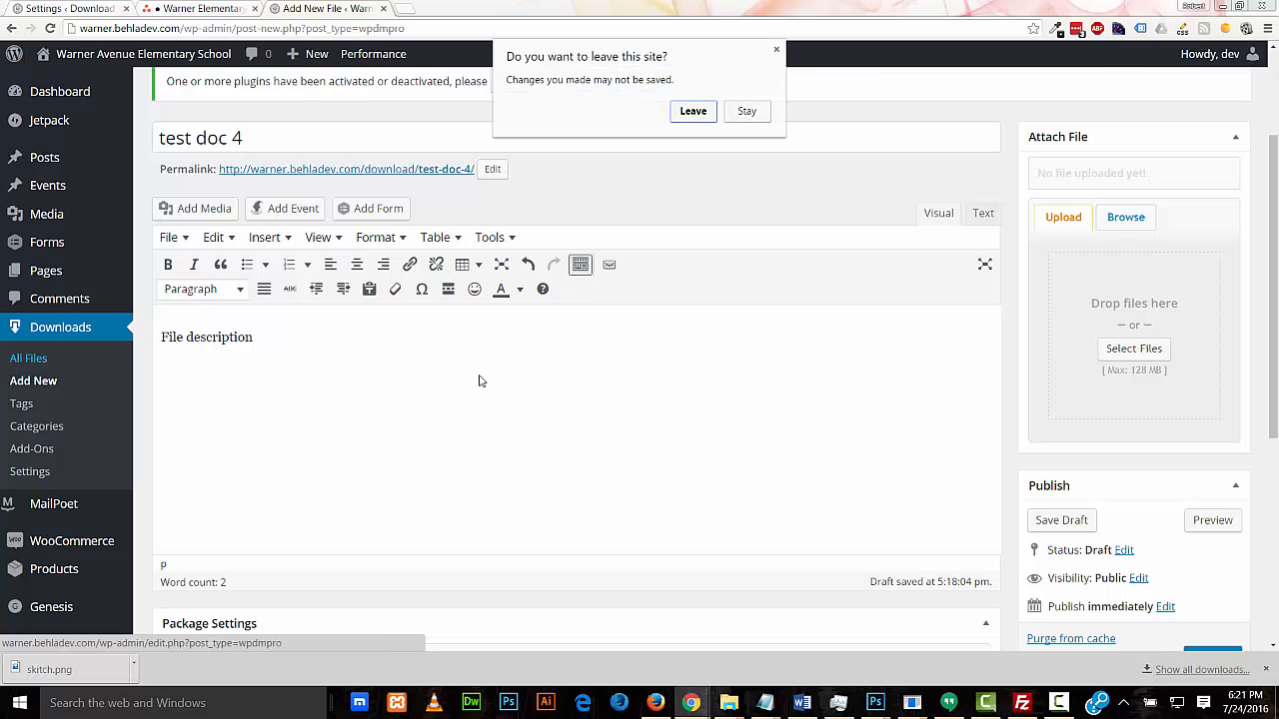
# Discard the unsaved download and open Test Doc 1's Lock Options
pyautogui.click(693, 110)
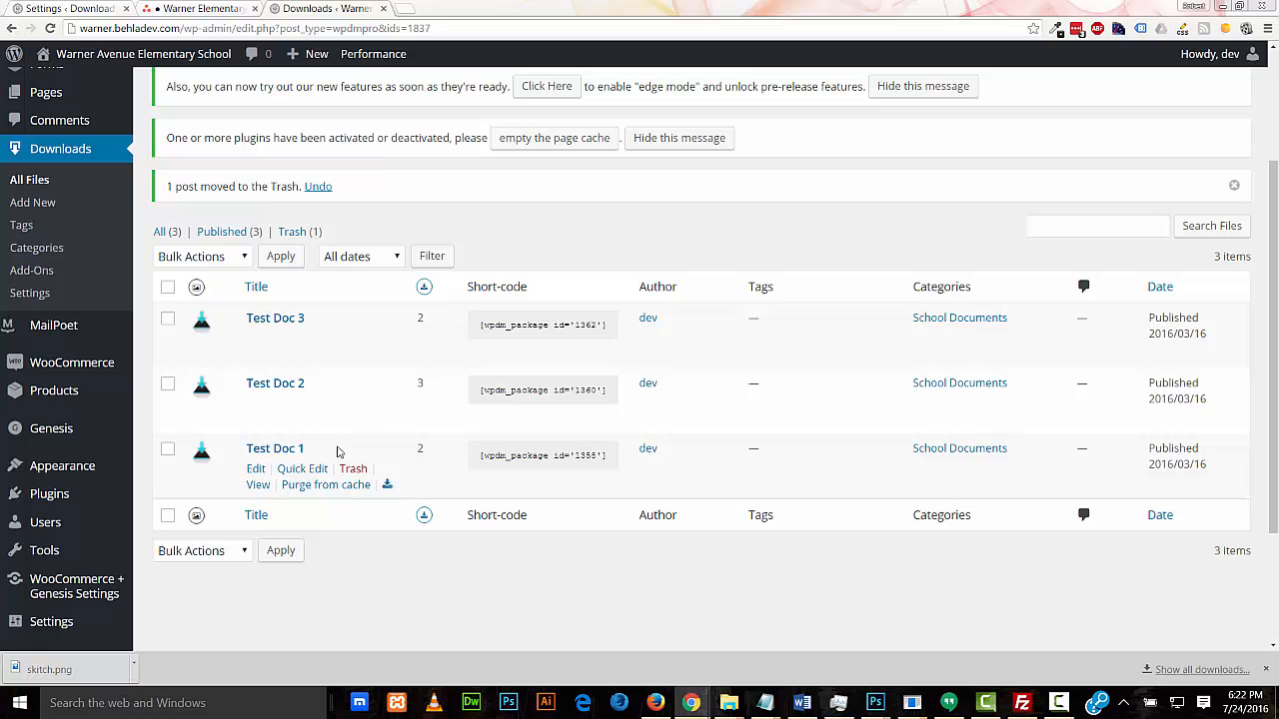
pyautogui.click(256, 468)
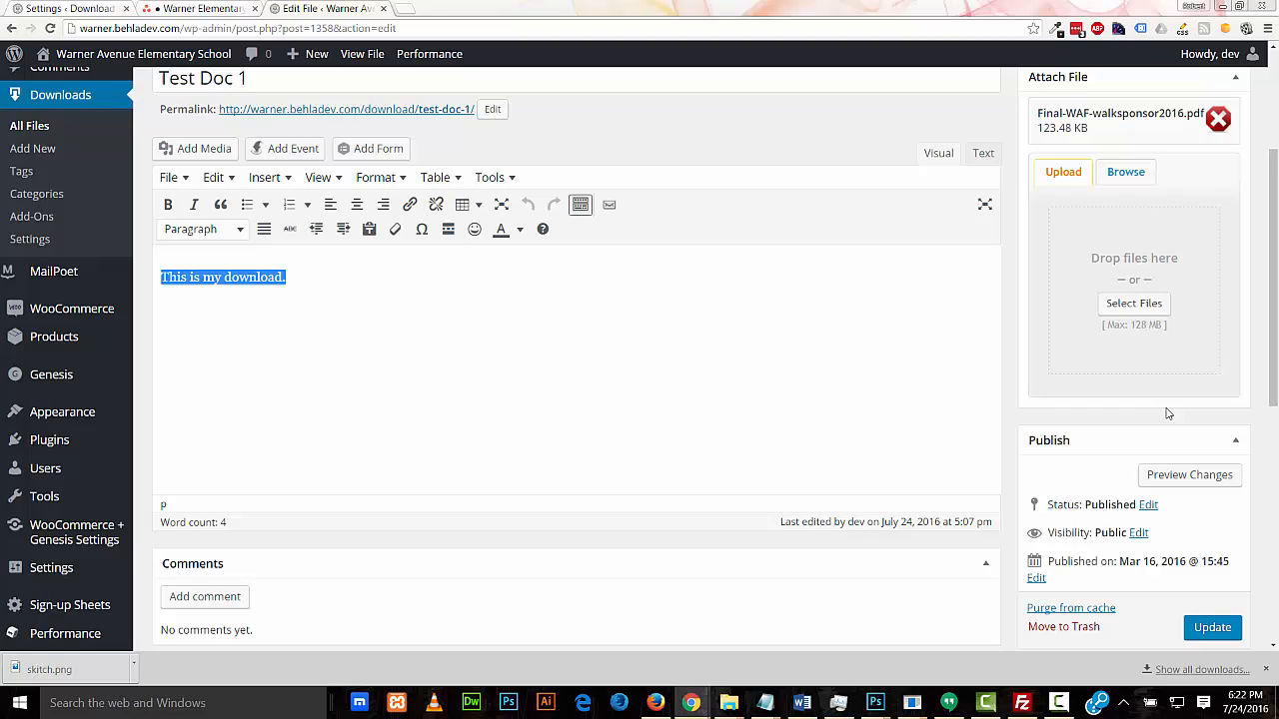
pyautogui.scroll(-3)
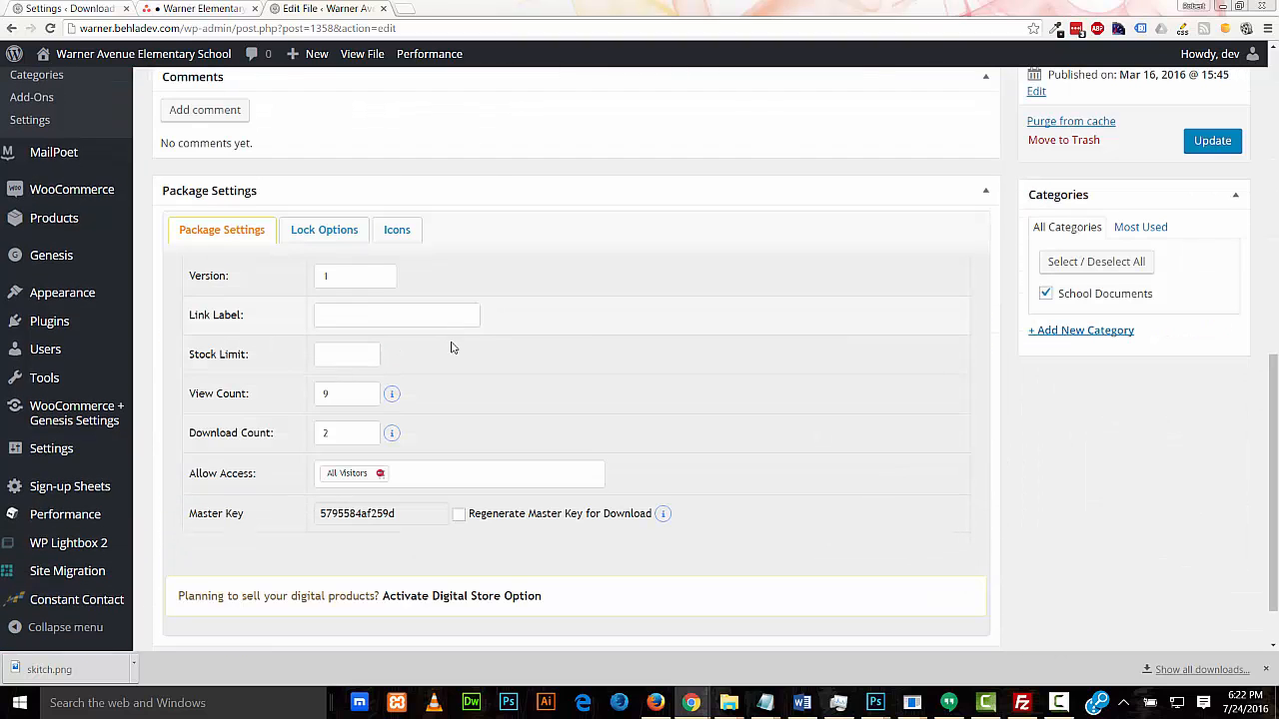
pyautogui.click(324, 229)
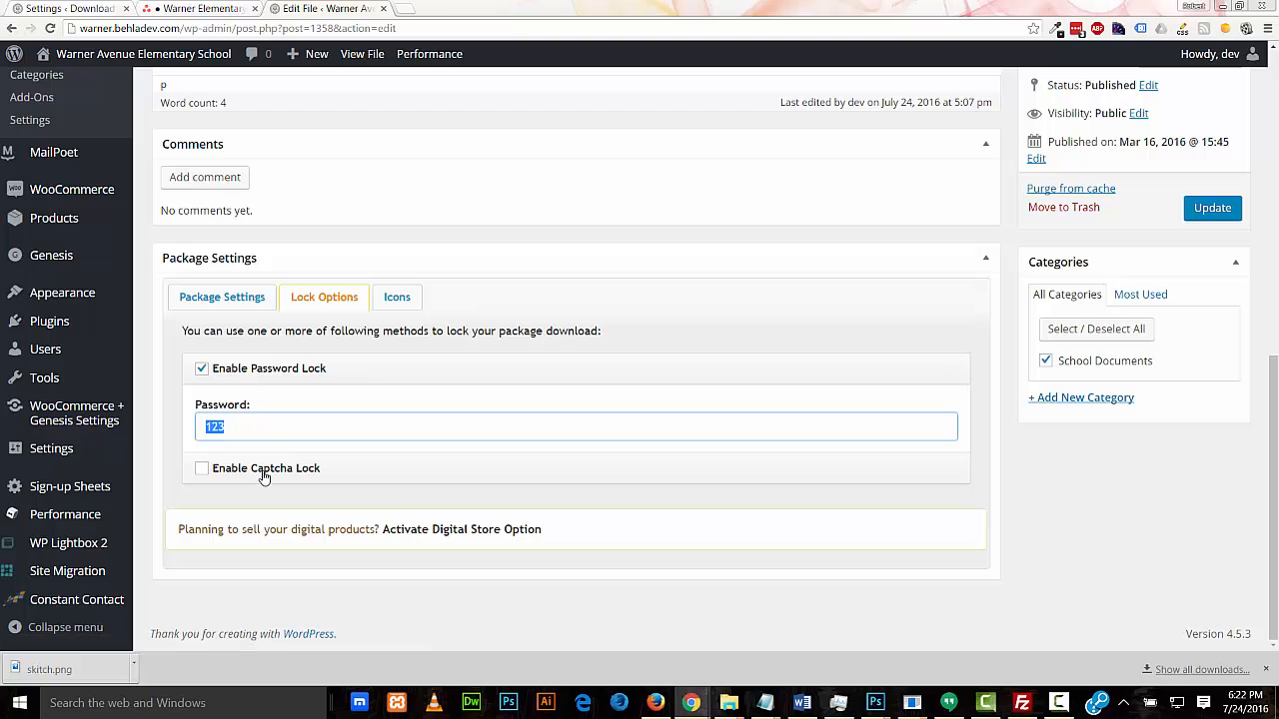
# Give Test Doc 1 the readme icon, update it, and open Download Categories
pyautogui.click(397, 297)
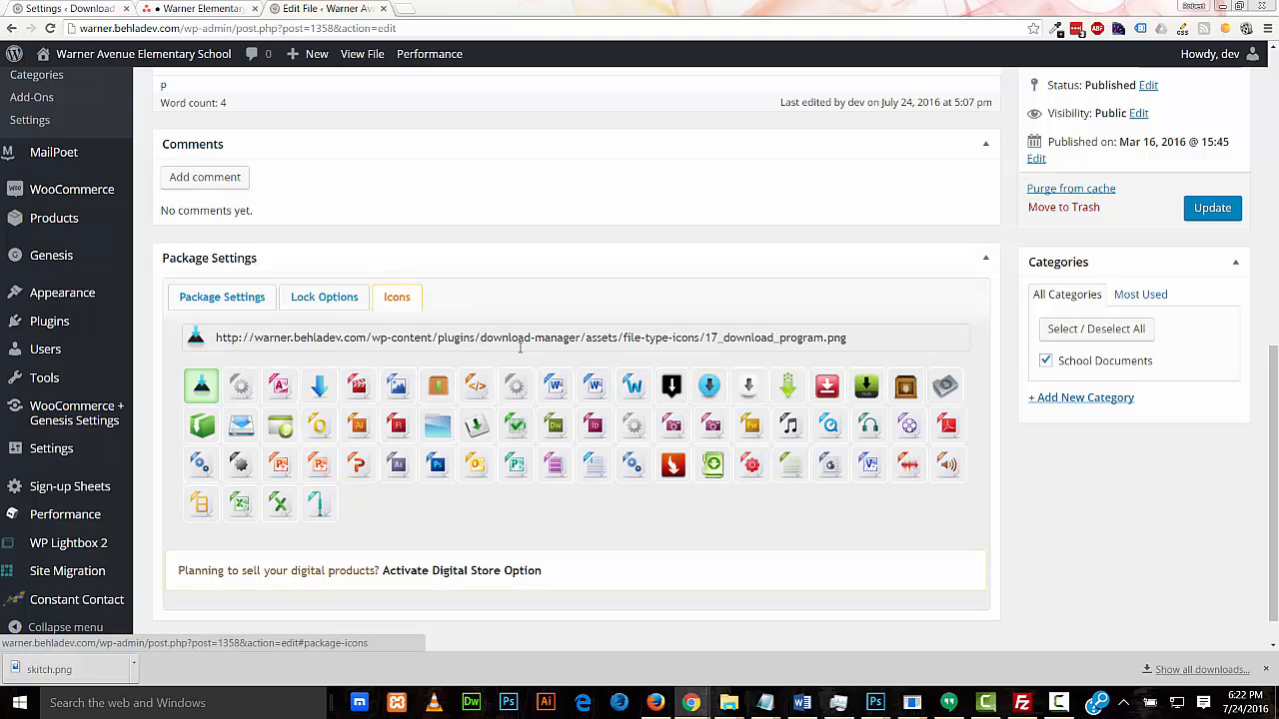
pyautogui.scroll(-3)
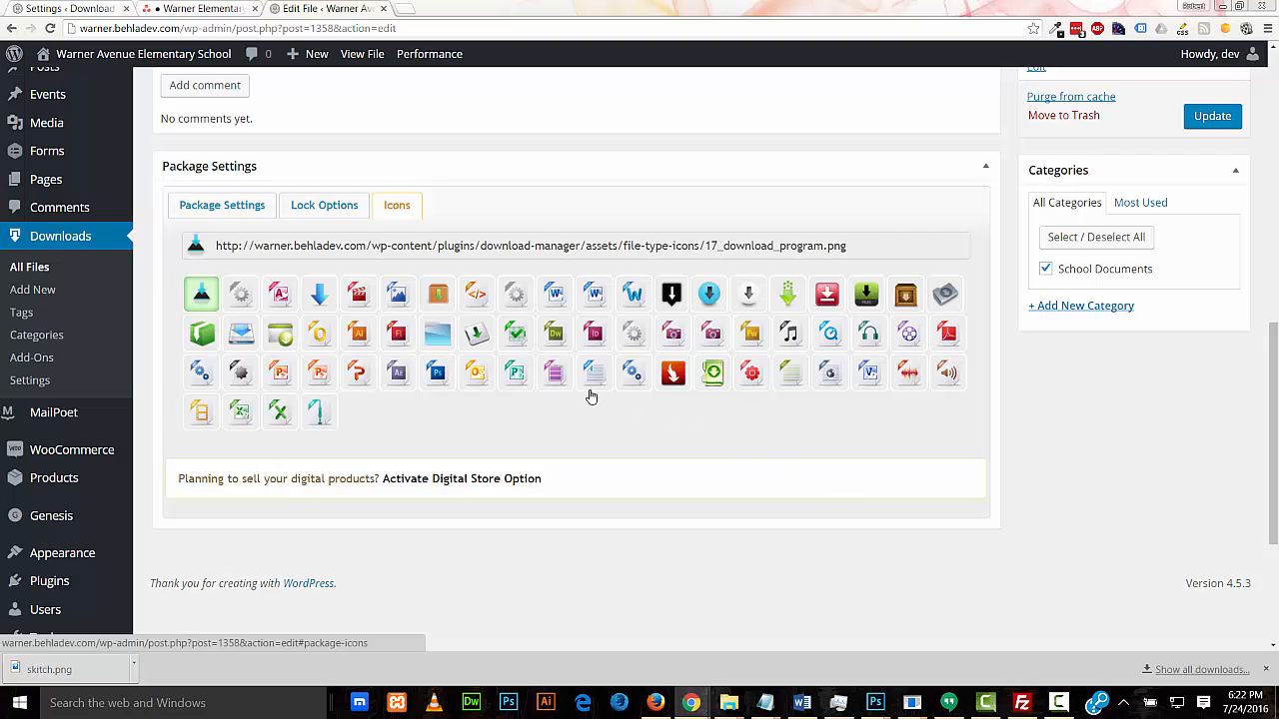
pyautogui.click(594, 372)
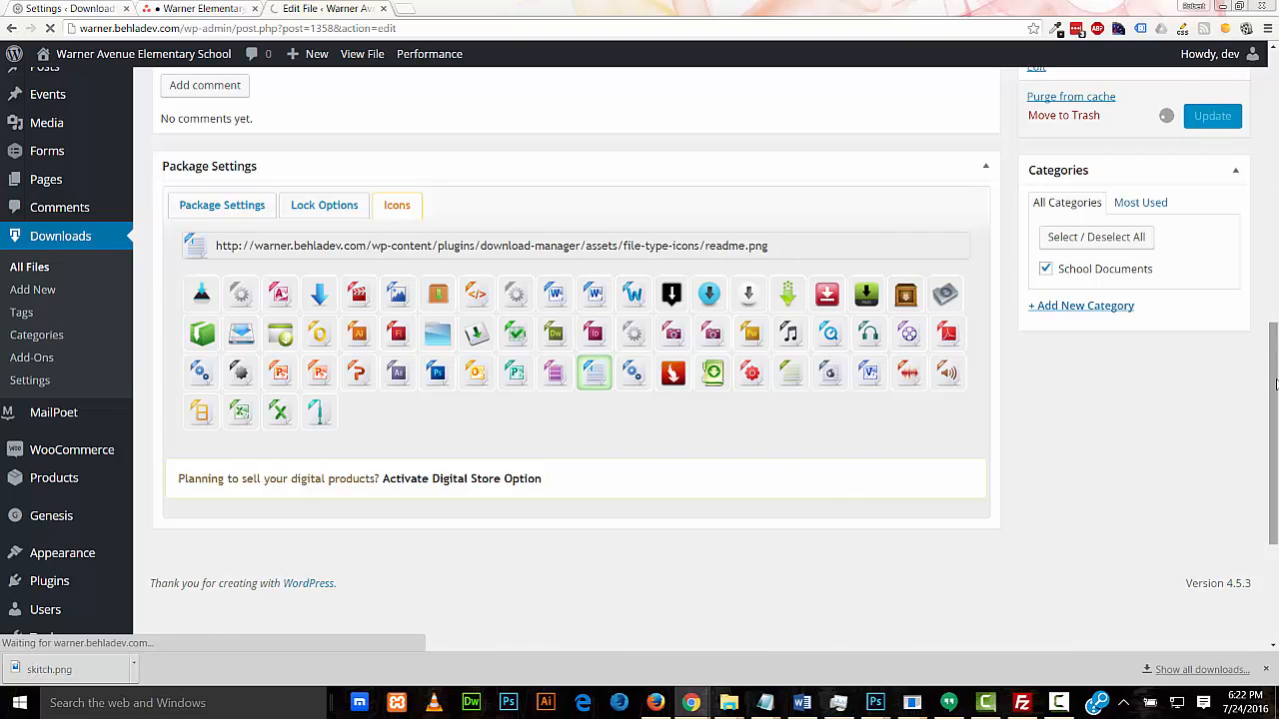
pyautogui.click(1212, 115)
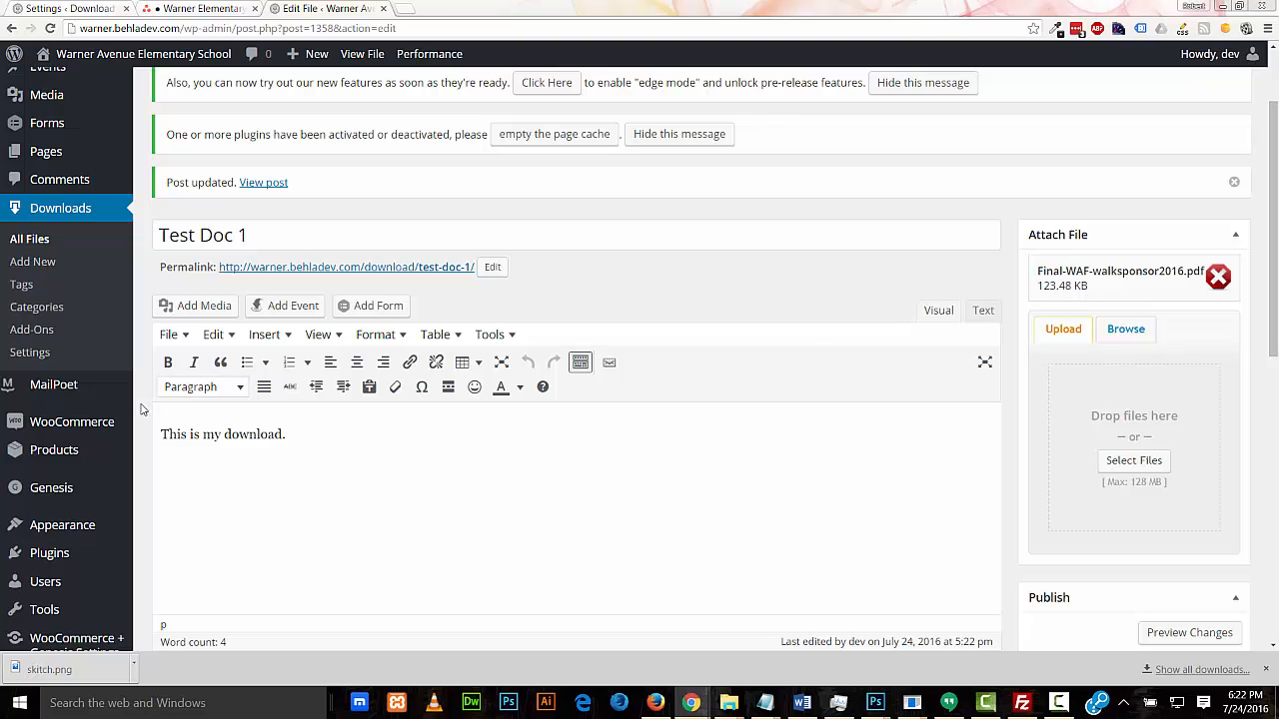
pyautogui.click(36, 306)
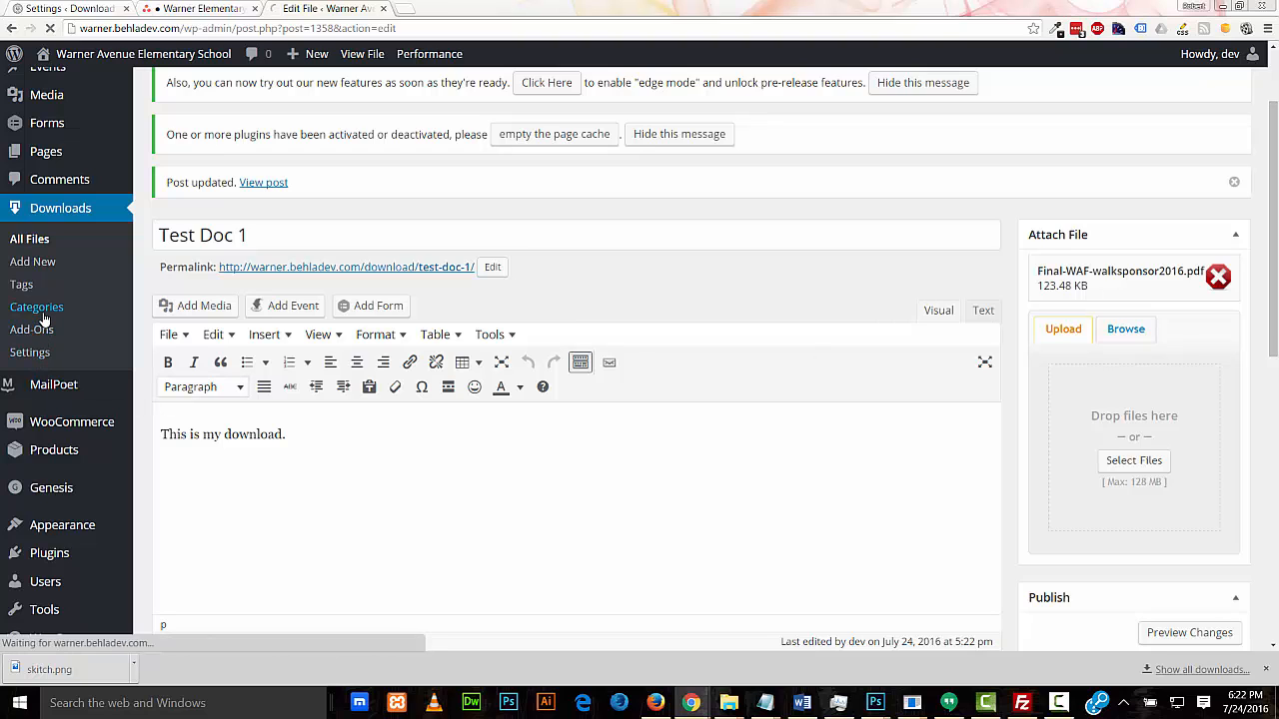
pyautogui.click(36, 307)
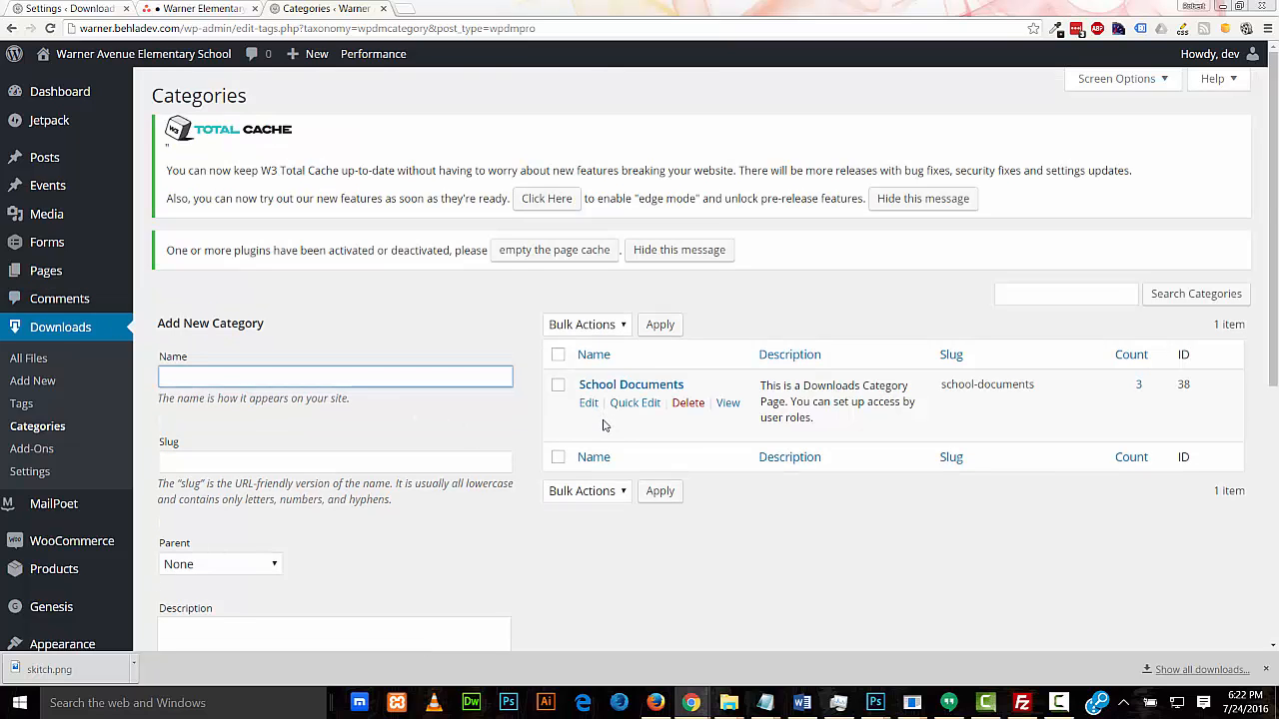
# Edit School Documents, toggling Subscriber and Administrator access, and scroll to its role checkboxes
pyautogui.click(587, 402)
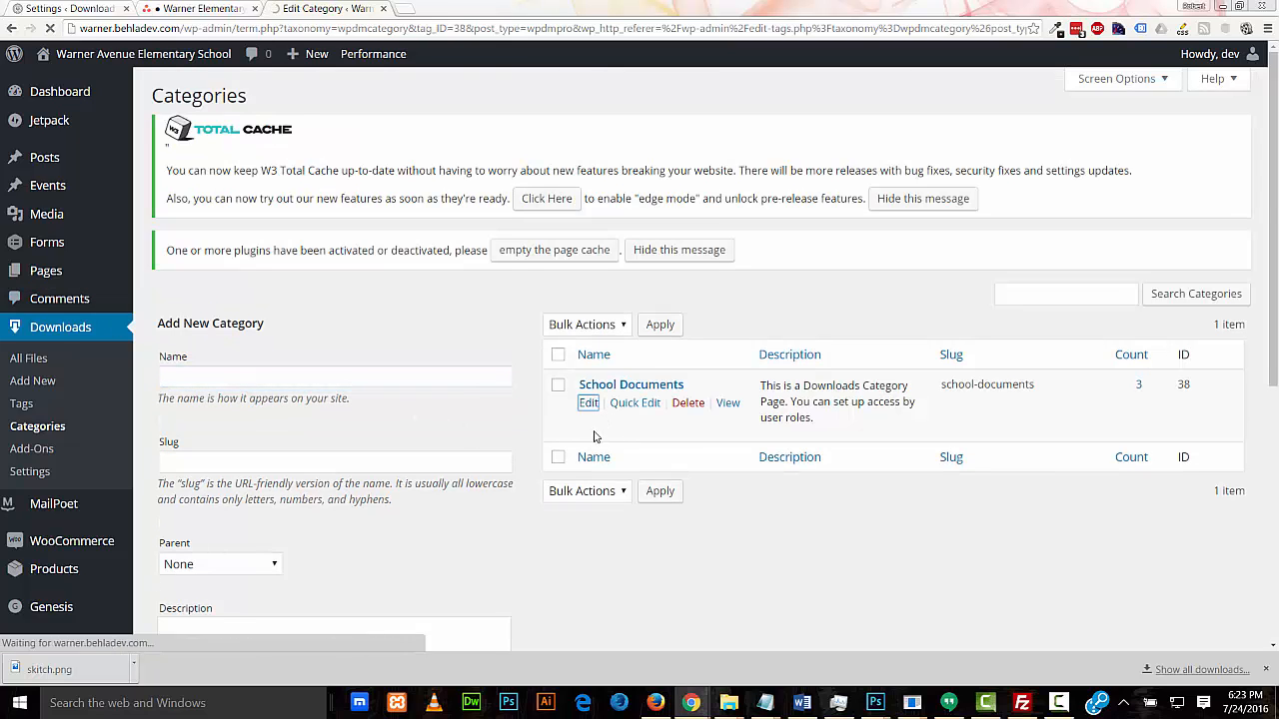
pyautogui.click(587, 402)
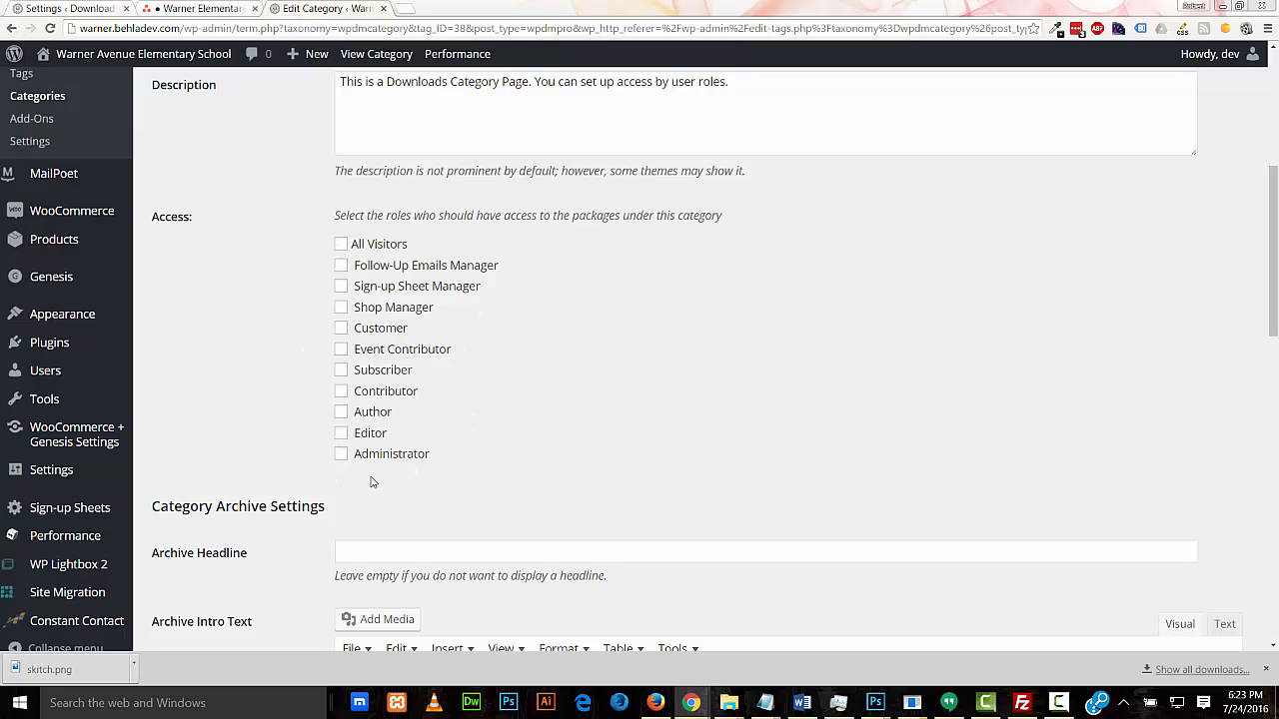
pyautogui.click(341, 454)
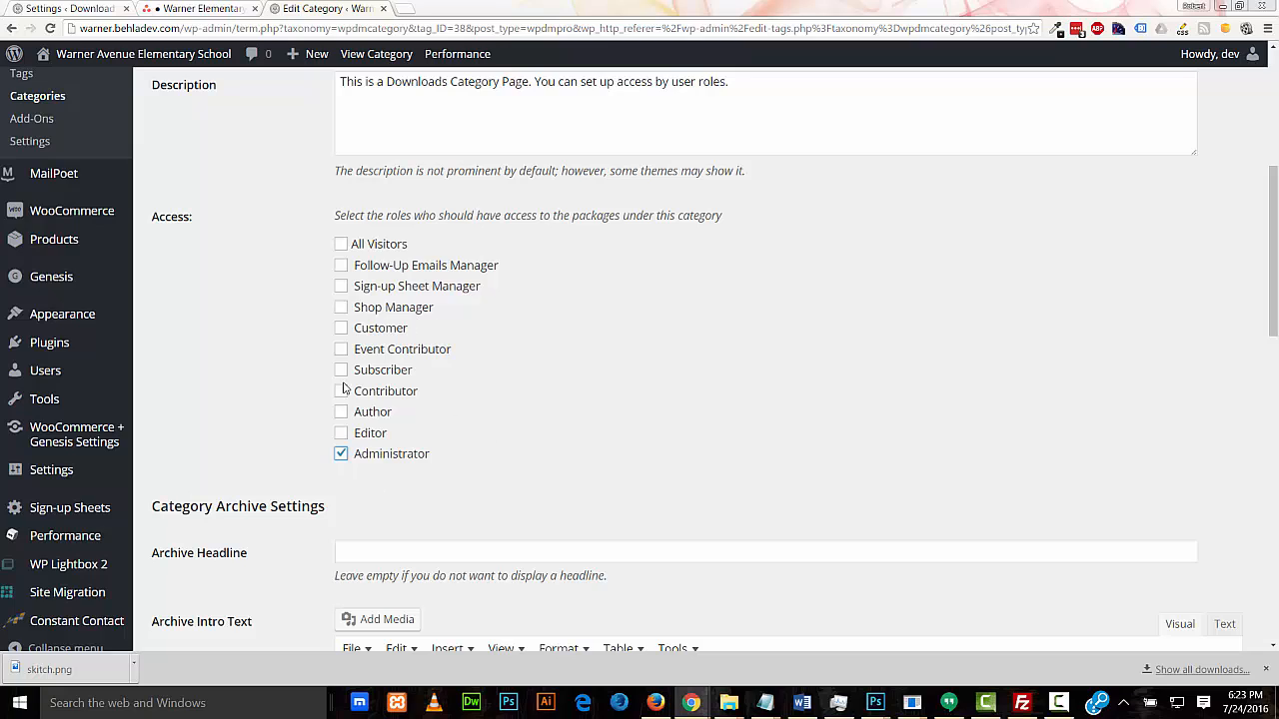
pyautogui.click(341, 370)
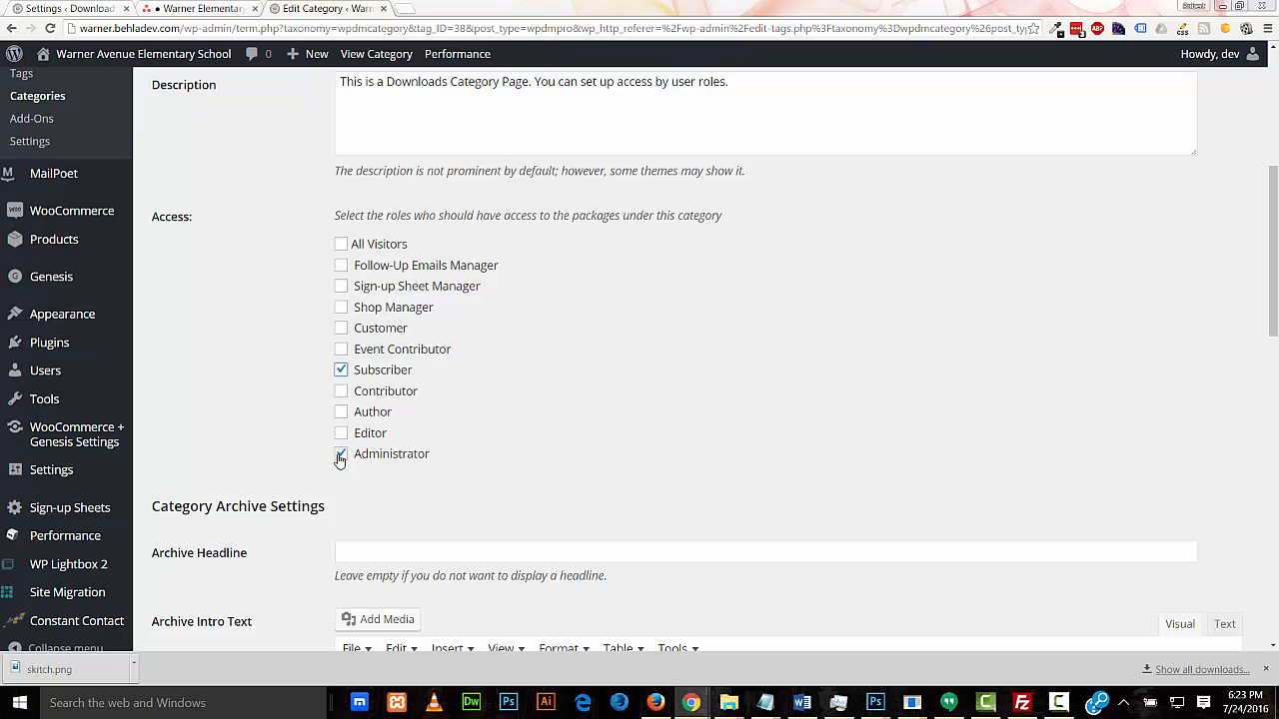
pyautogui.click(340, 454)
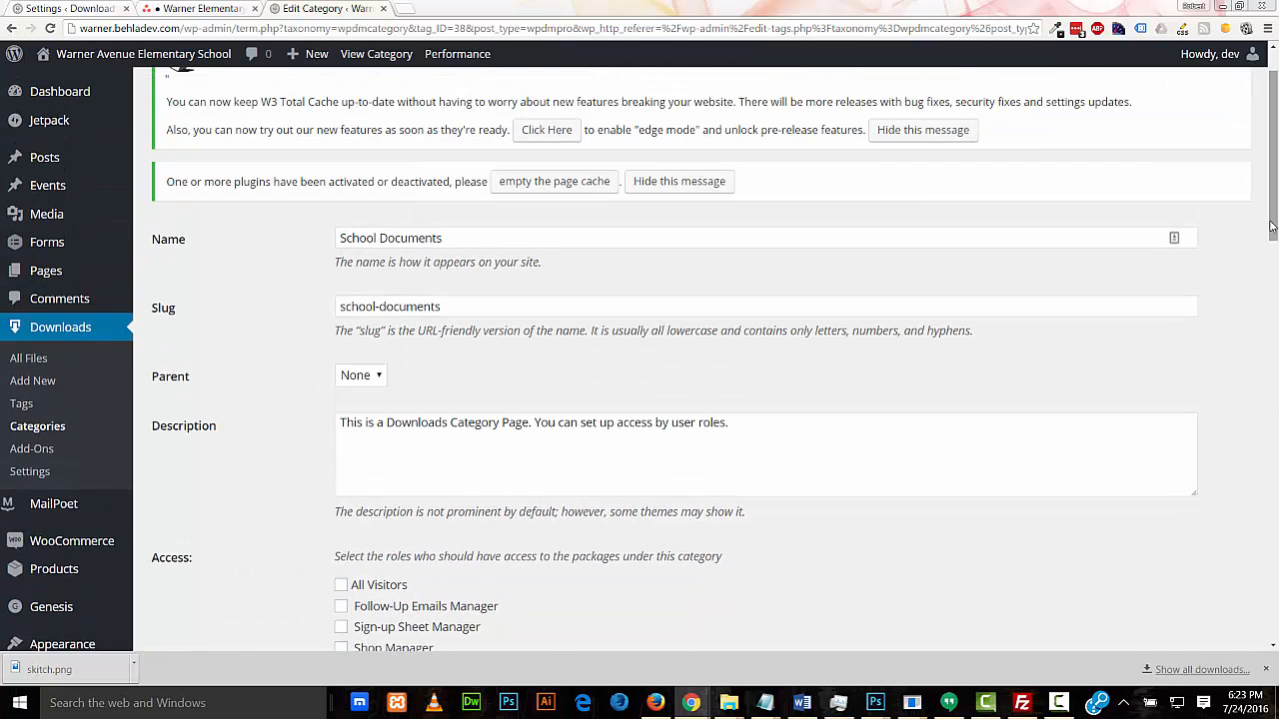
pyautogui.tripleClick(389, 238)
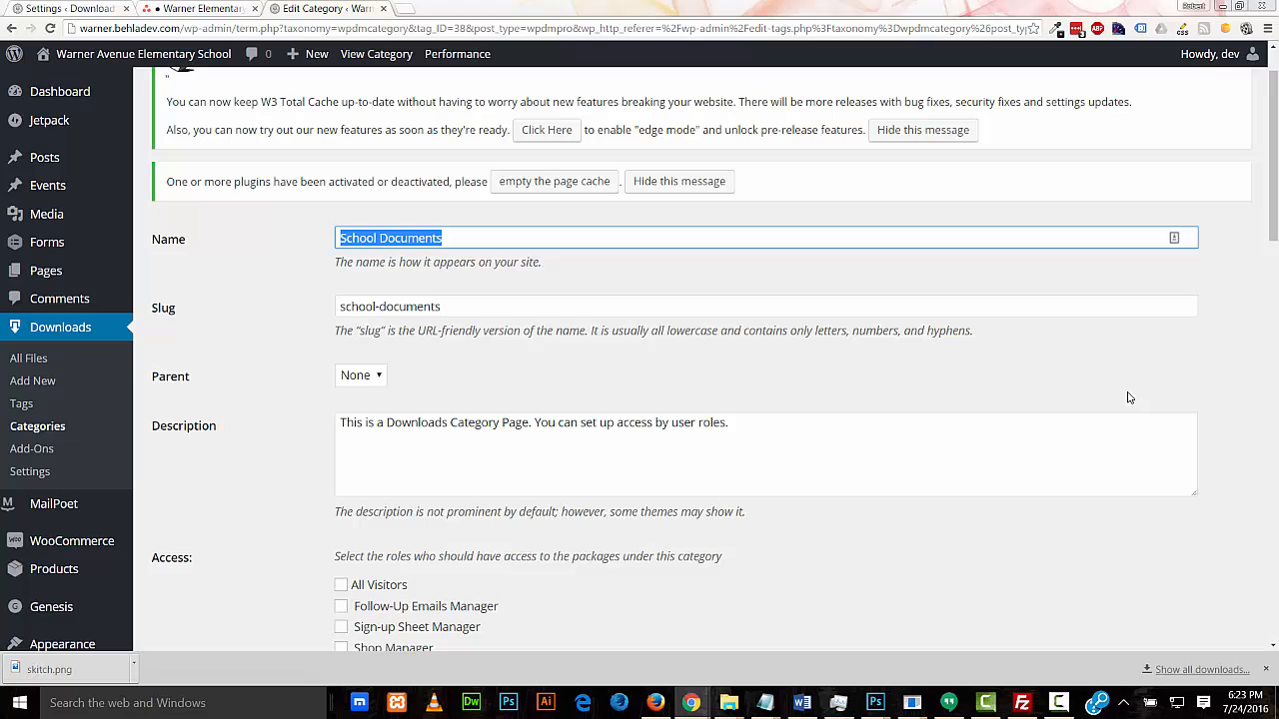
pyautogui.scroll(-3)
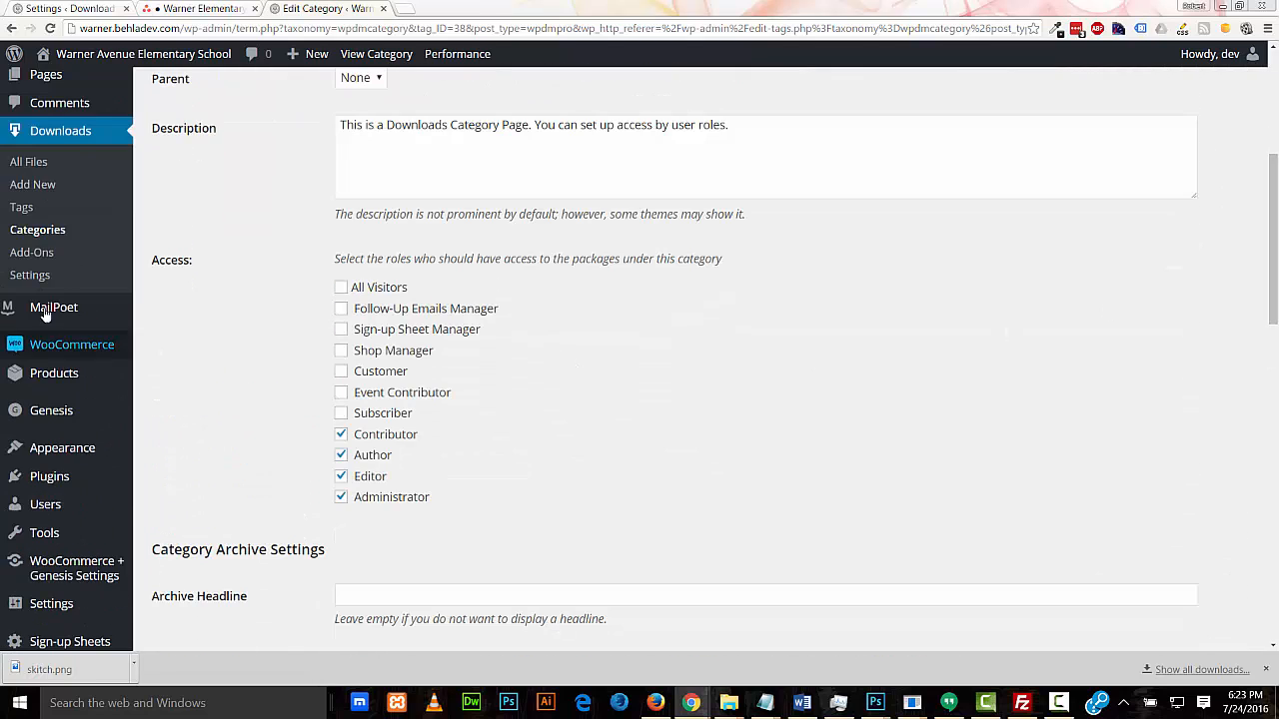
pyautogui.moveTo(28, 161)
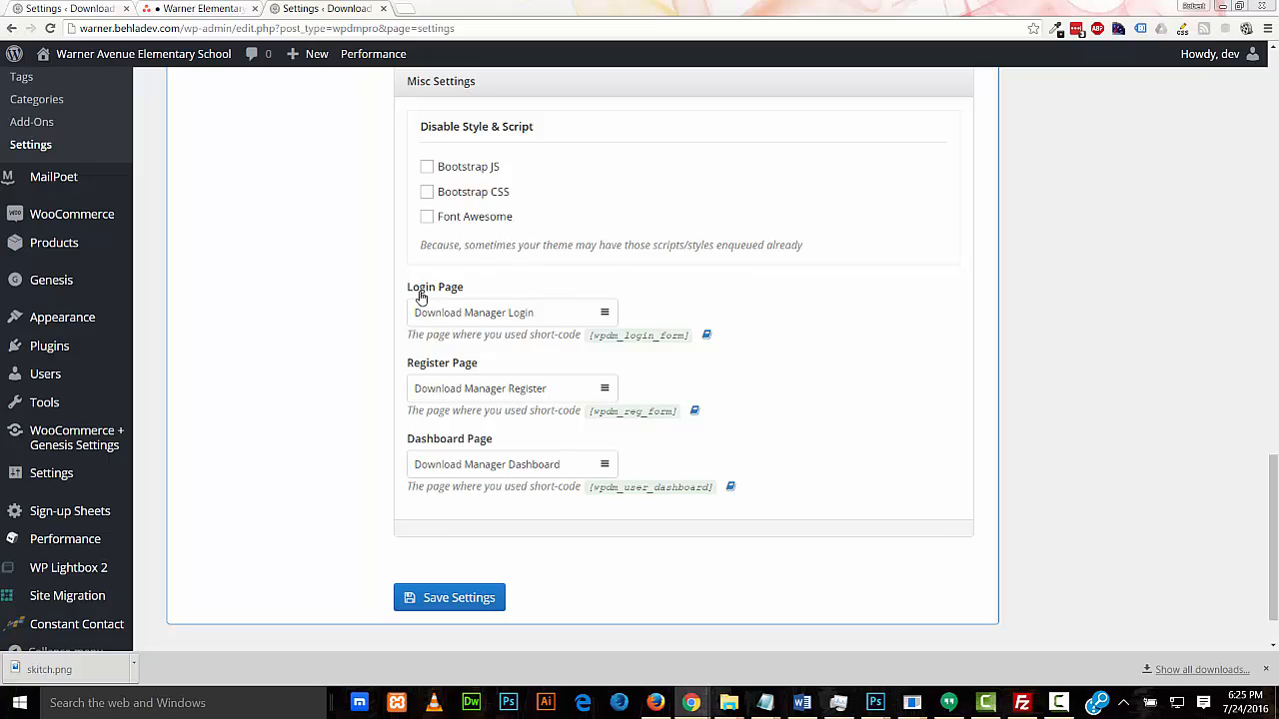
pyautogui.moveTo(481, 352)
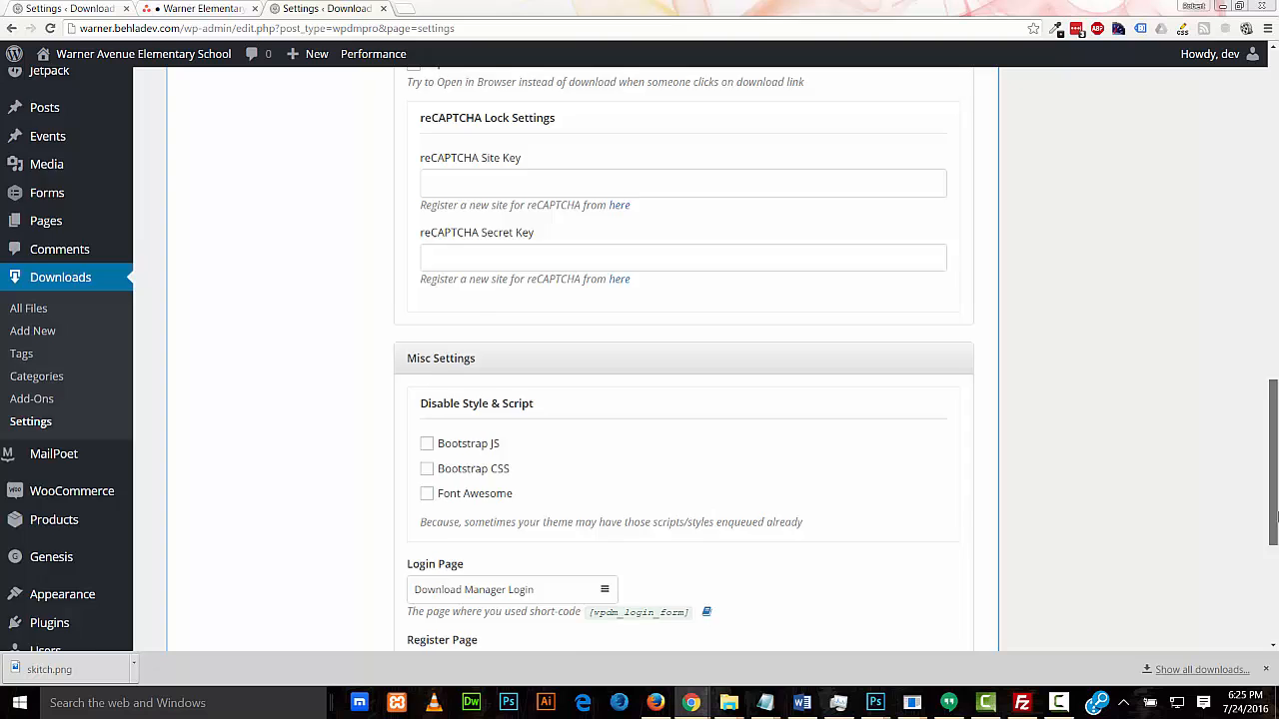
# Scroll Download Manager settings to the Login, Register and Dashboard page assignments
pyautogui.scroll(-3)
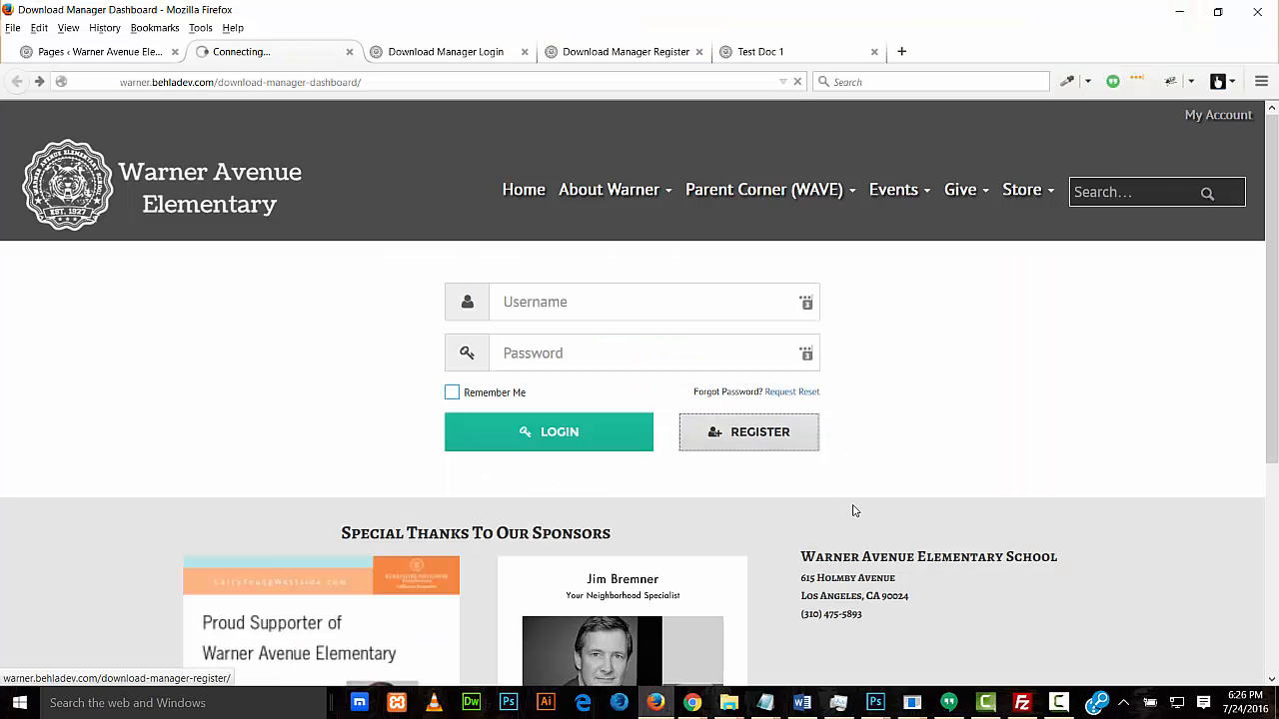
# Open the registration page from the dashboard's login form
pyautogui.click(748, 432)
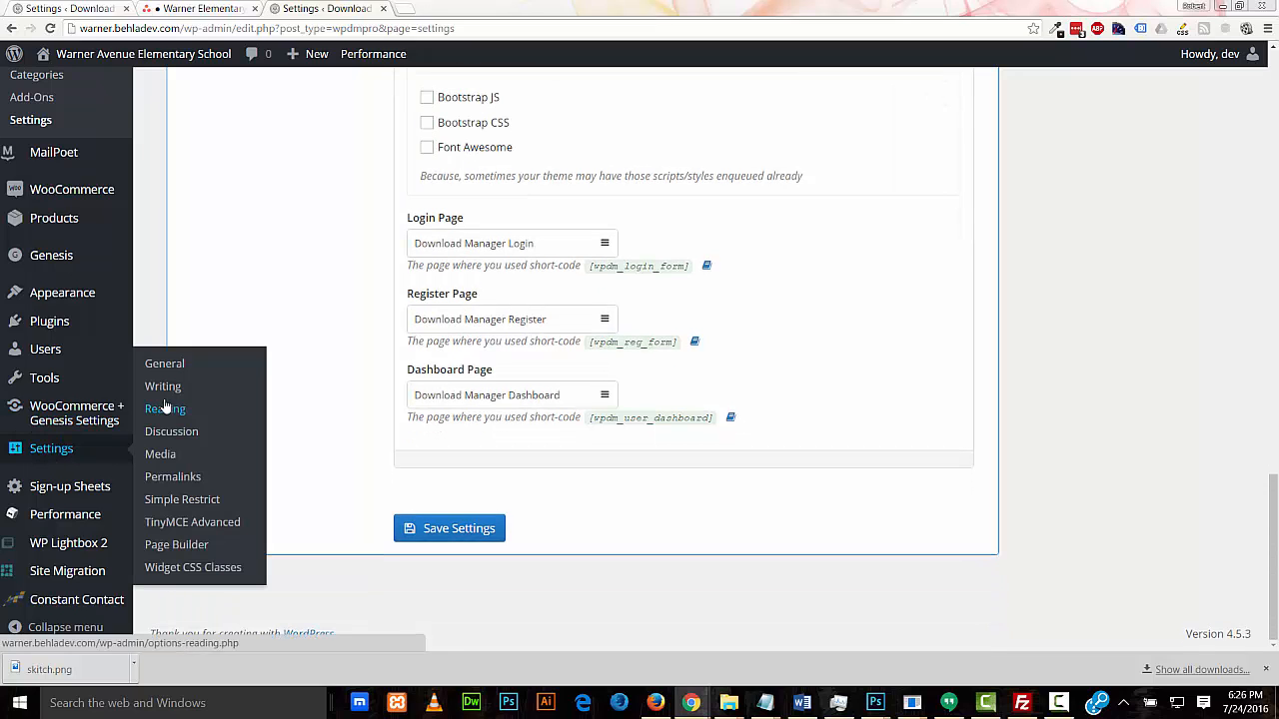
# Open General Settings to check Membership and the New User Default Role
pyautogui.click(164, 362)
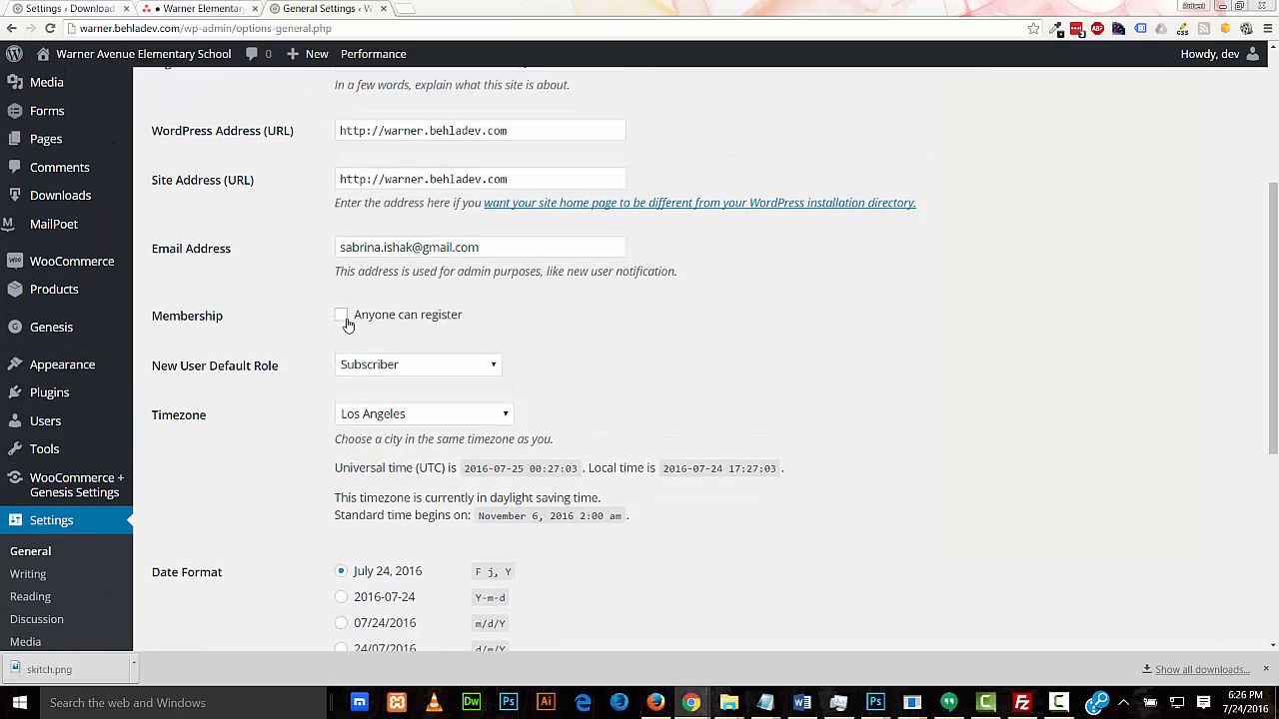
pyautogui.moveTo(588, 324)
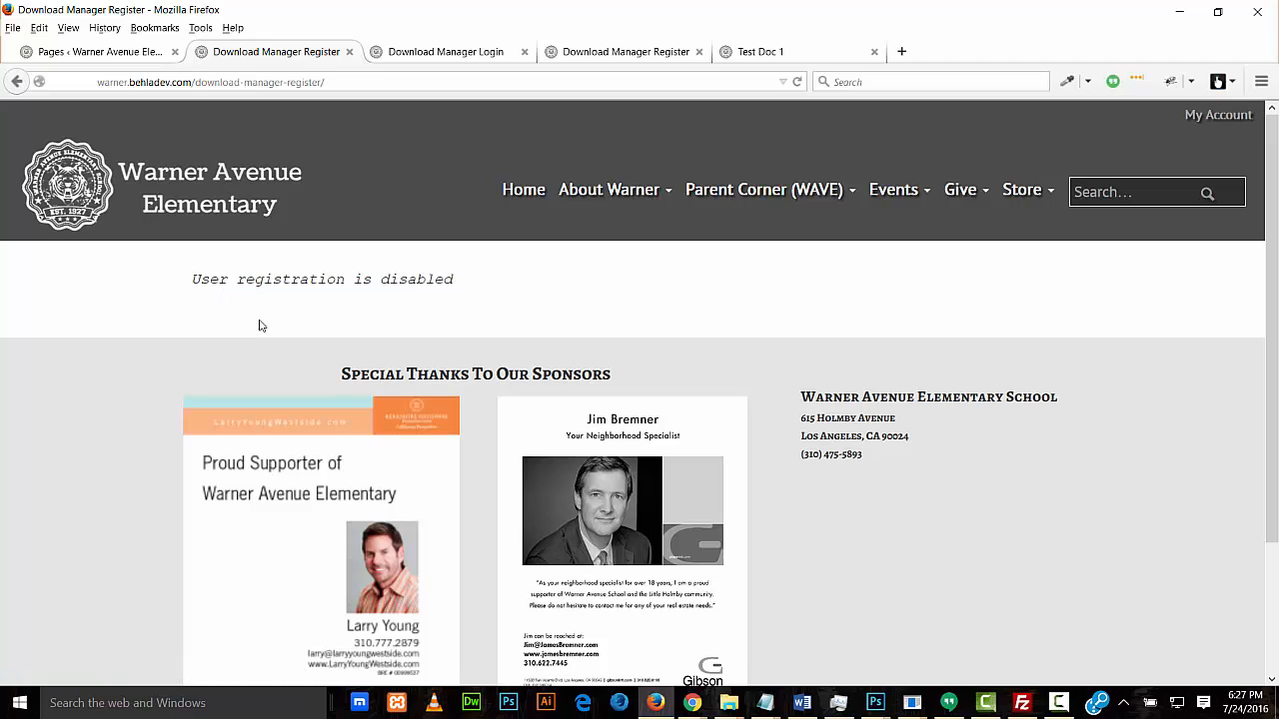
pyautogui.moveTo(154, 320)
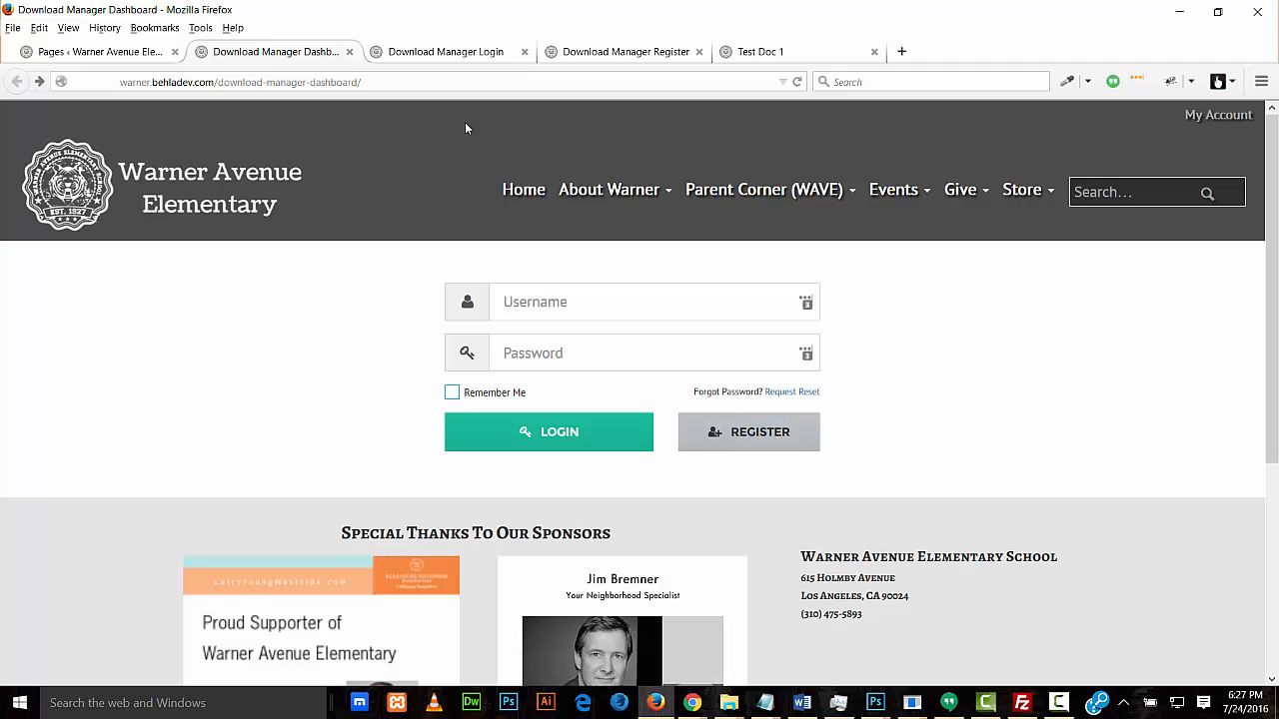
# Switch to the Download Manager Login tab, which says the administrator is already logged in
pyautogui.click(444, 51)
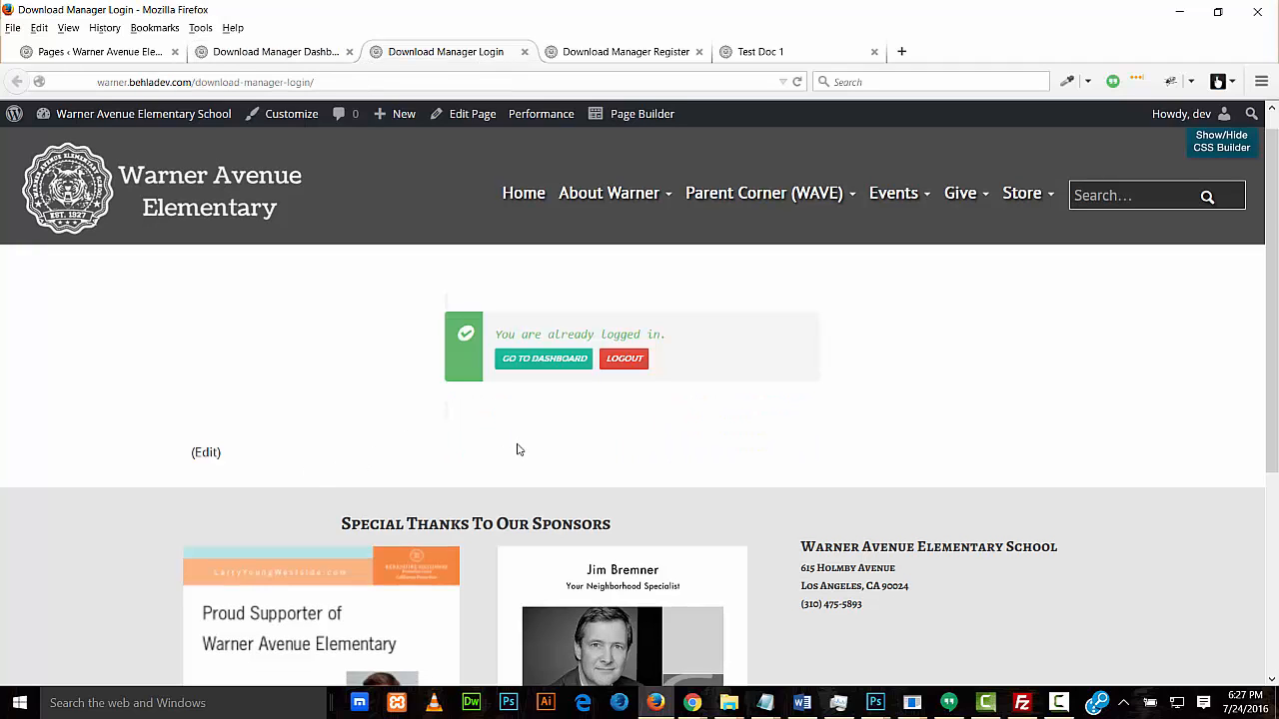
pyautogui.moveTo(589, 401)
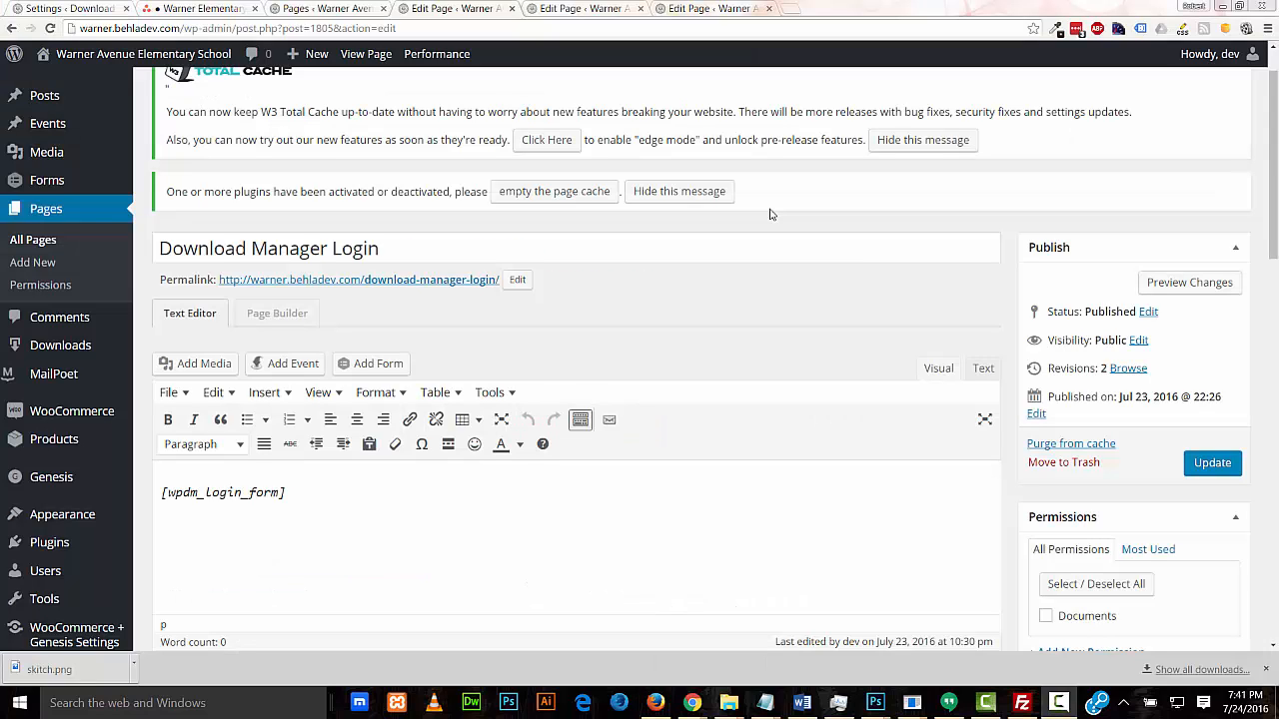
pyautogui.moveTo(649, 245)
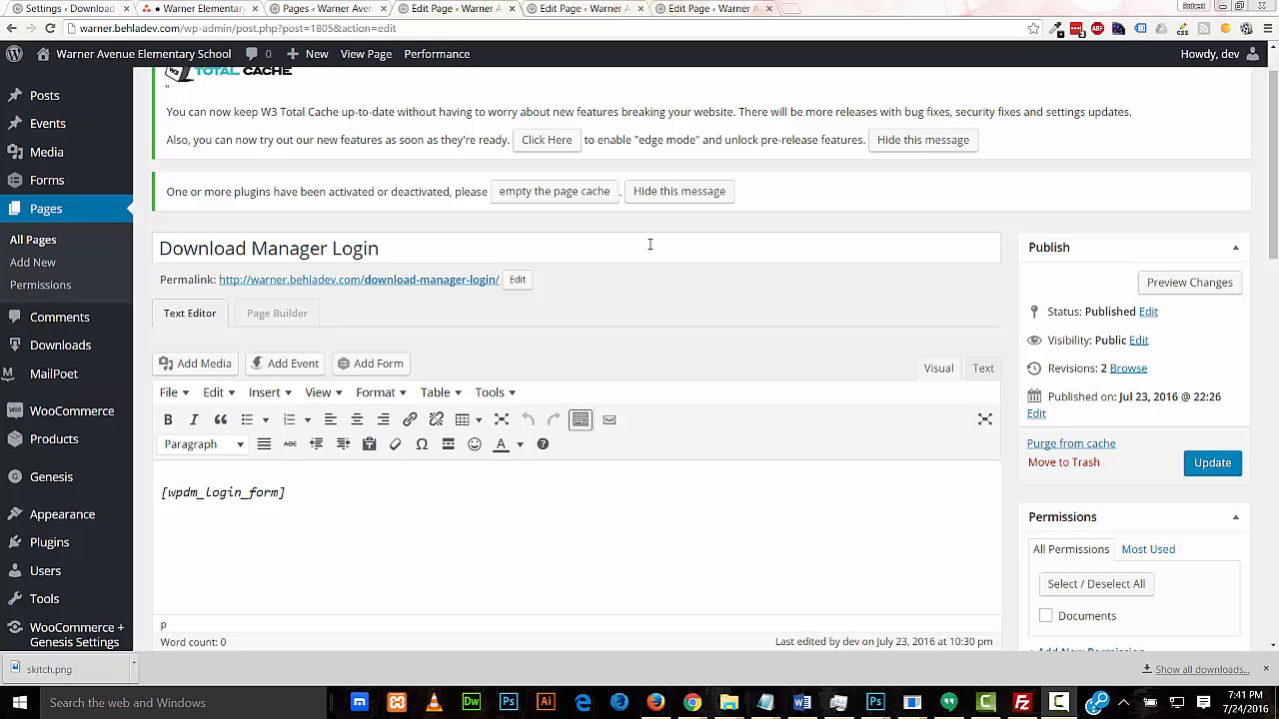
pyautogui.moveTo(398, 248)
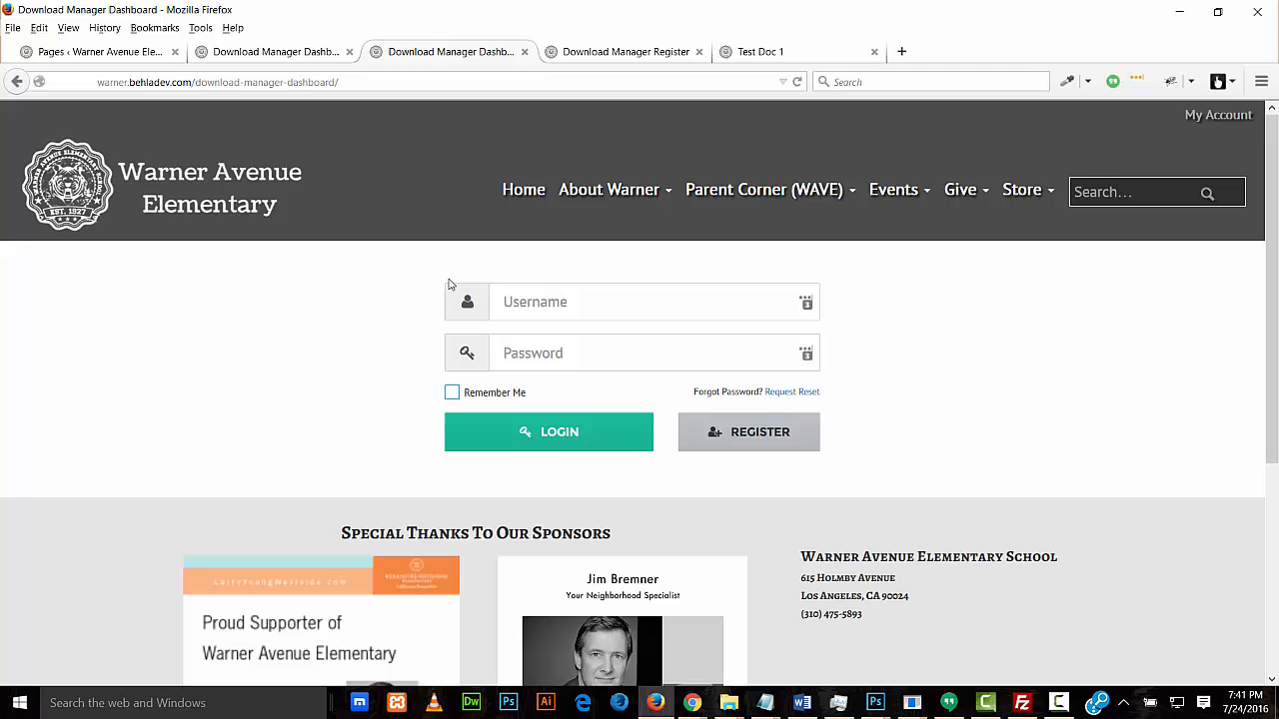
pyautogui.moveTo(395, 276)
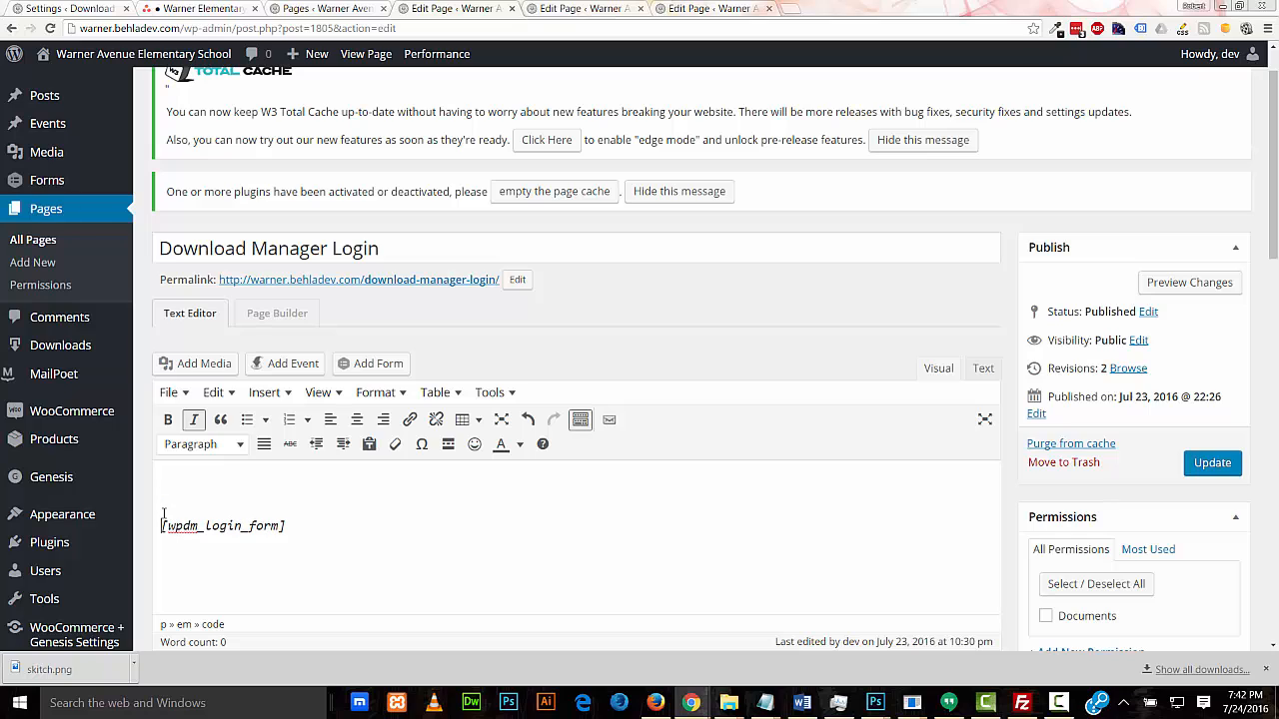
# Type 'text Goes Here' before the [wpdm_login_form] shortcode in the Visual editor
pyautogui.write('t')
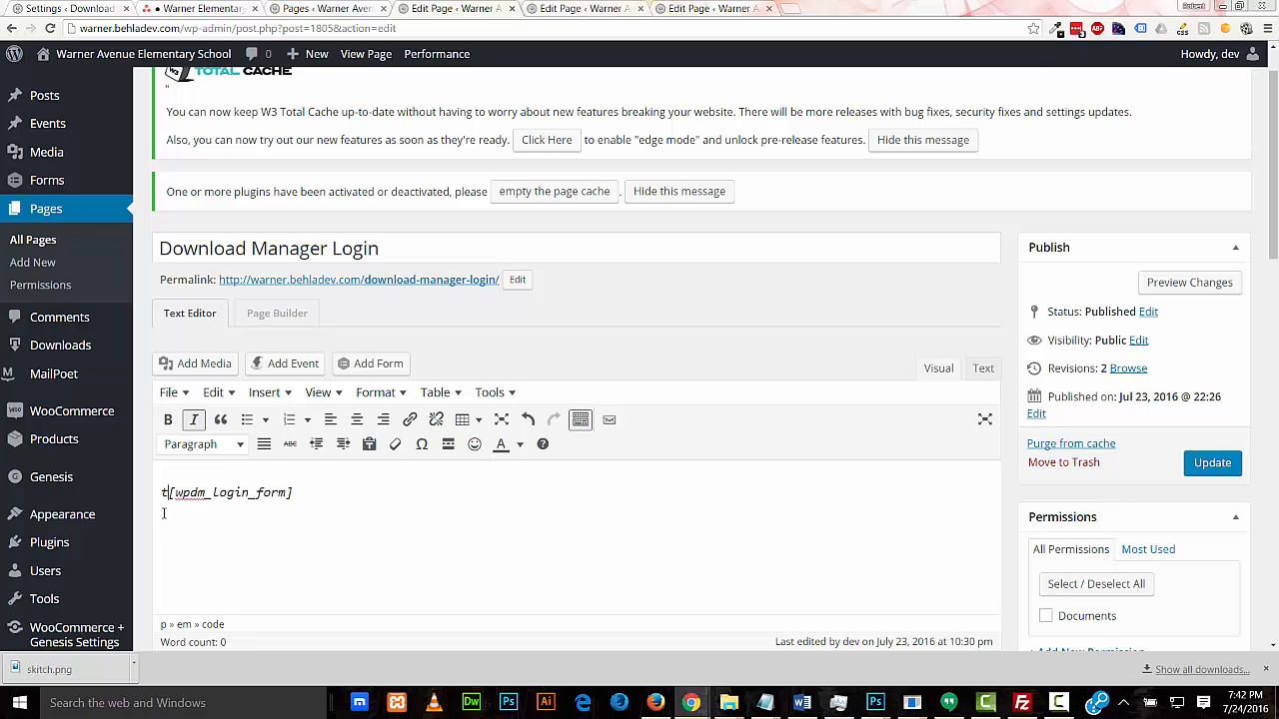
pyautogui.write('ext Goes Here')
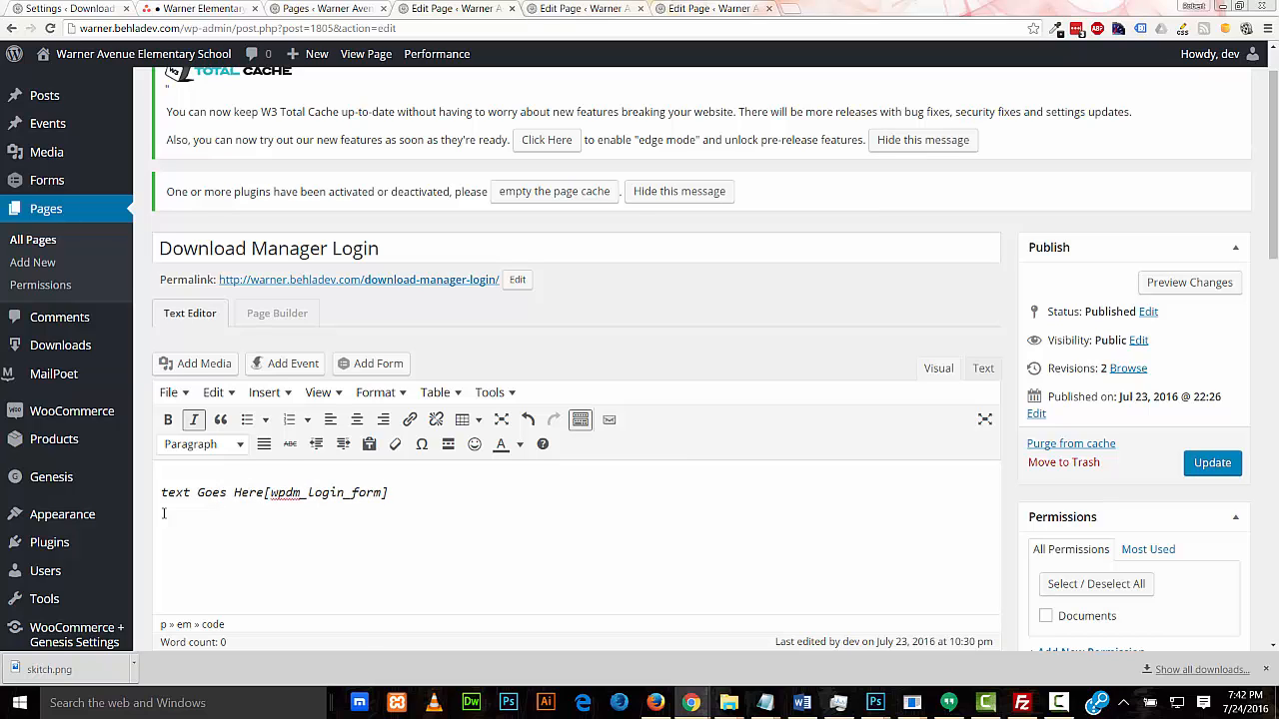
pyautogui.press('Enter')
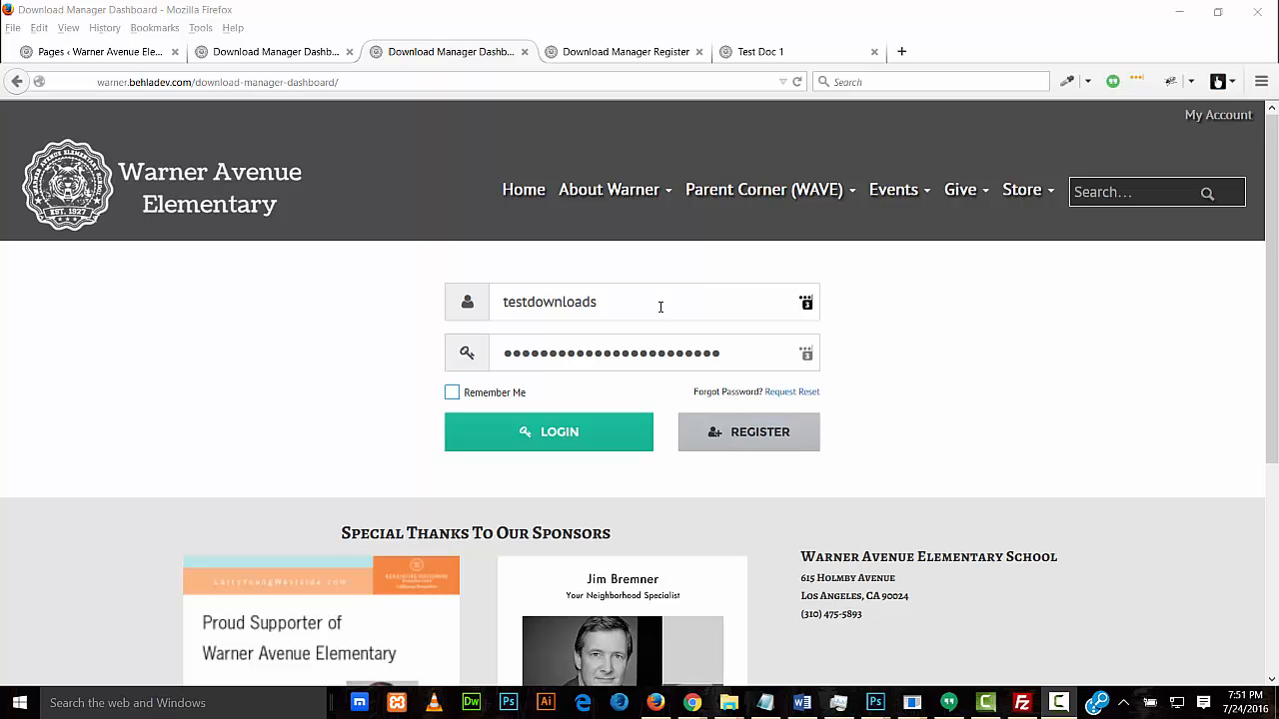
pyautogui.moveTo(359, 404)
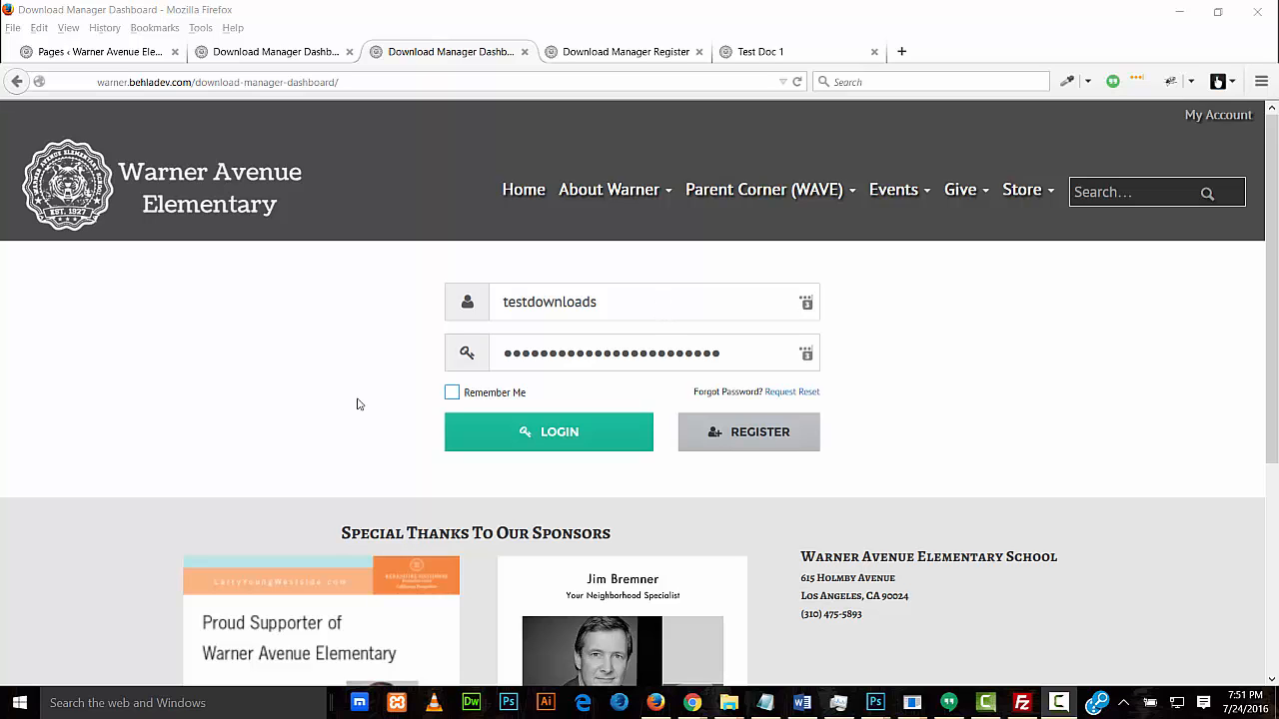
pyautogui.moveTo(400, 384)
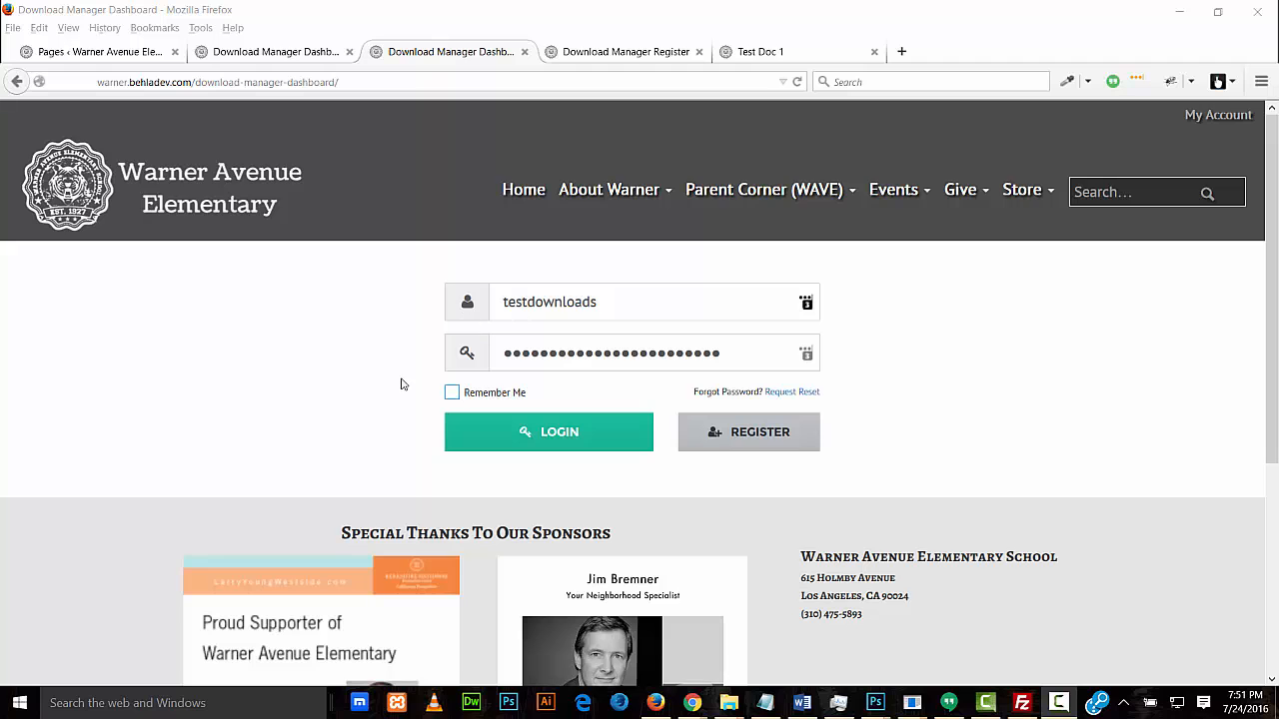
# Log in as the test subscriber and open Test Doc 1 from recommended downloads
pyautogui.click(548, 432)
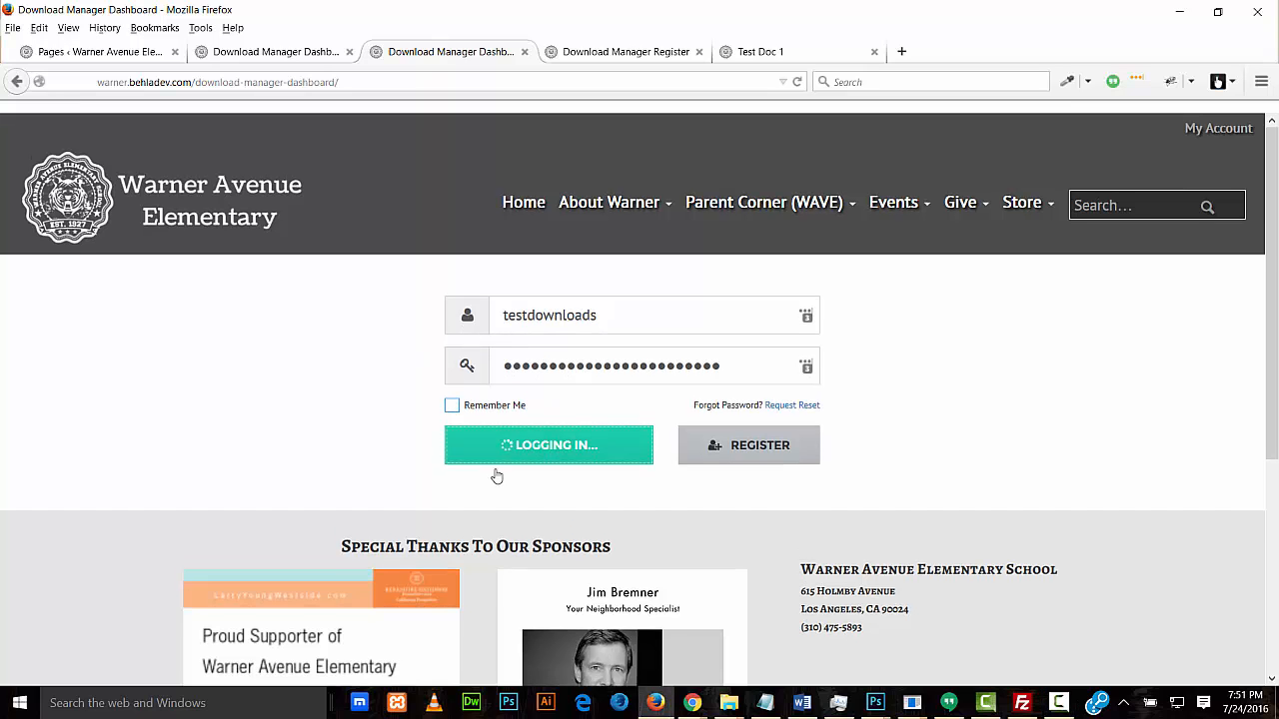
pyautogui.click(549, 444)
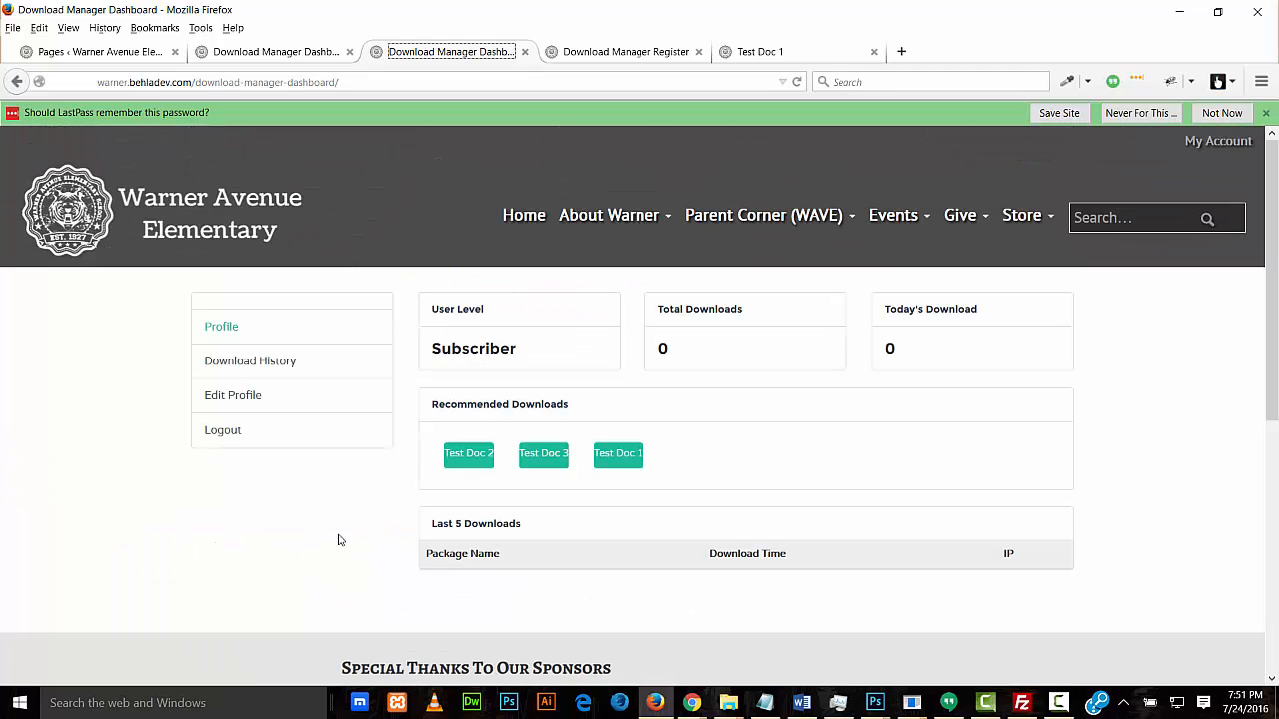
pyautogui.moveTo(414, 479)
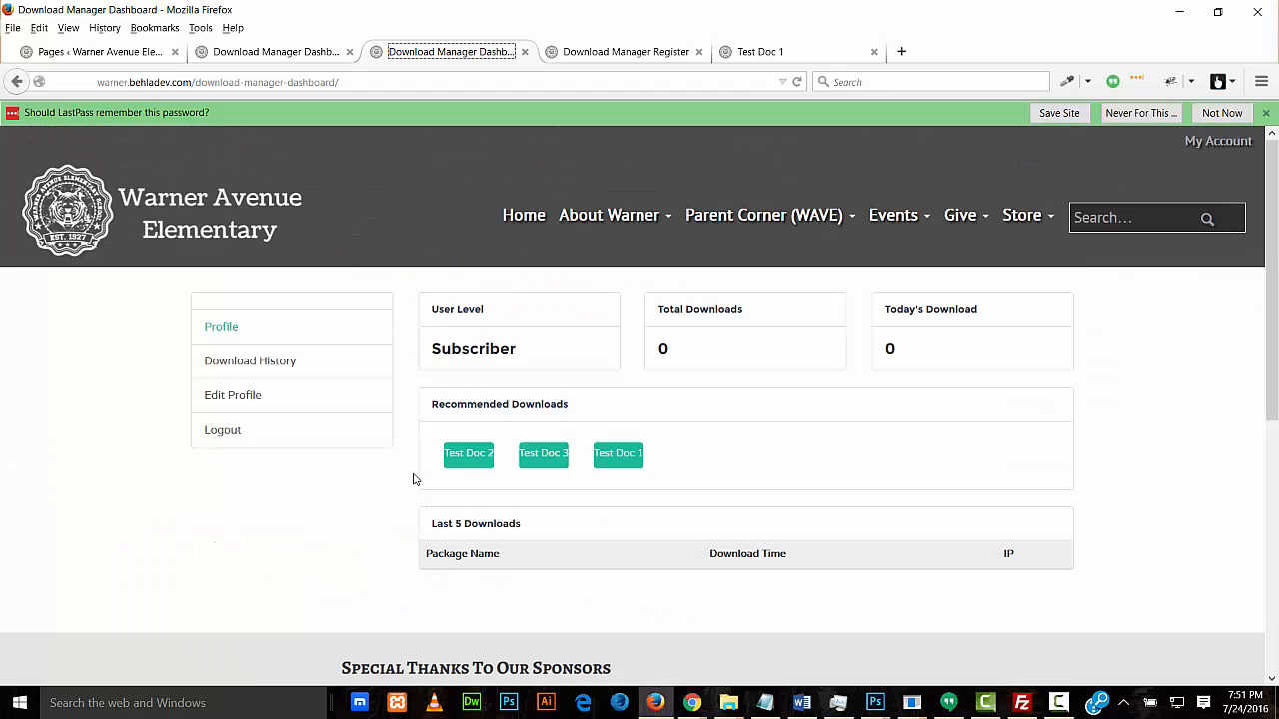
pyautogui.moveTo(430, 485)
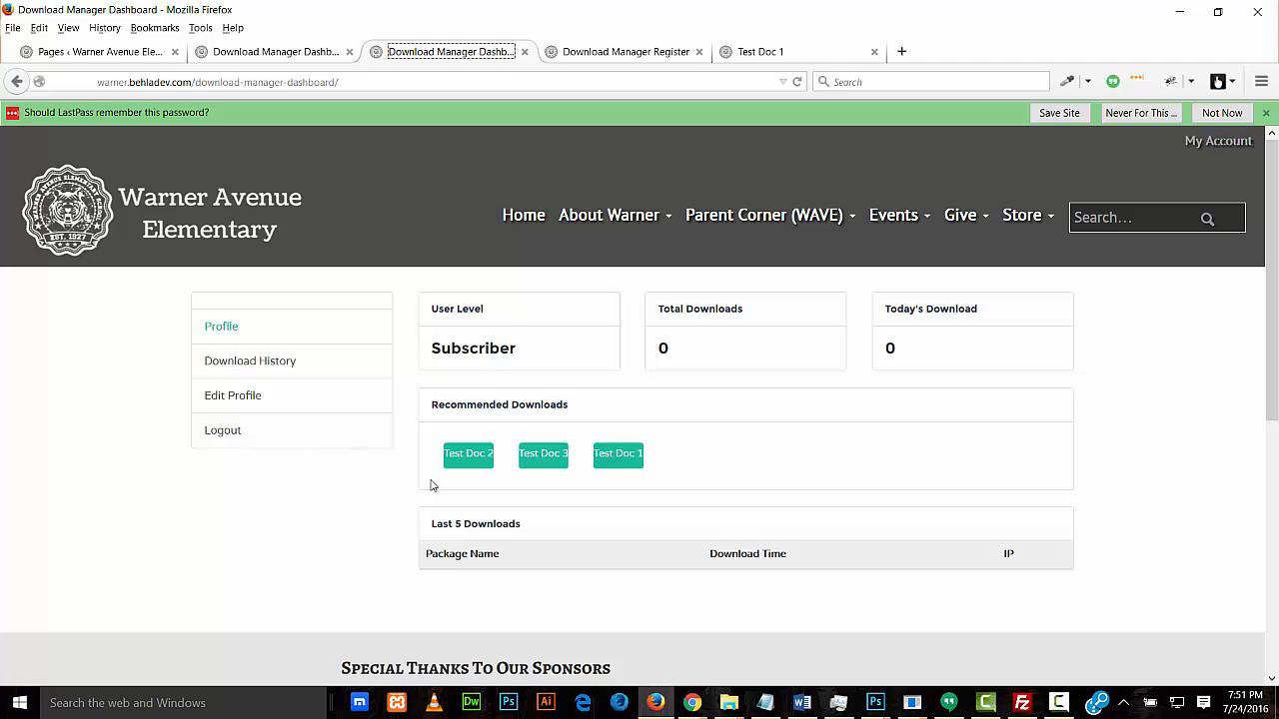
pyautogui.click(617, 453)
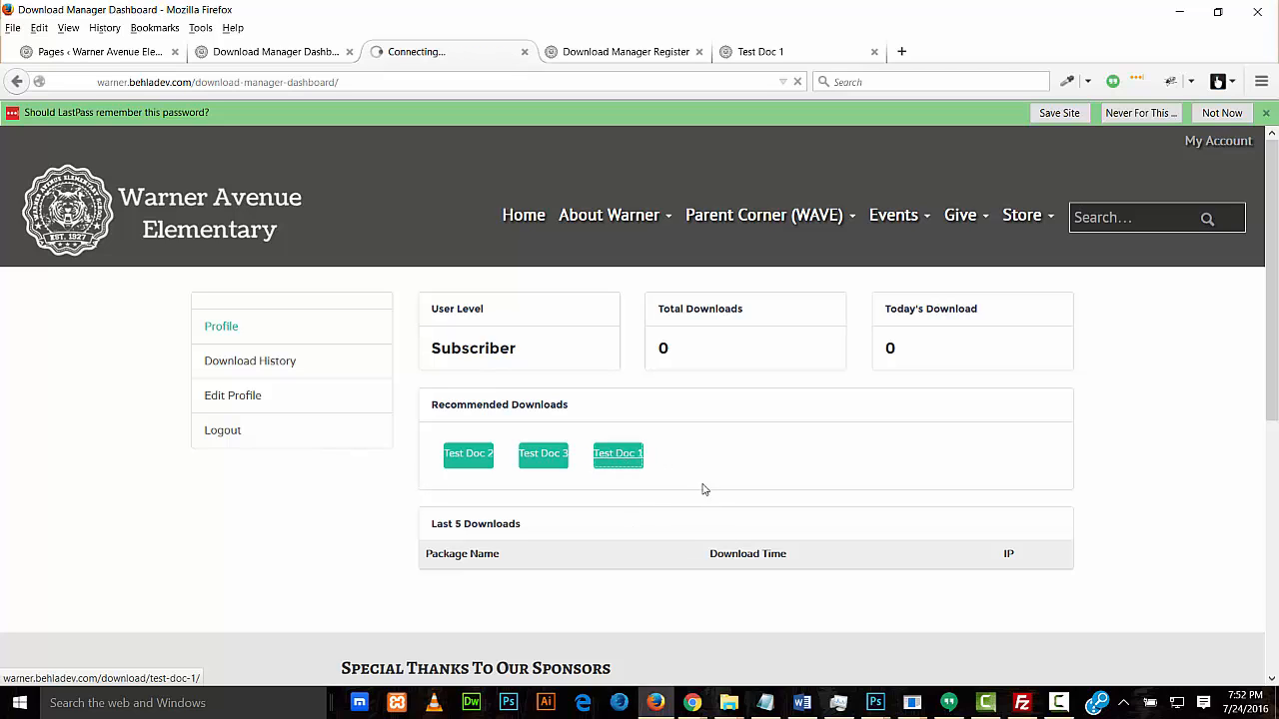
# Unlock Test Doc 1 after a wrong-password attempt, request its PDF, and cancel Firefox's save prompt
pyautogui.click(617, 453)
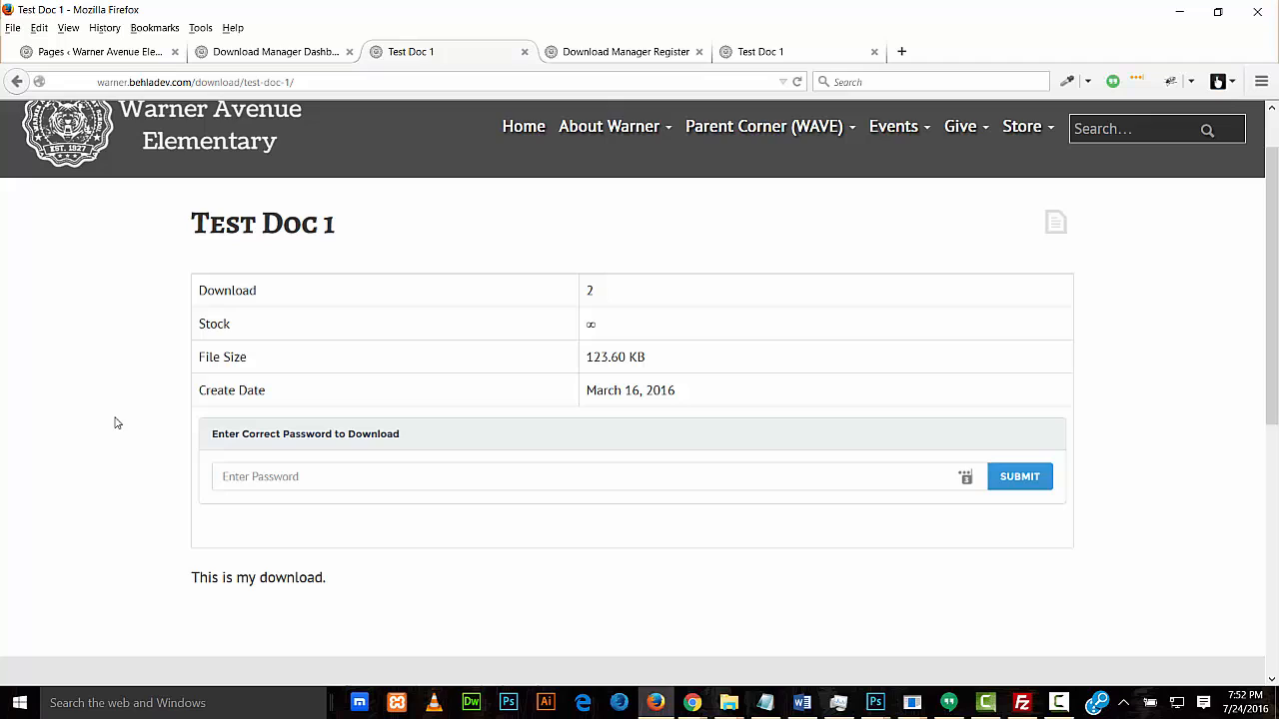
pyautogui.moveTo(1019, 476)
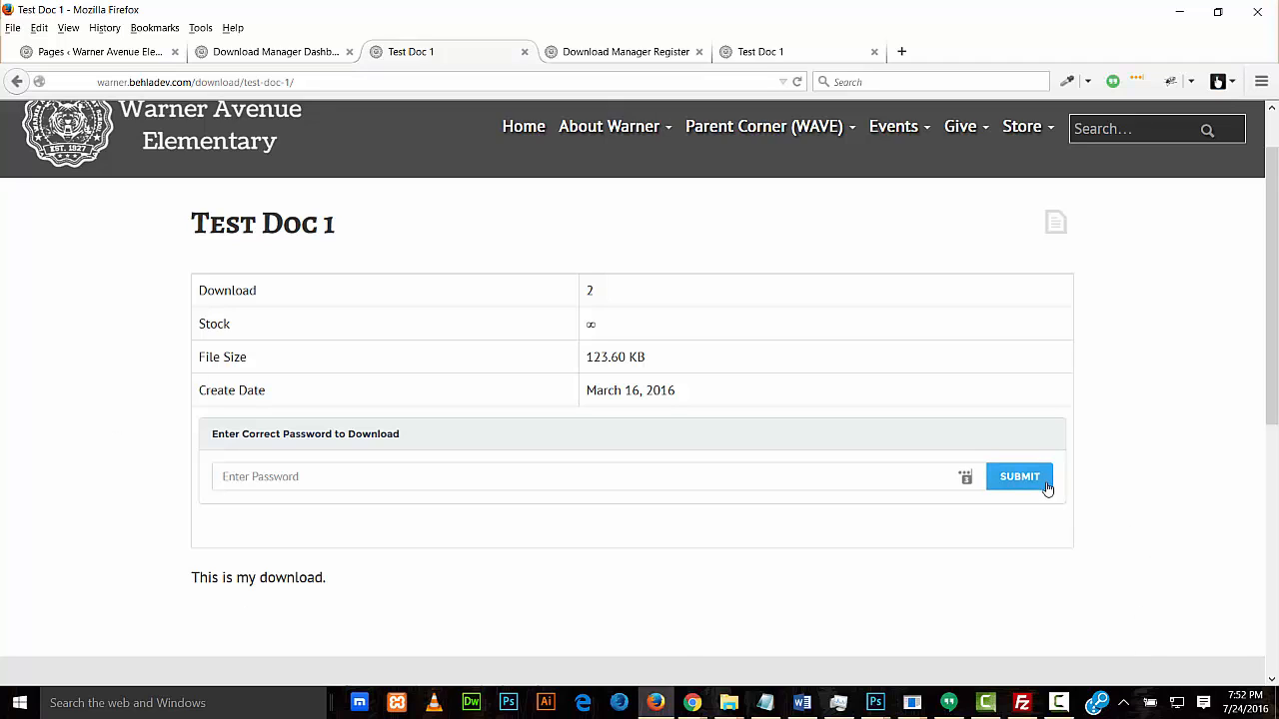
pyautogui.moveTo(840, 550)
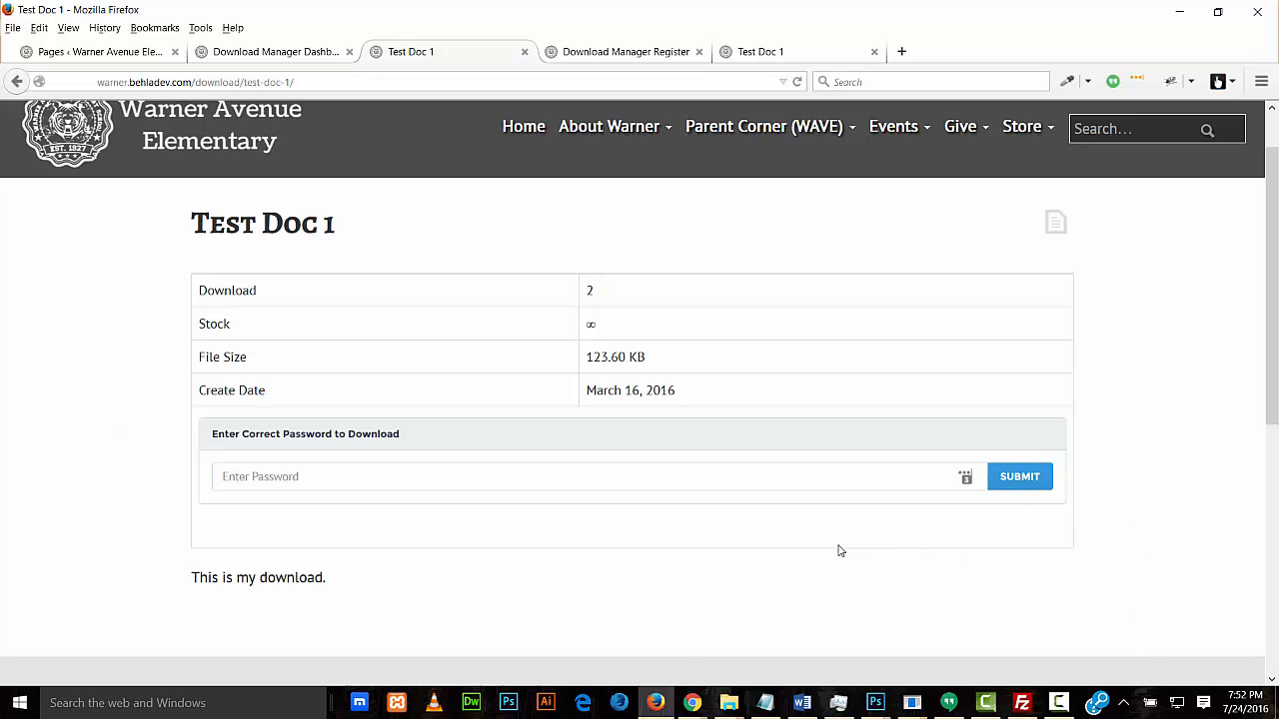
pyautogui.click(1019, 477)
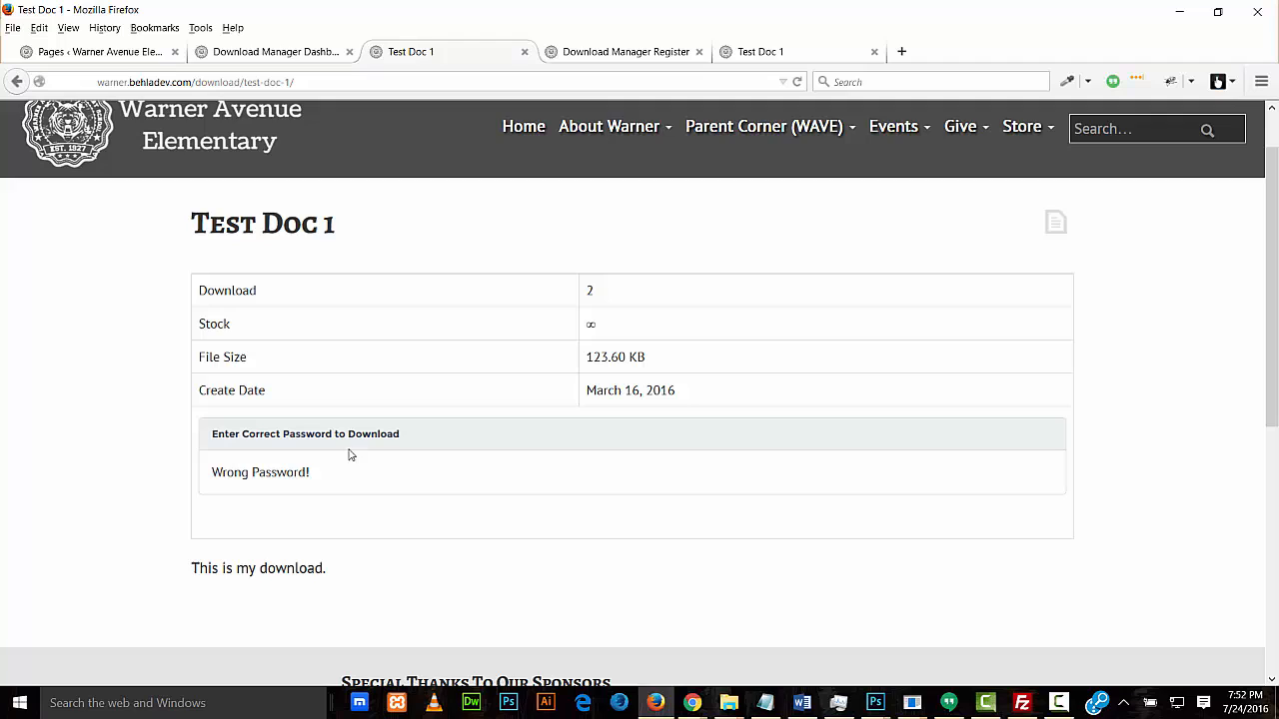
pyautogui.moveTo(342, 480)
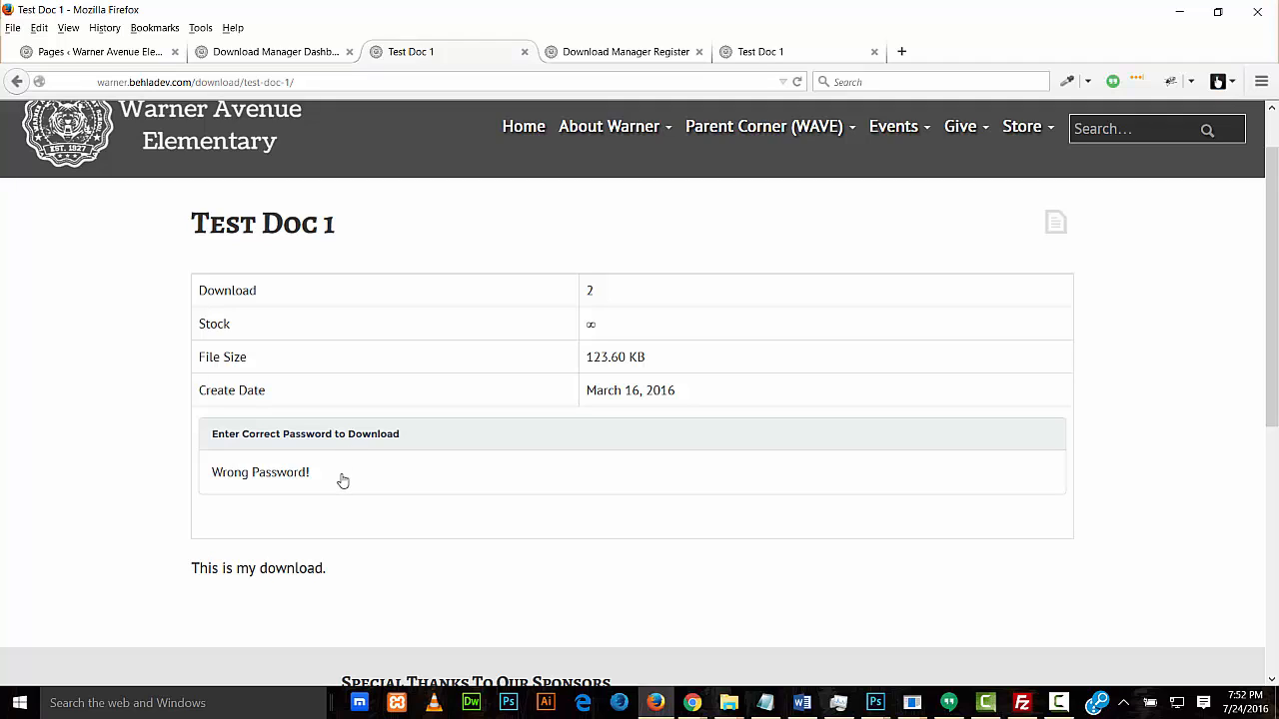
pyautogui.moveTo(154, 486)
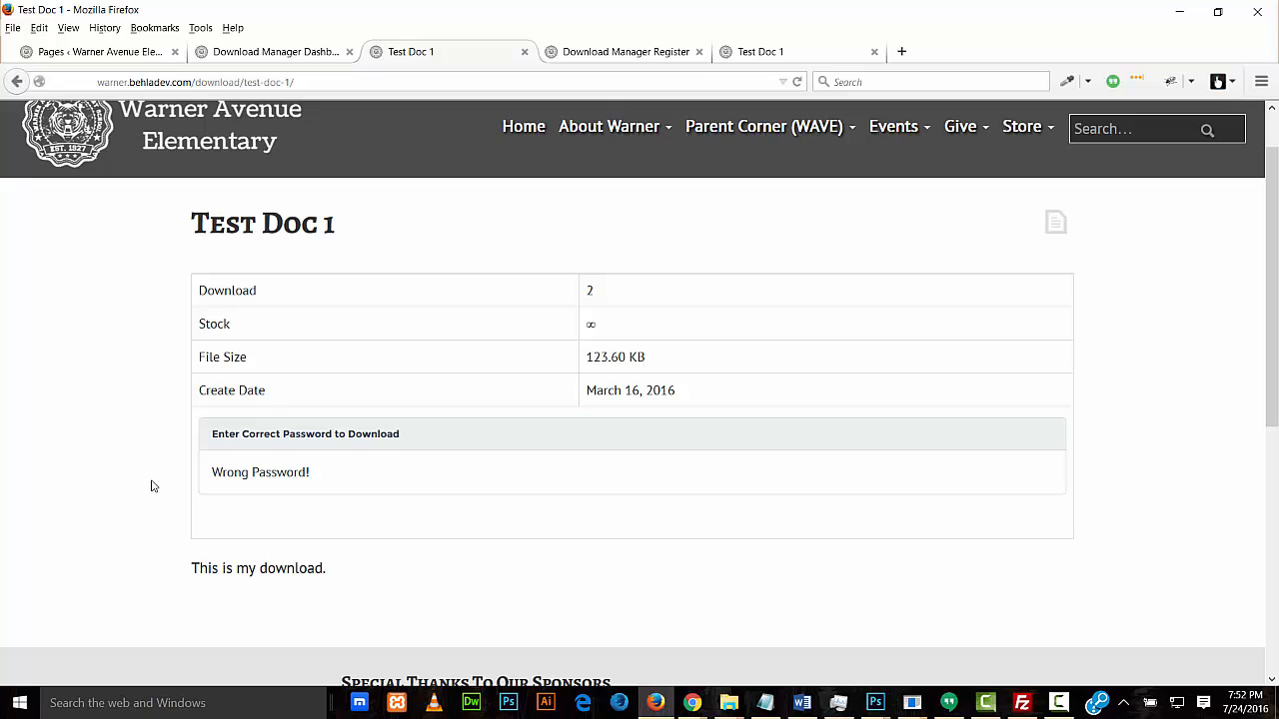
pyautogui.moveTo(367, 467)
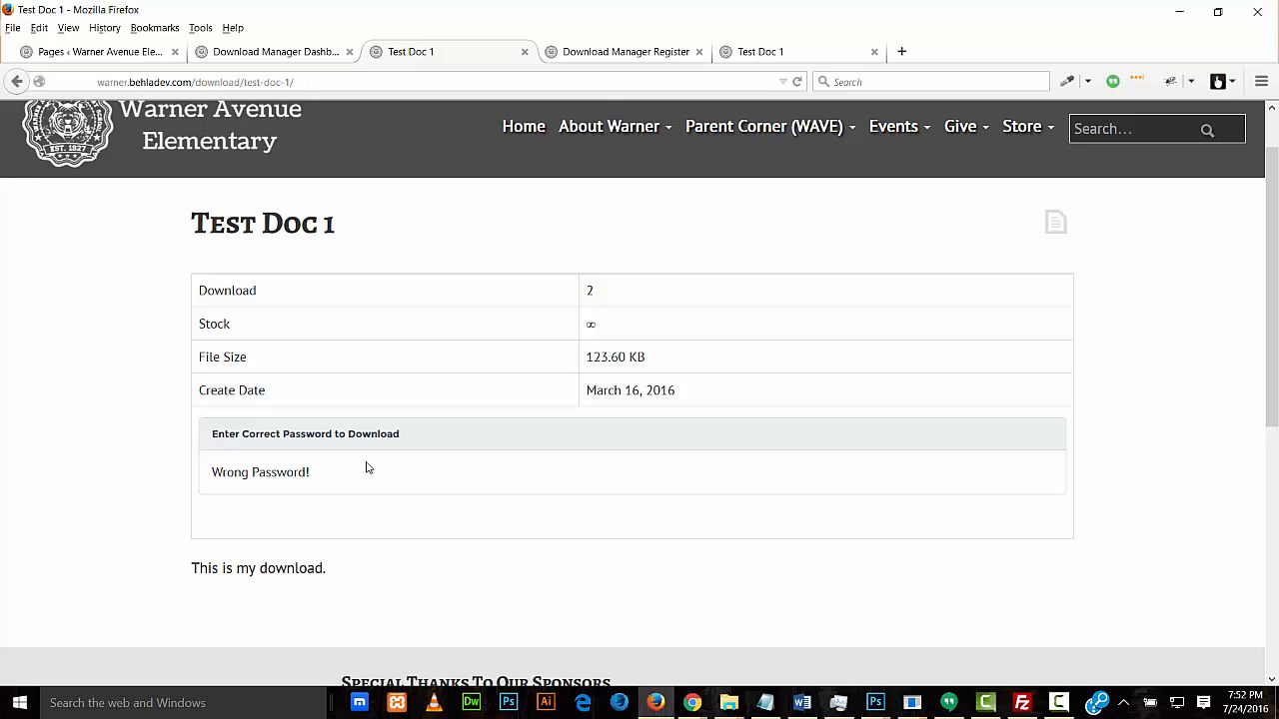
pyautogui.moveTo(790, 135)
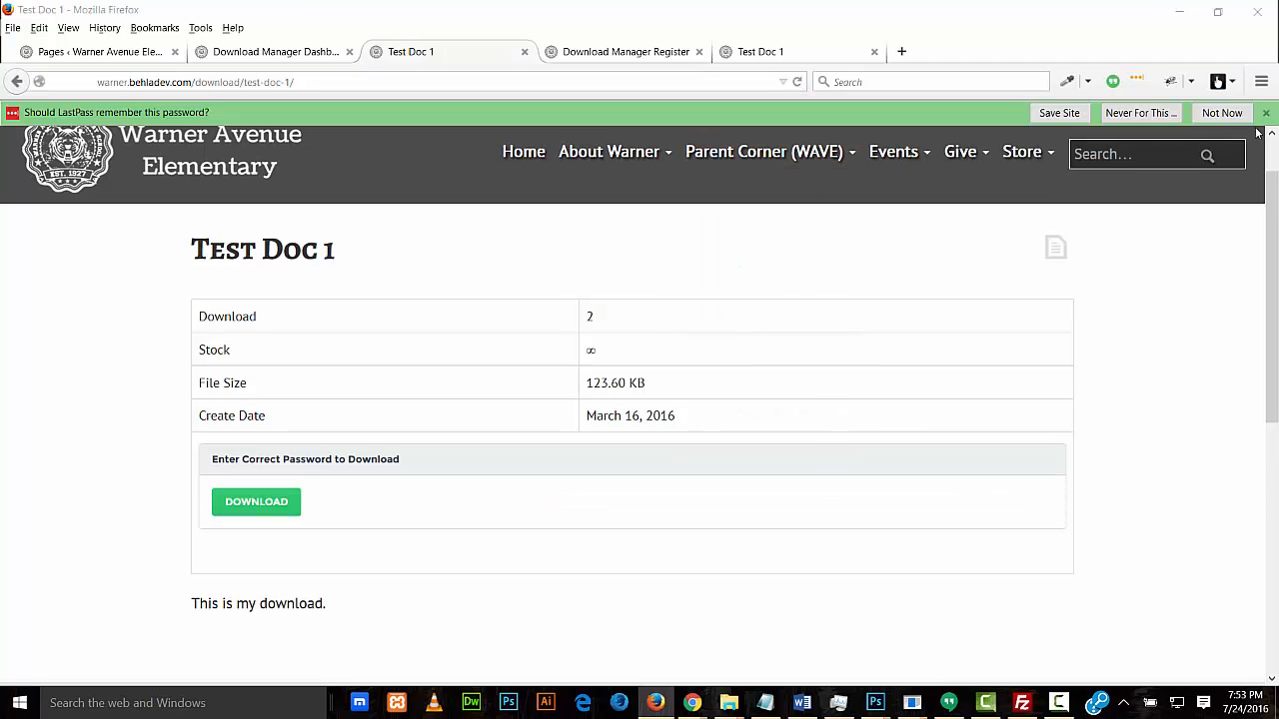
pyautogui.click(255, 501)
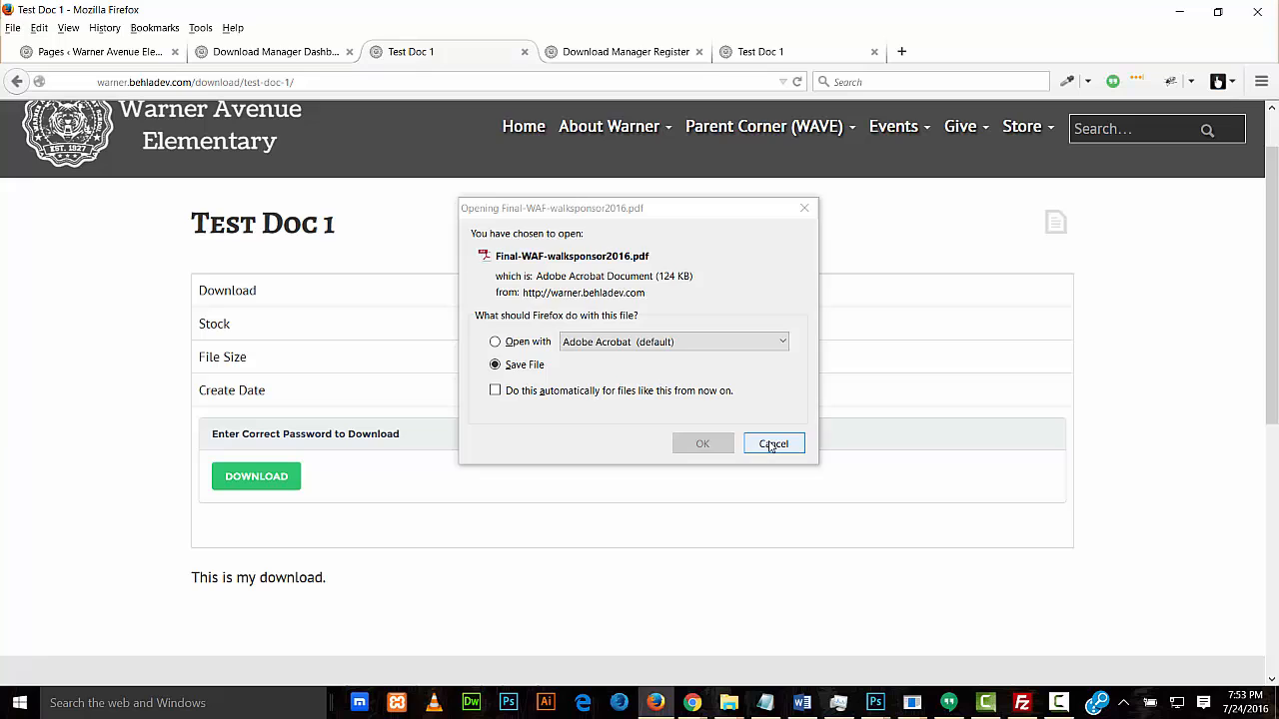
pyautogui.click(773, 444)
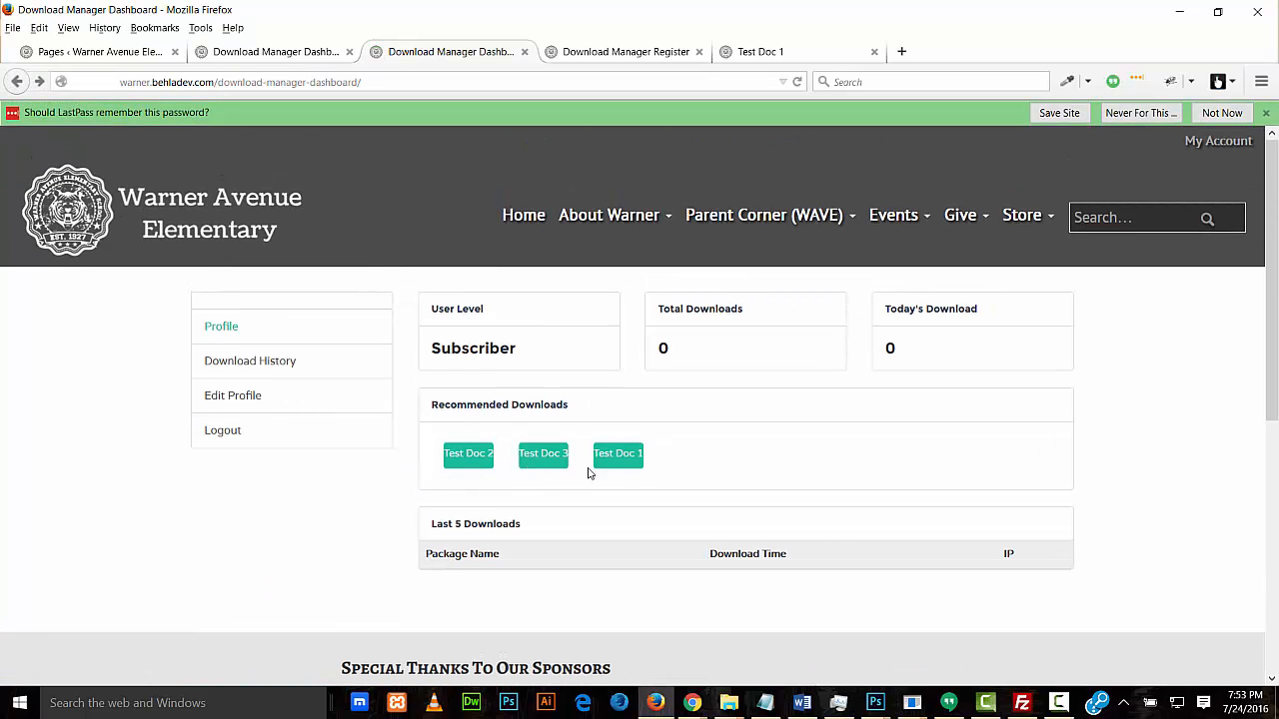
pyautogui.moveTo(522, 484)
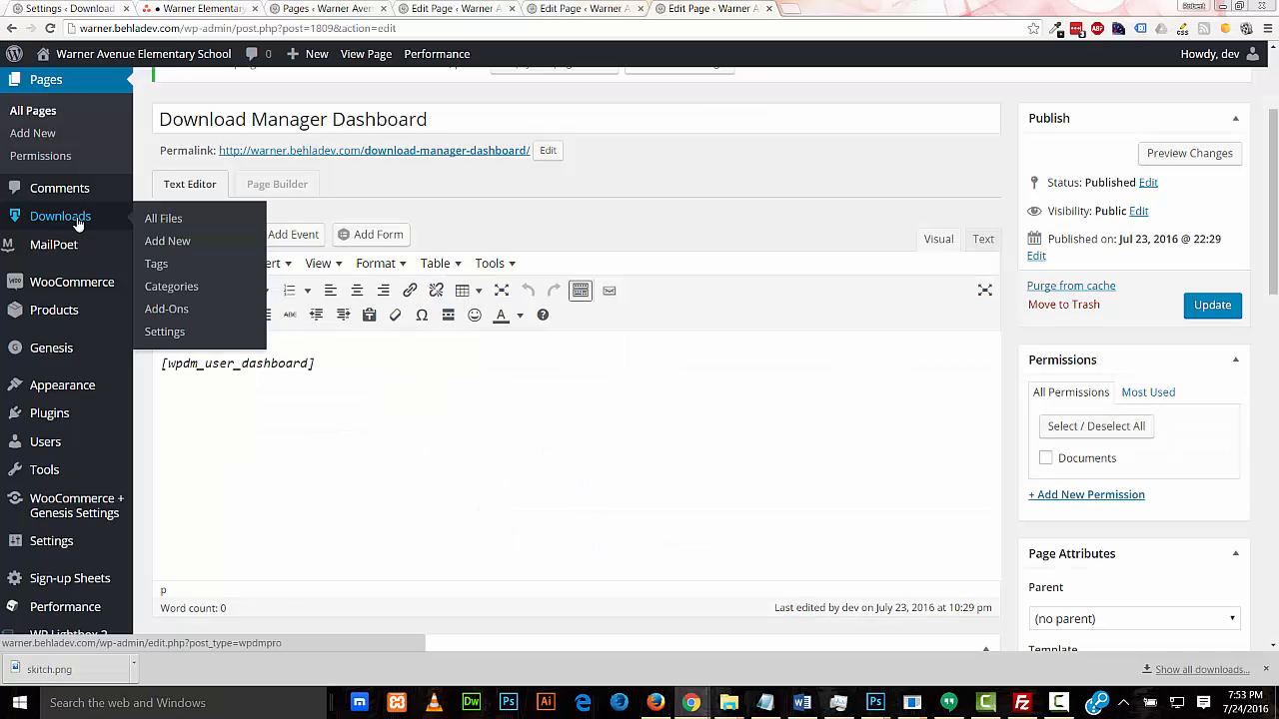
# Give Test Doc 3 access for Administrator, Editor and Contributor roles only, and update it
pyautogui.click(639, 426)
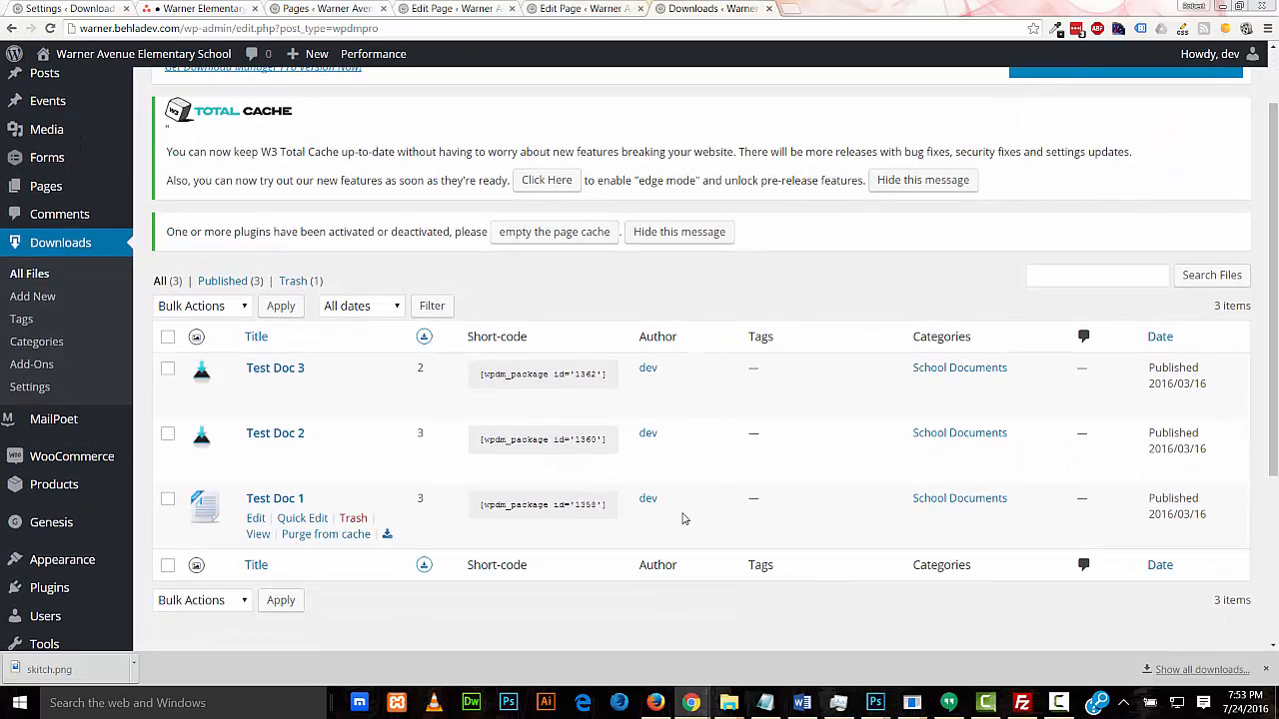
pyautogui.click(275, 367)
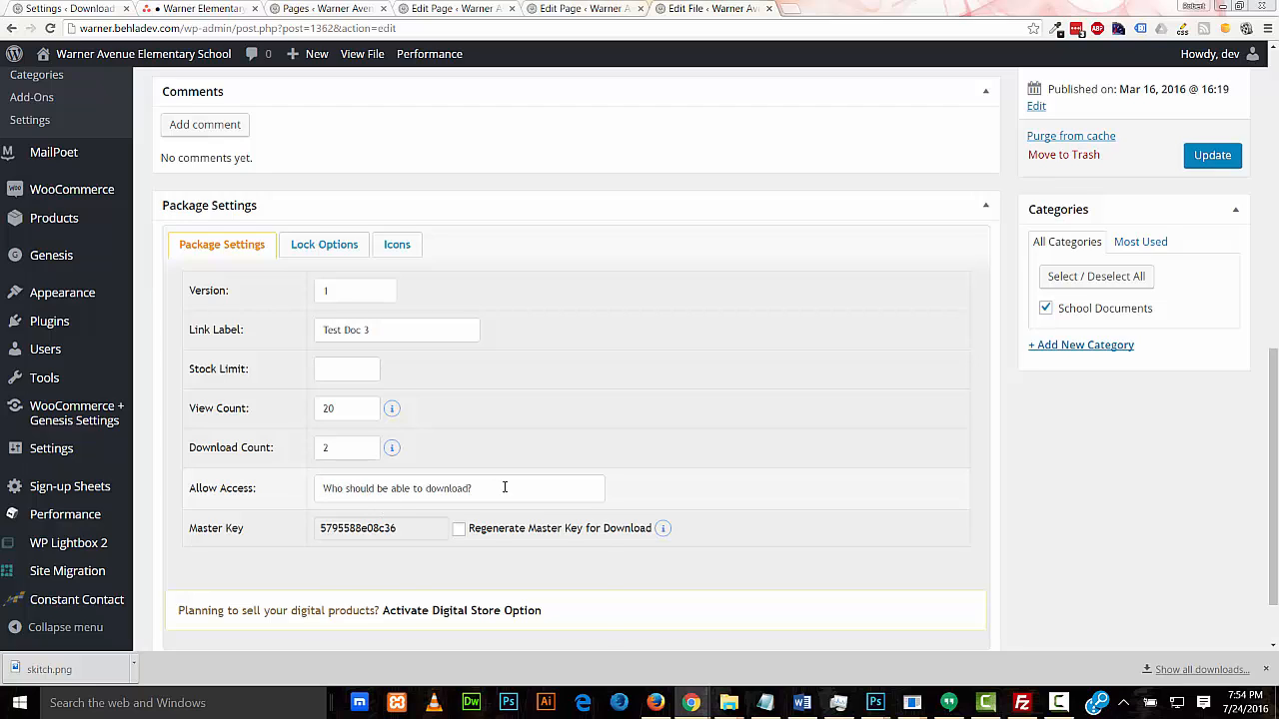
pyautogui.click(459, 487)
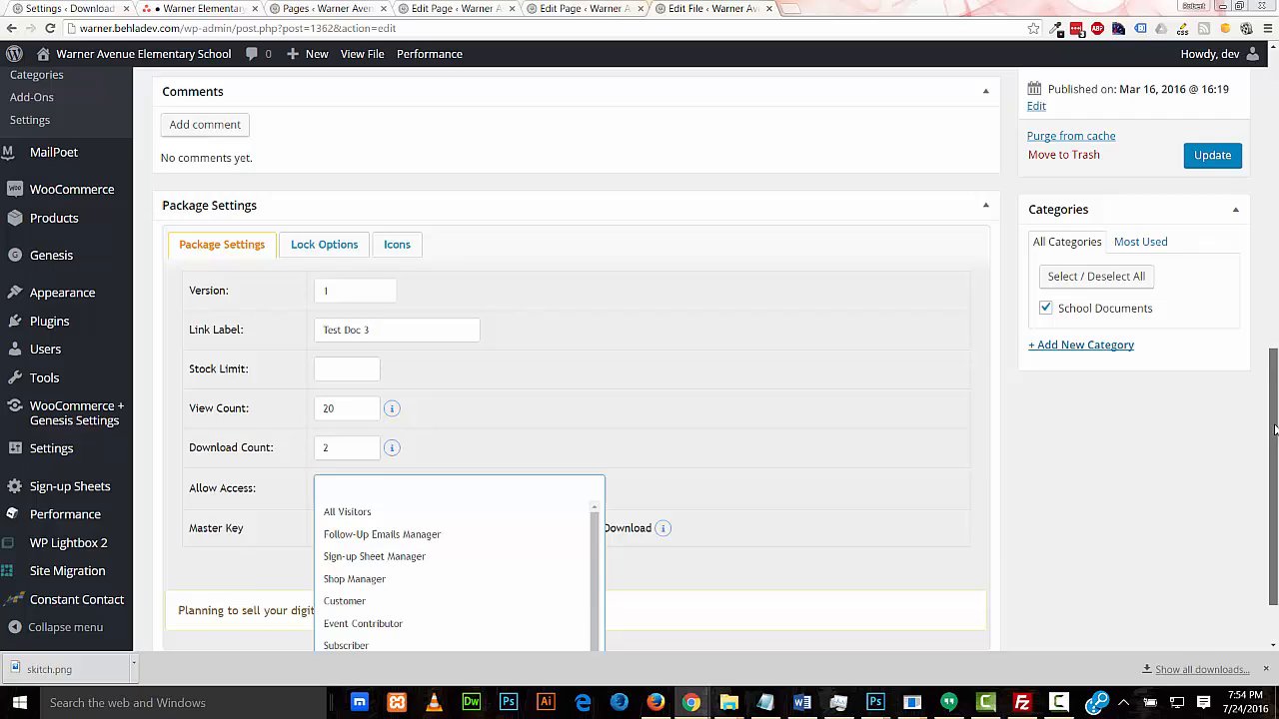
pyautogui.scroll(-3)
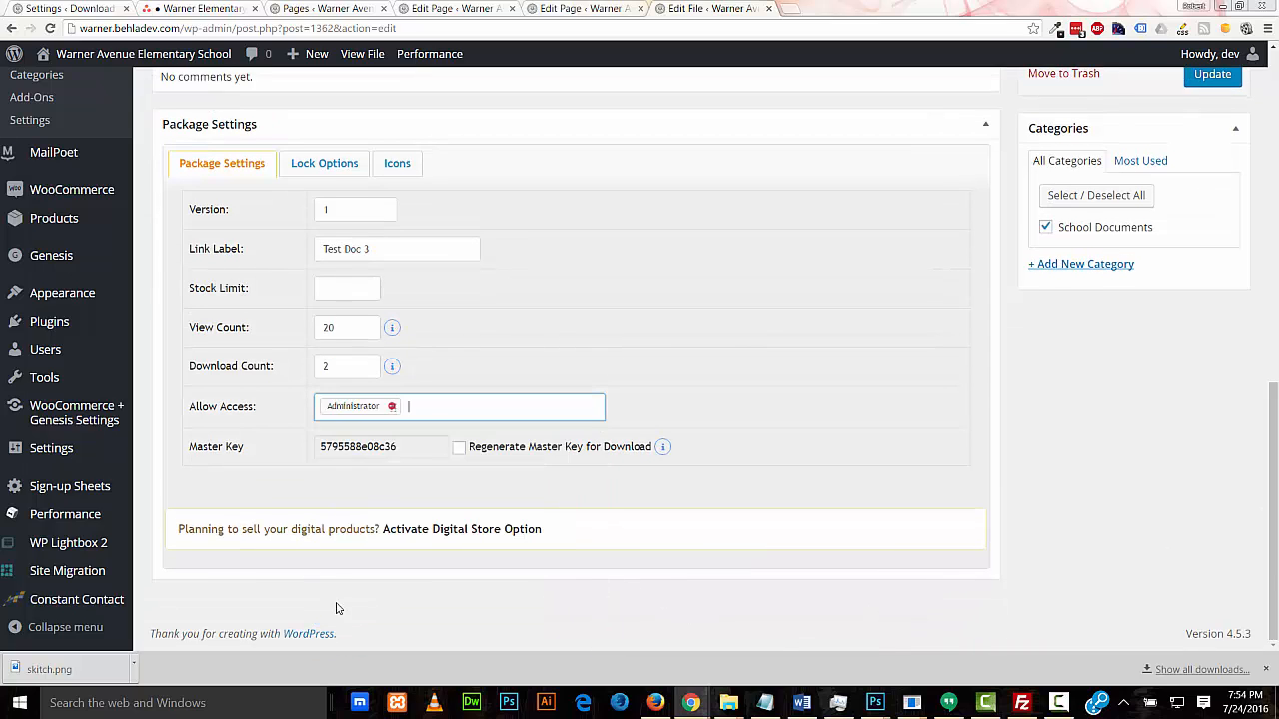
pyautogui.click(459, 407)
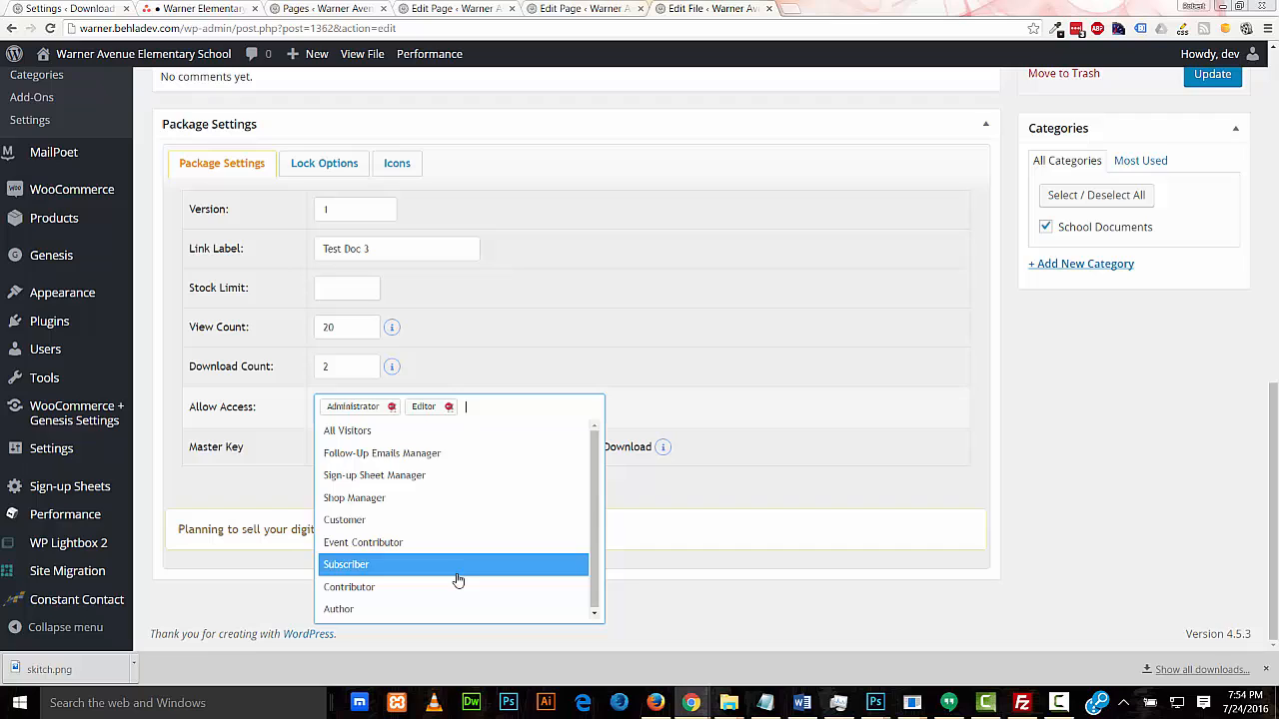
pyautogui.click(349, 587)
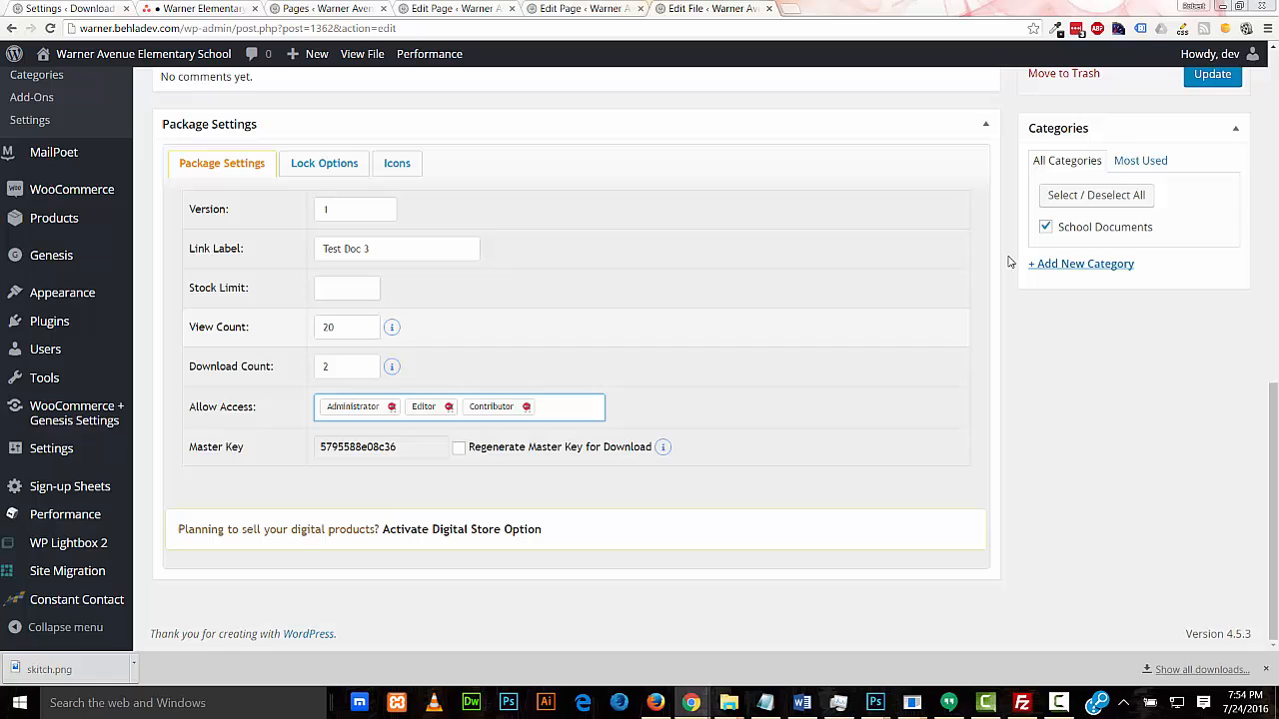
pyautogui.click(1212, 74)
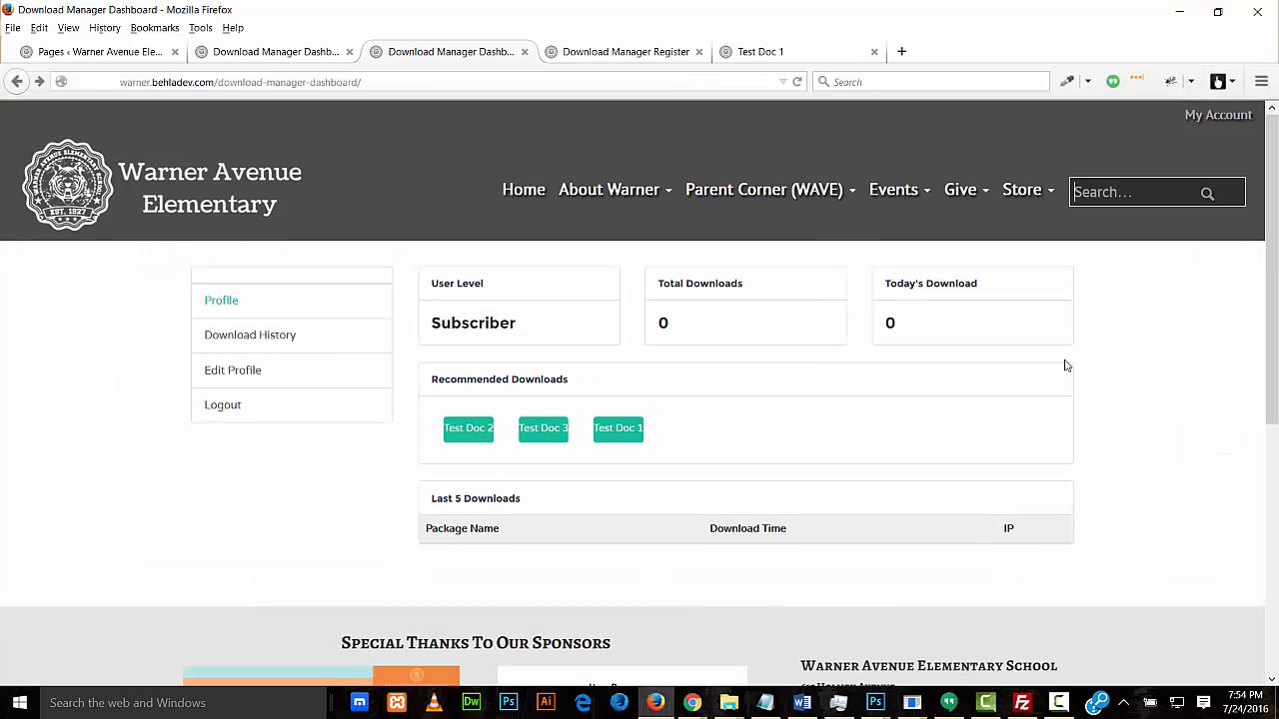
pyautogui.moveTo(311, 499)
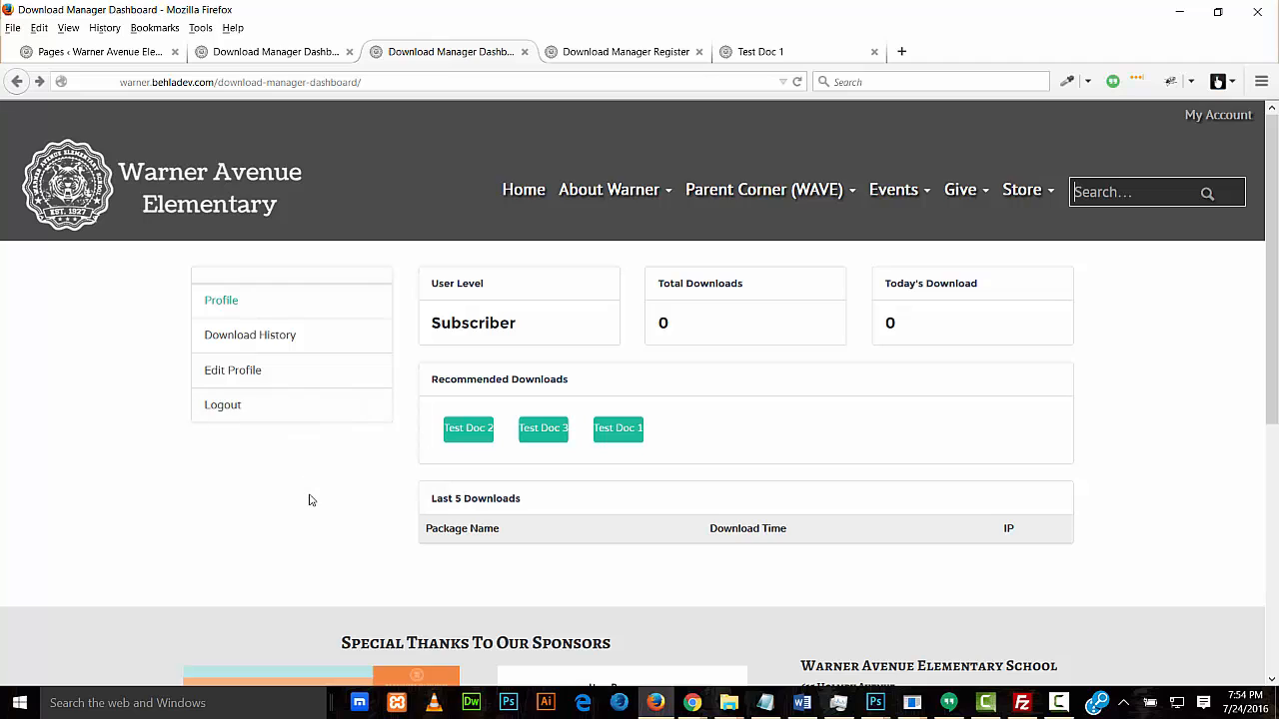
# Reload the subscriber dashboard showing two recommended documents and Test Doc 1 in recent downloads
pyautogui.click(617, 427)
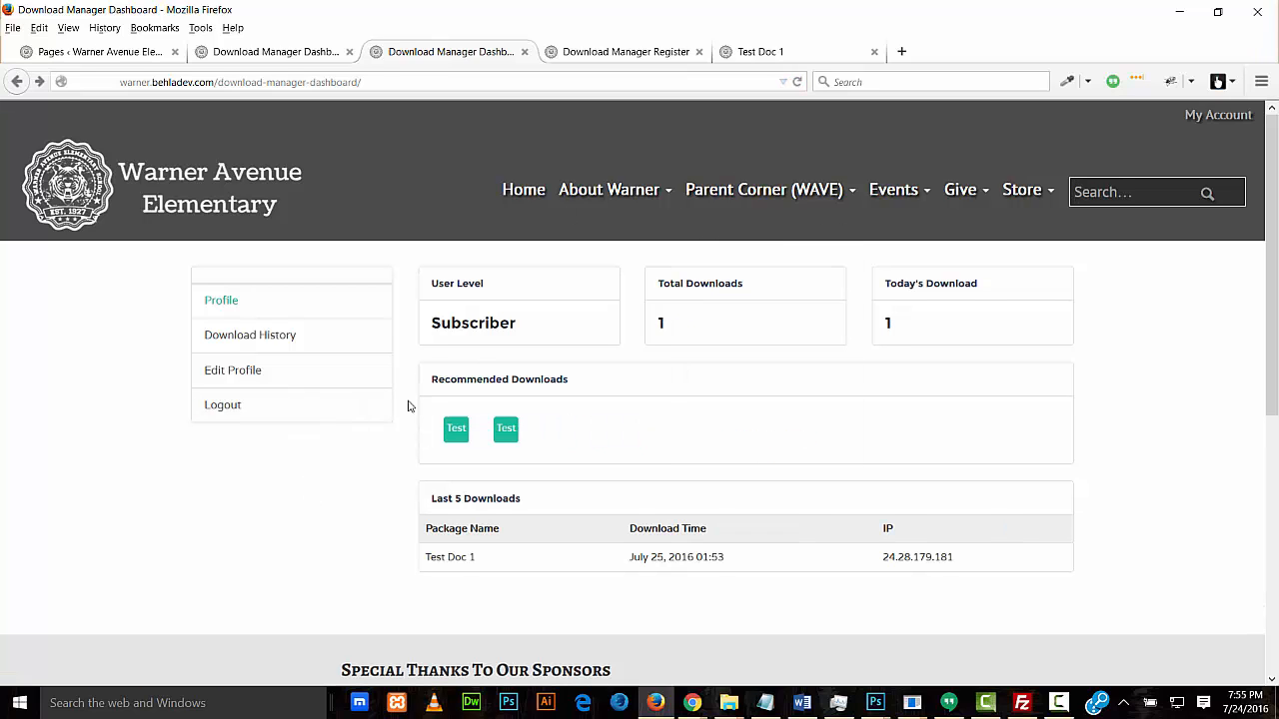
pyautogui.click(456, 428)
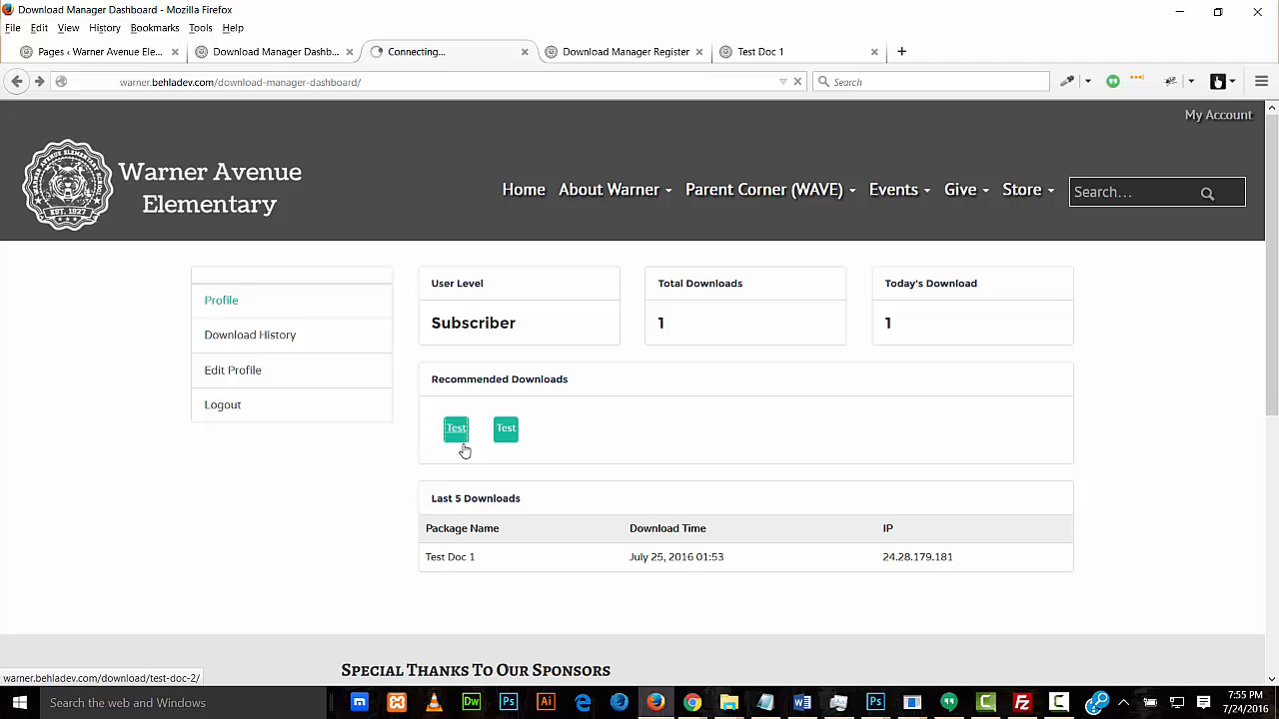
pyautogui.click(455, 428)
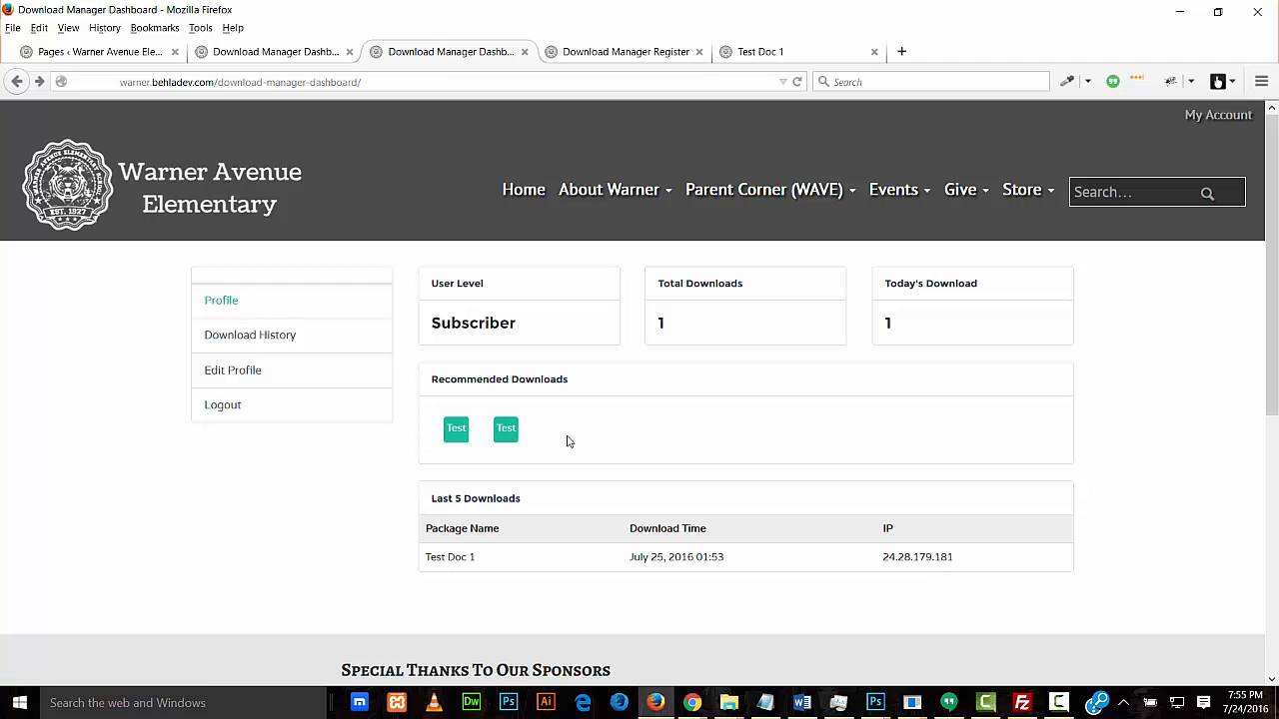
pyautogui.moveTo(597, 430)
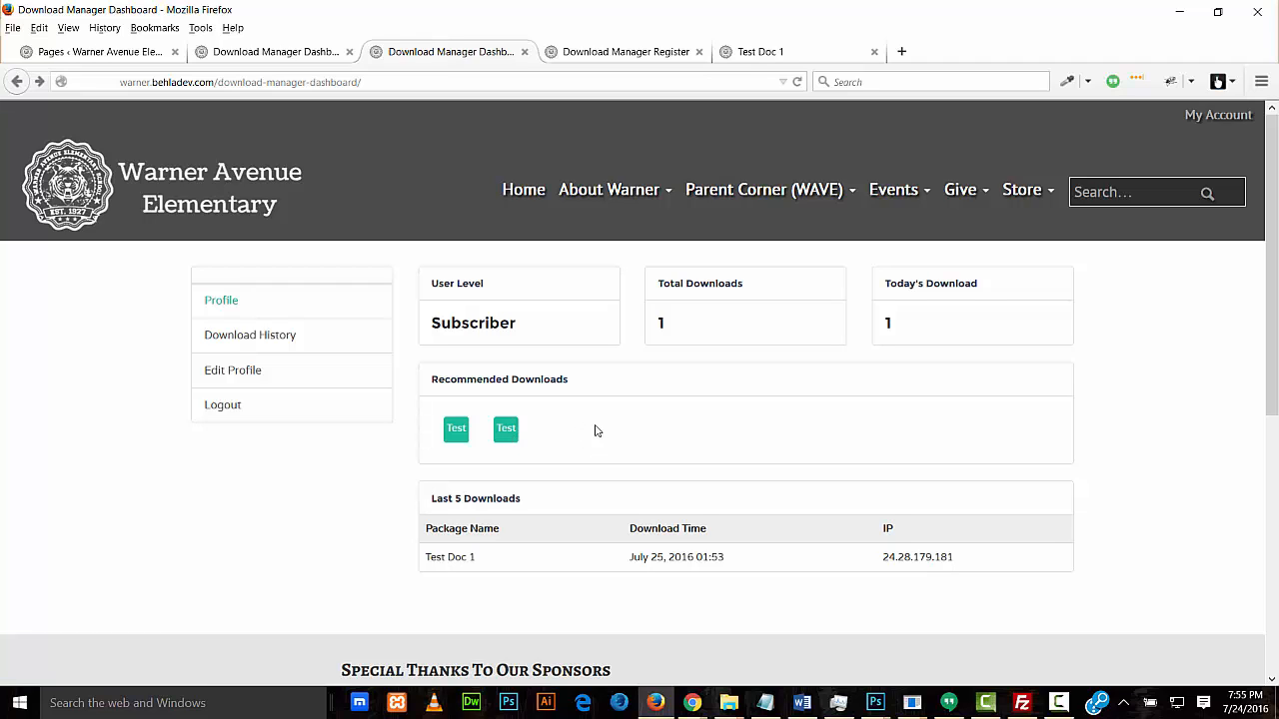
pyautogui.moveTo(565, 437)
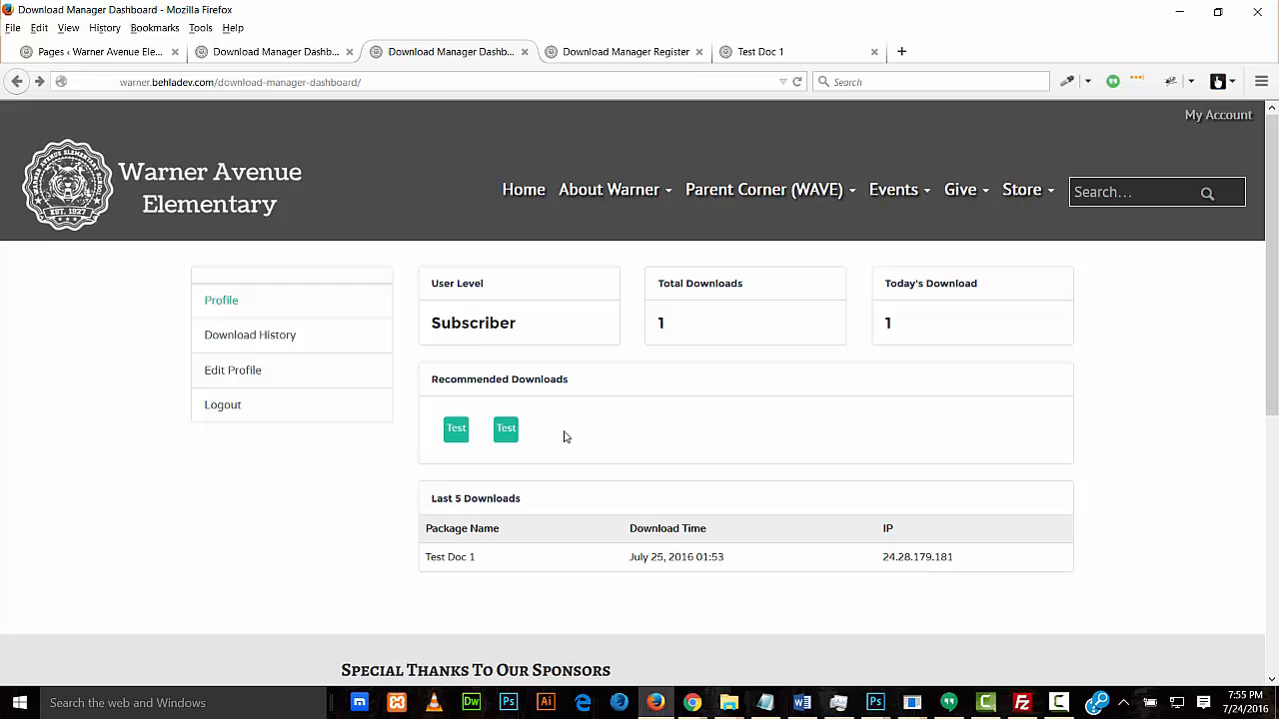
pyautogui.moveTo(546, 328)
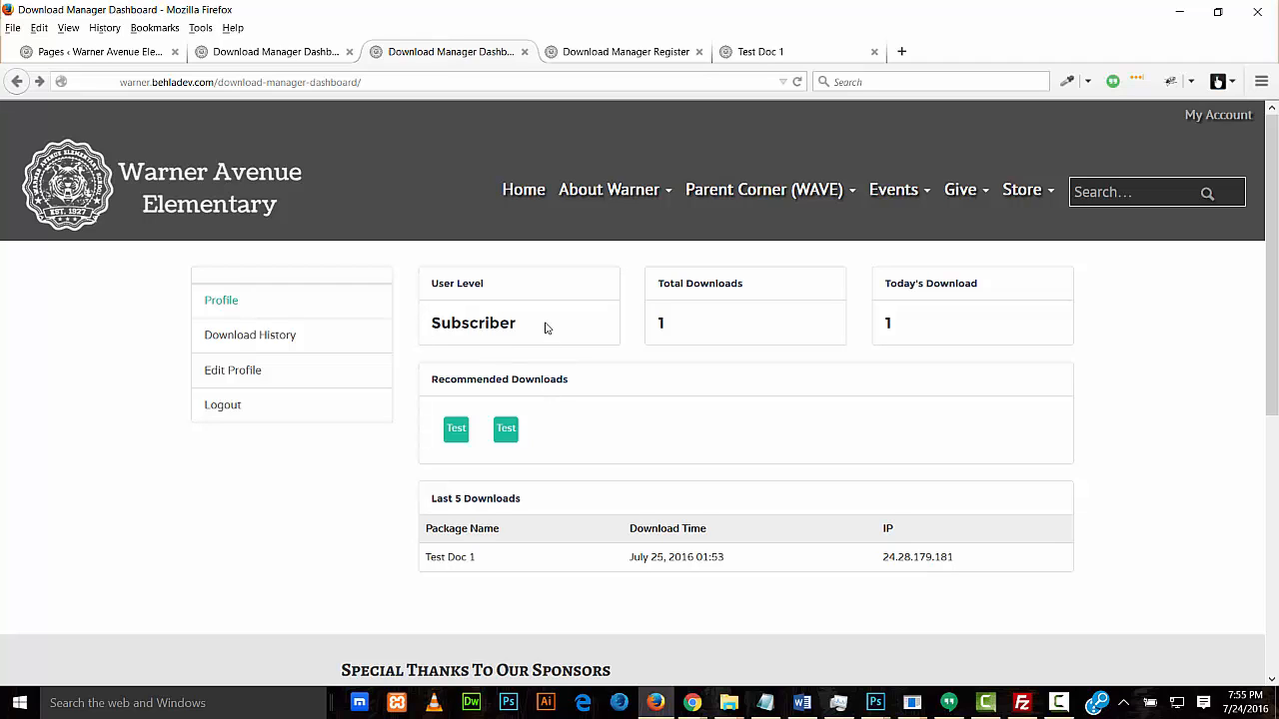
pyautogui.moveTo(571, 432)
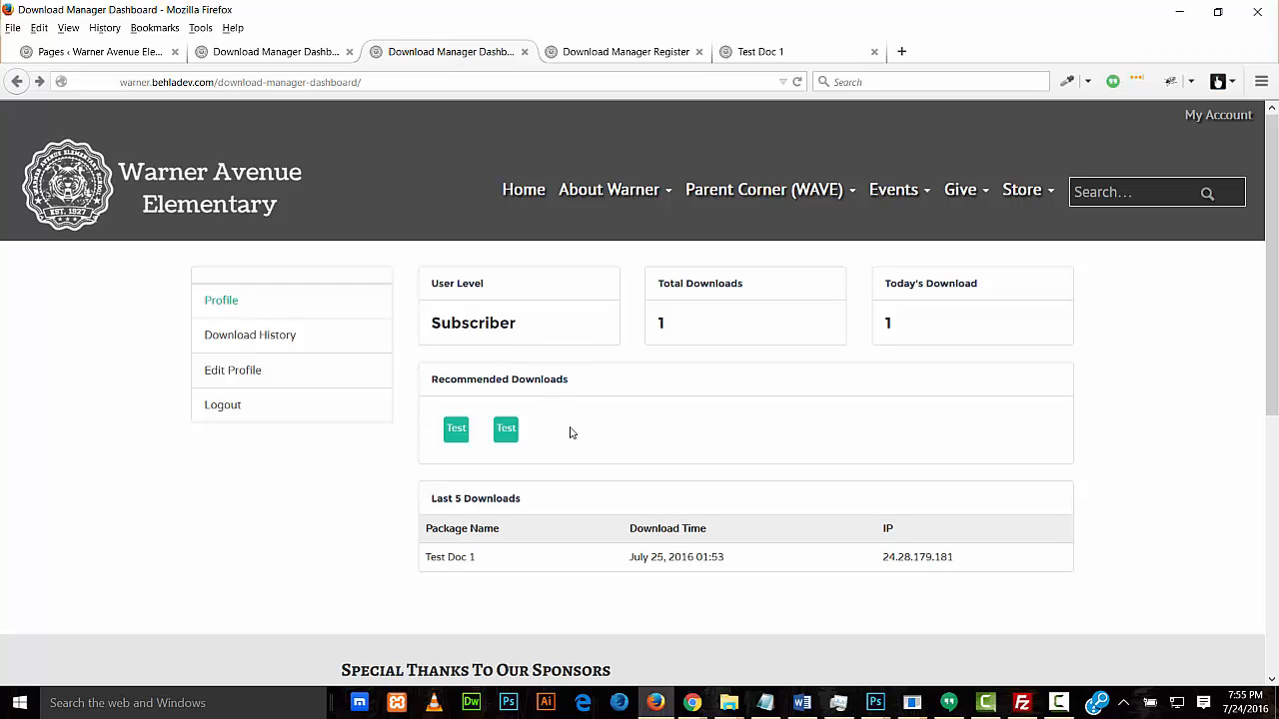
pyautogui.scroll(-3)
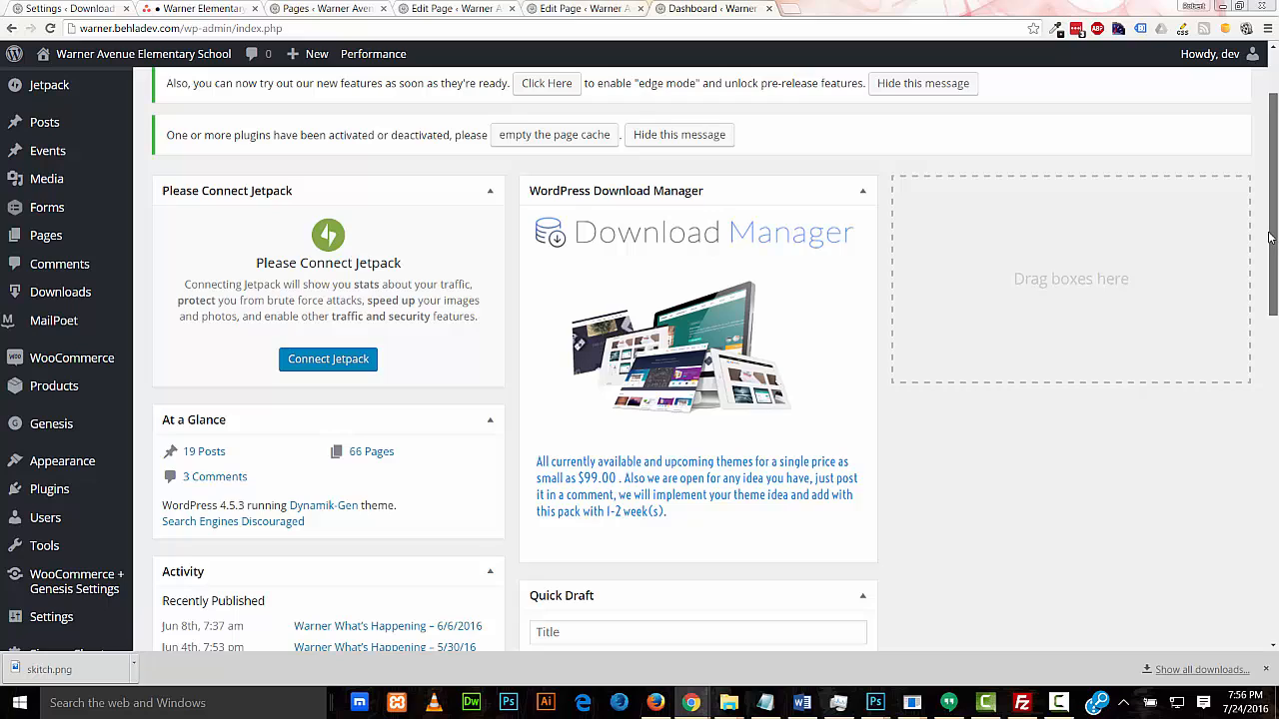
pyautogui.moveTo(854, 273)
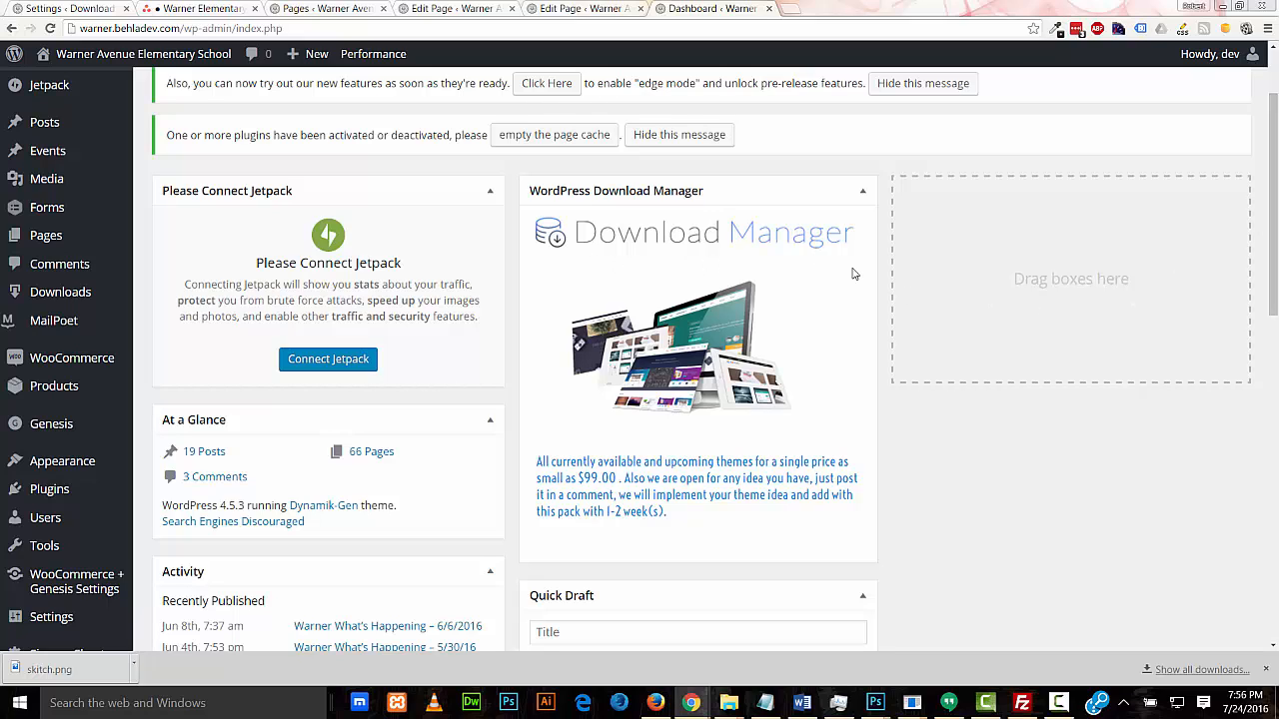
pyautogui.moveTo(804, 322)
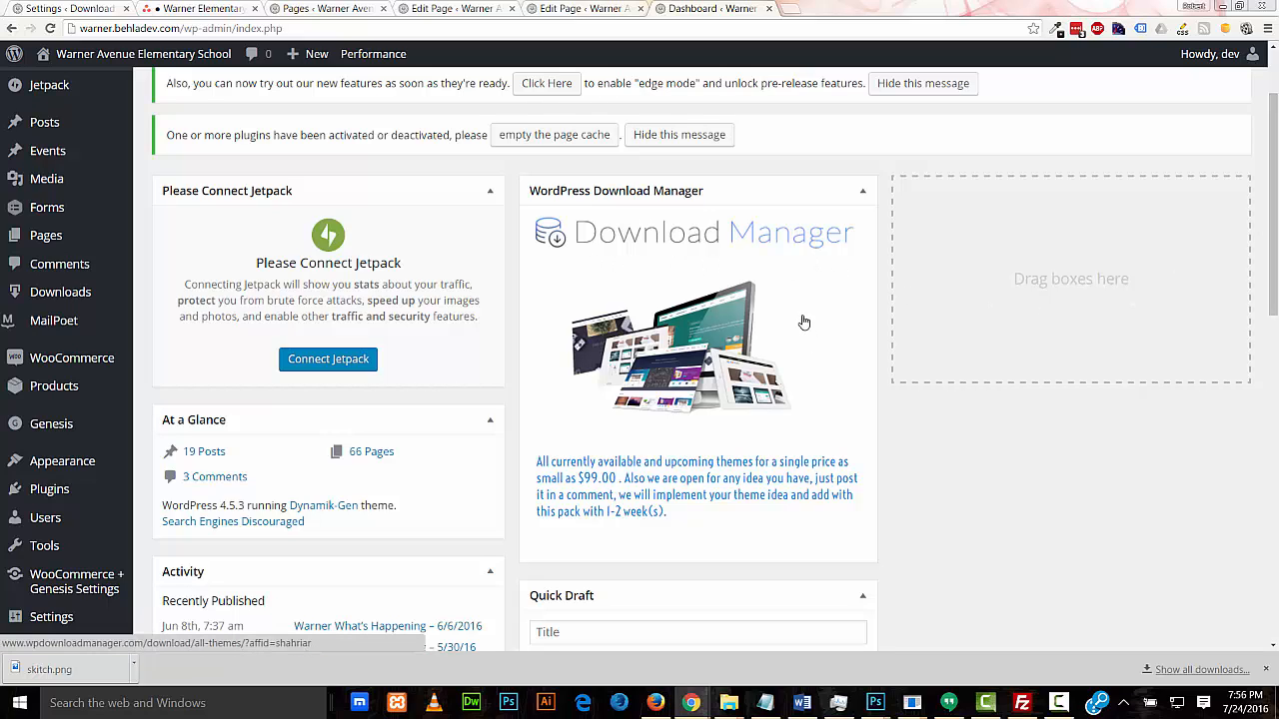
pyautogui.moveTo(839, 293)
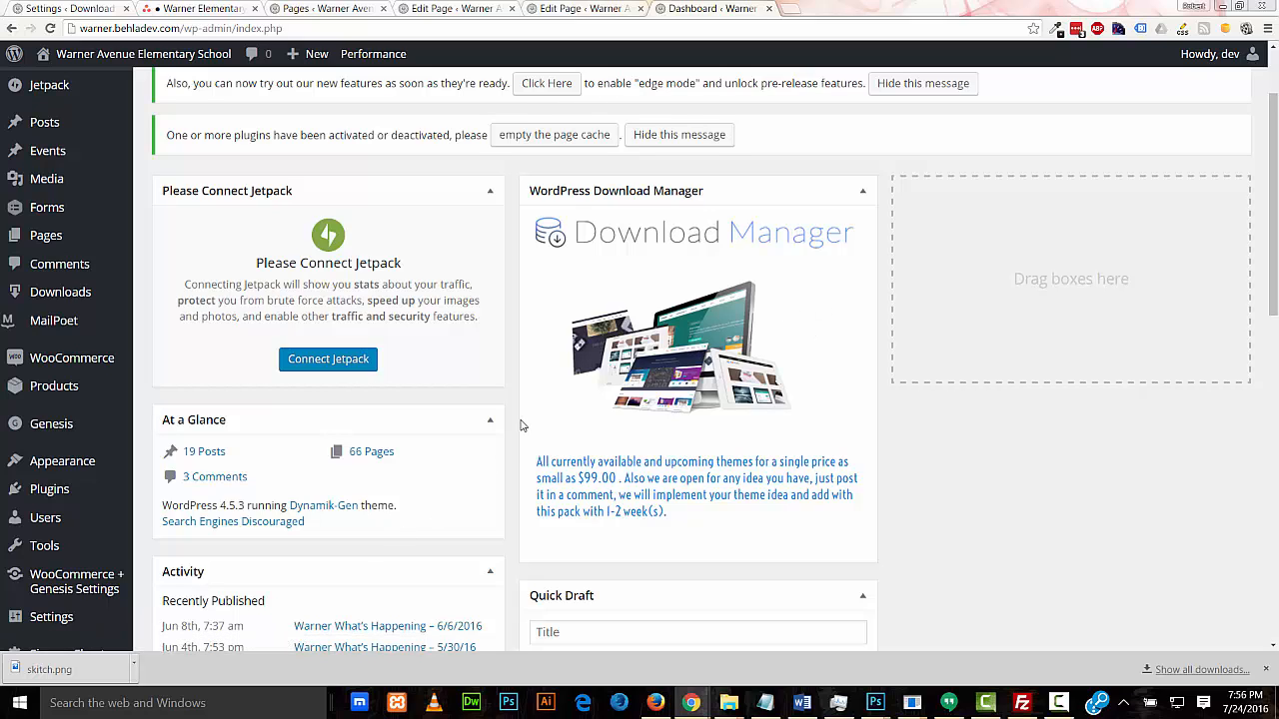
pyautogui.moveTo(545, 430)
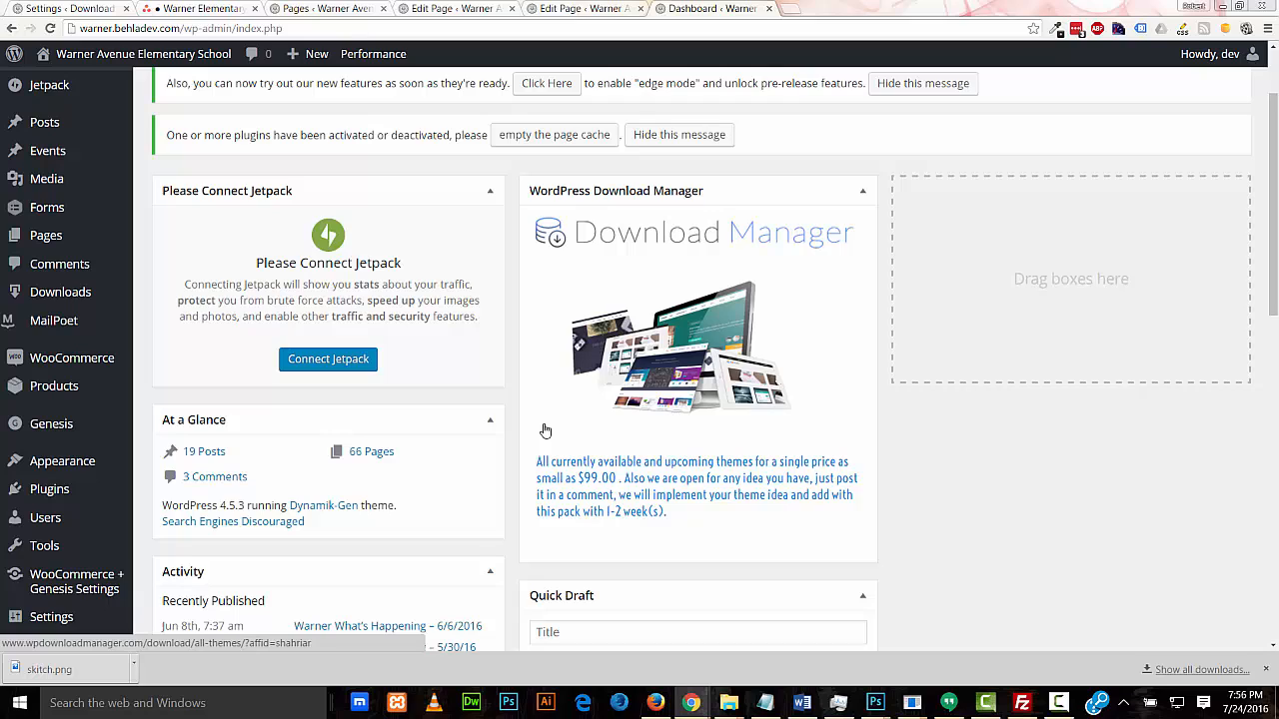